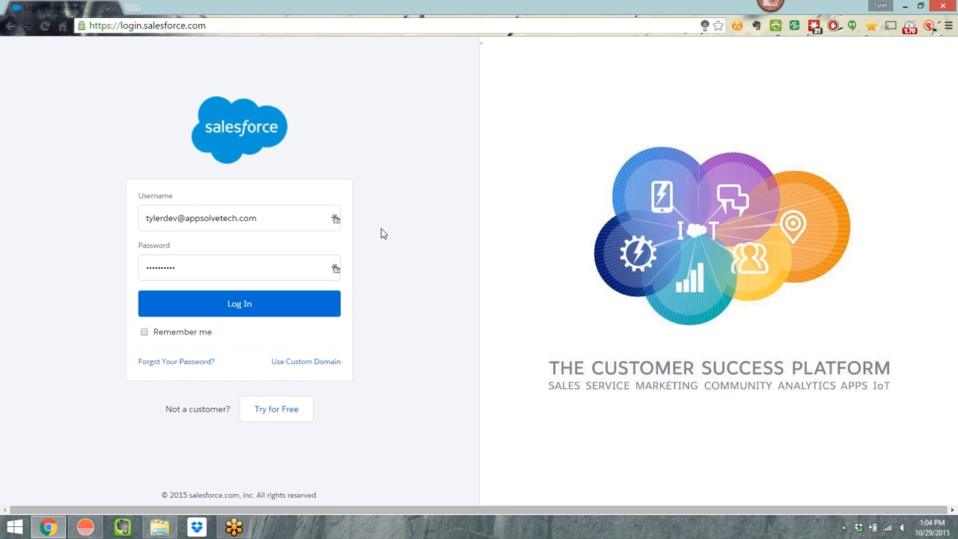
Step: Log in to the Salesforce org and go to the Classic Setup area with its Administer and Build sections
key("f11")
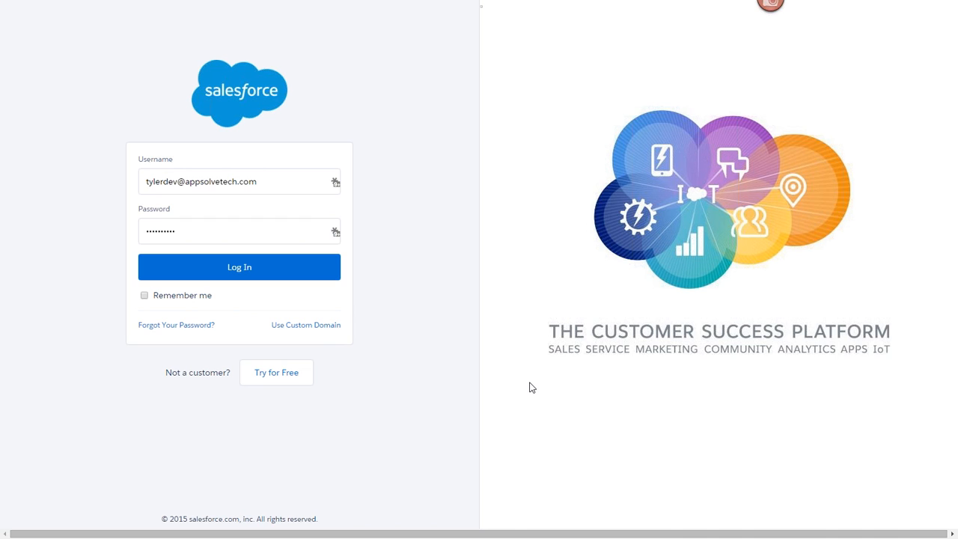
mouse_move(461, 323)
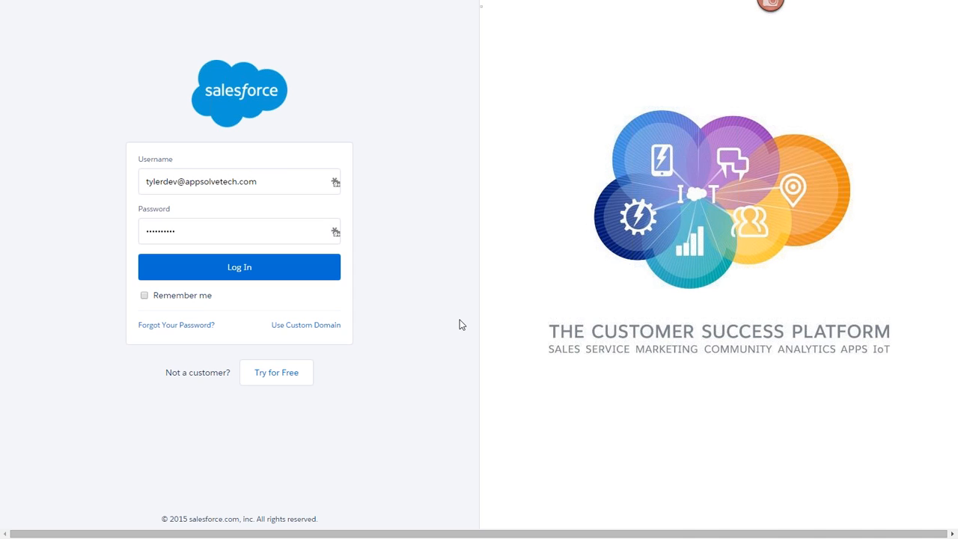
mouse_move(321, 317)
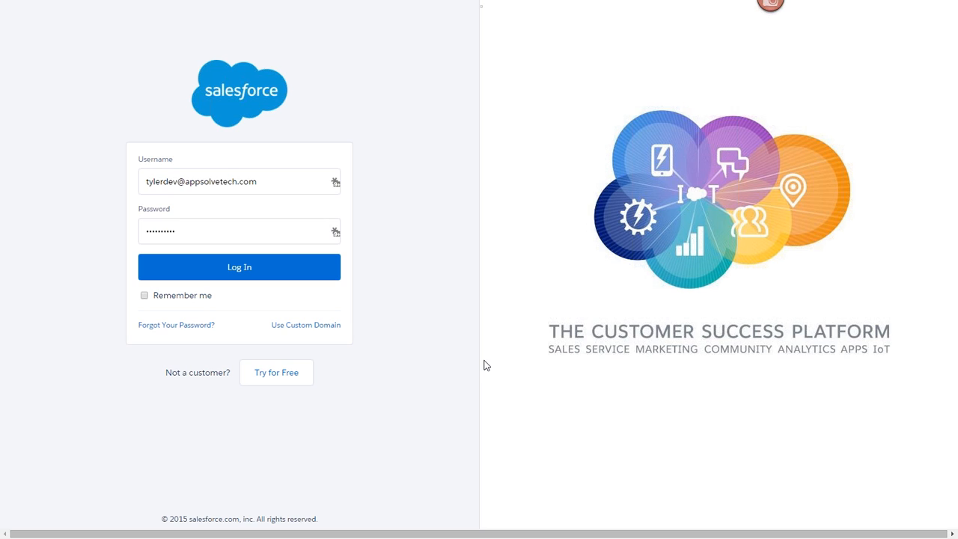
mouse_move(536, 371)
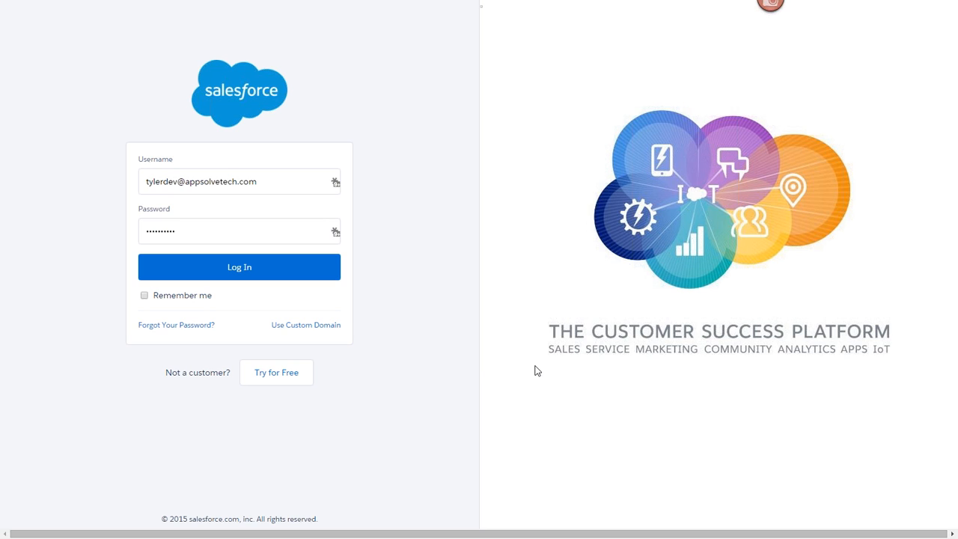
left_click(240, 266)
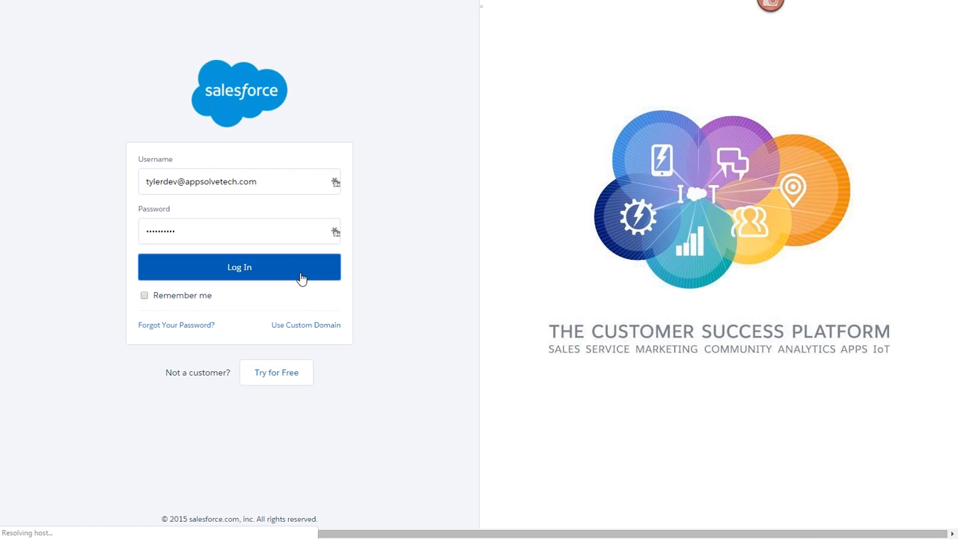
left_click(240, 267)
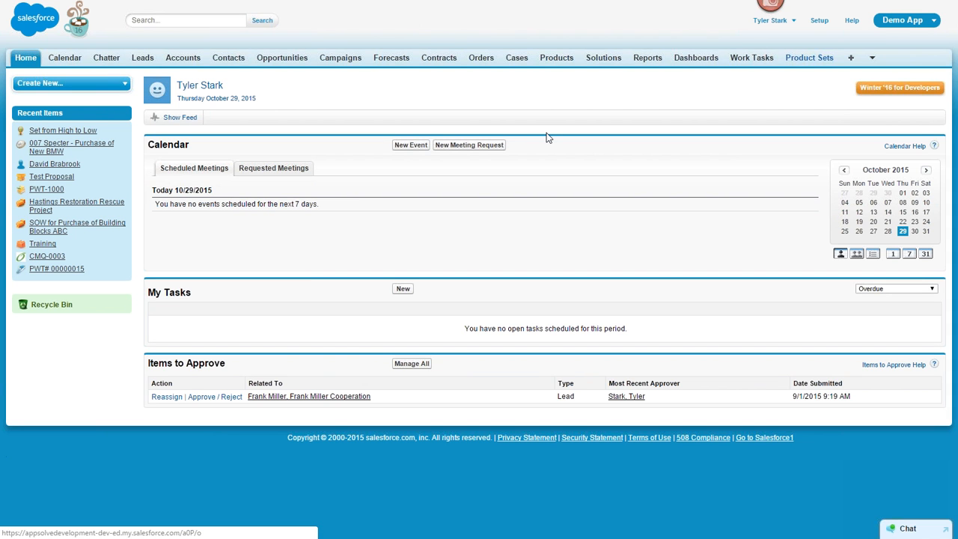
mouse_move(616, 111)
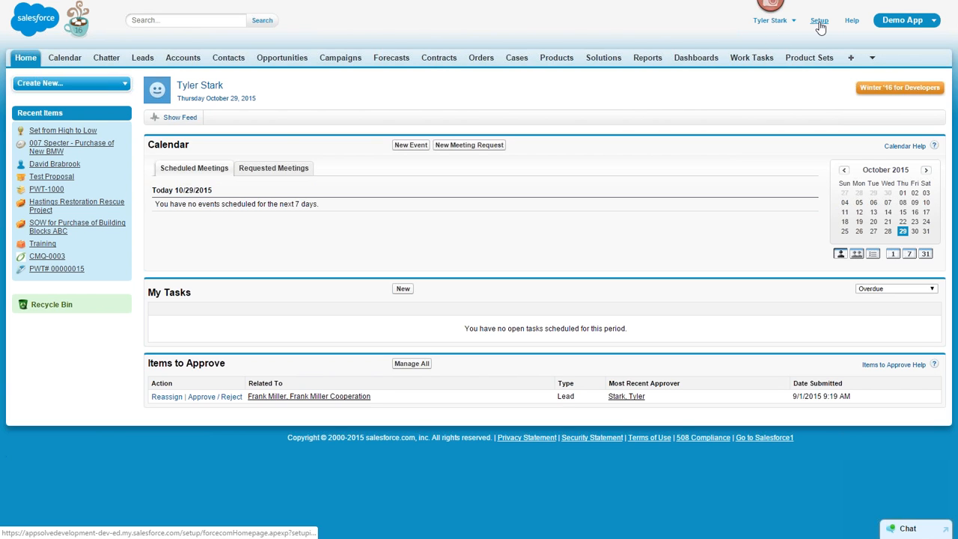
left_click(820, 21)
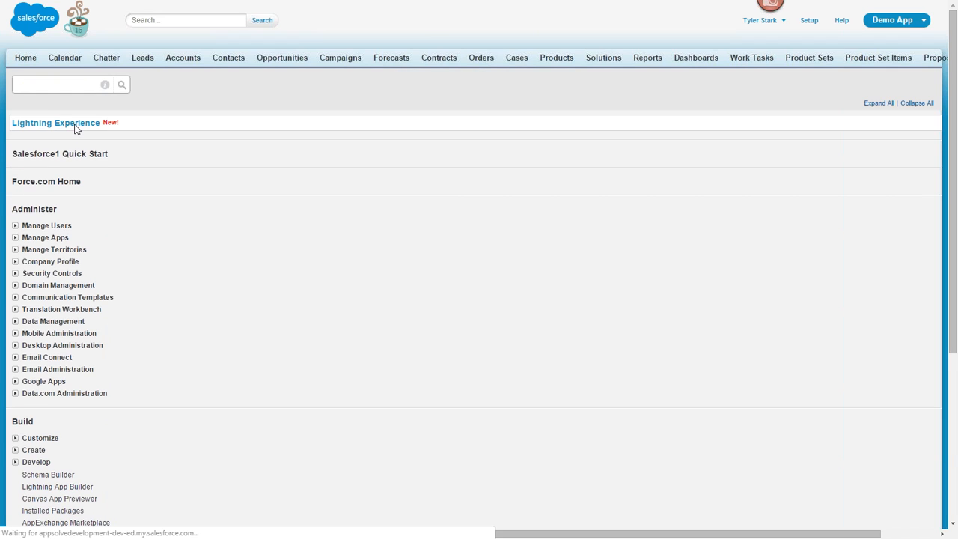
Step: Review the Lightning Experience setup page down to the Lightning Experience toggle and back, all features enabled
left_click(56, 123)
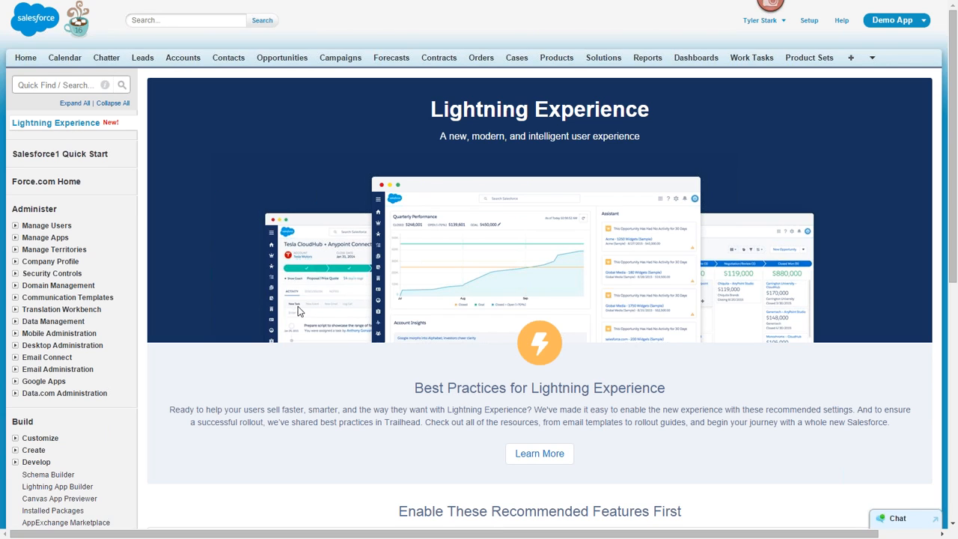
scroll("down", 3)
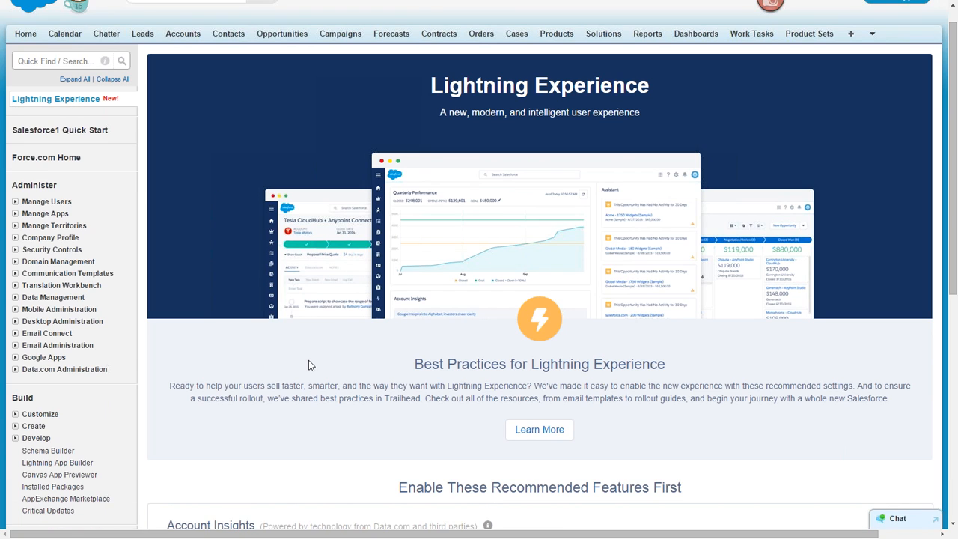
scroll("down", 3)
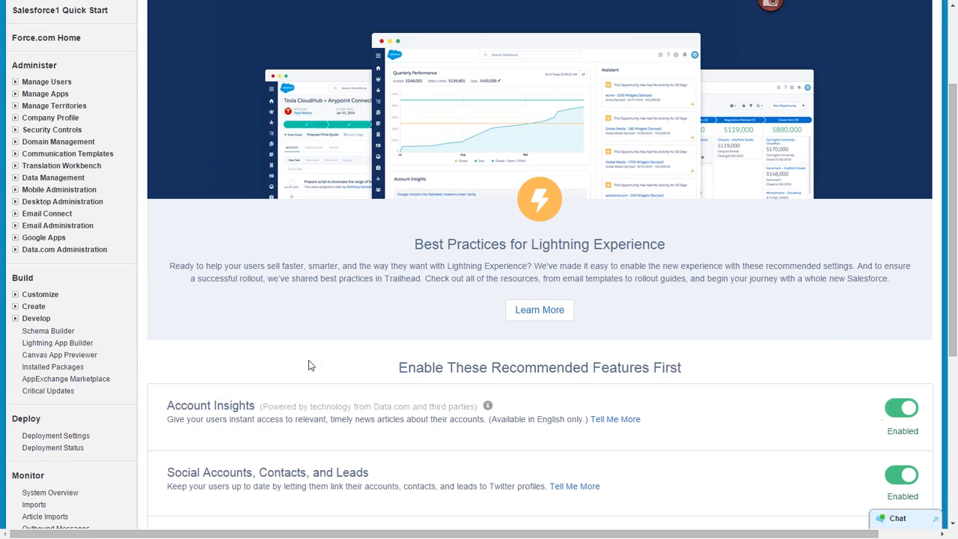
scroll("down", 3)
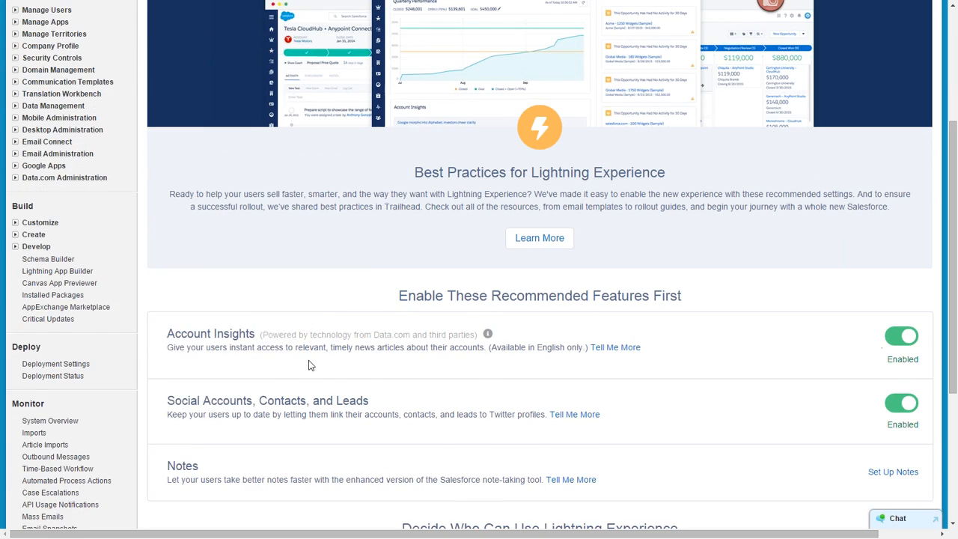
scroll("down", 3)
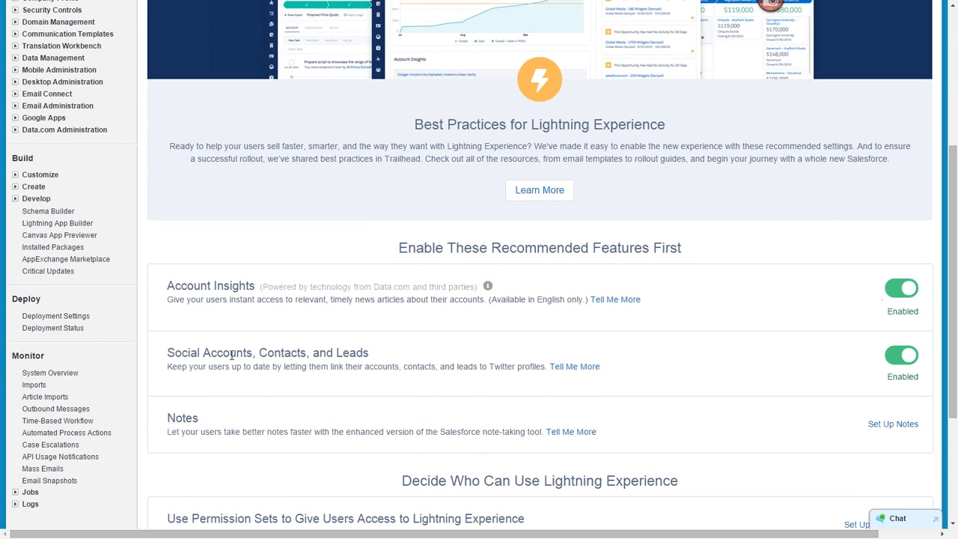
mouse_move(312, 425)
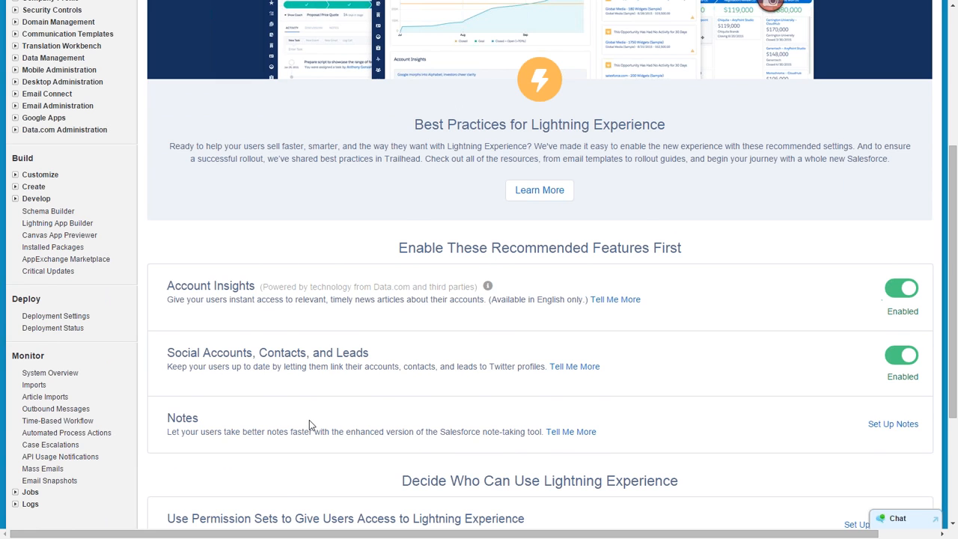
scroll("down", 3)
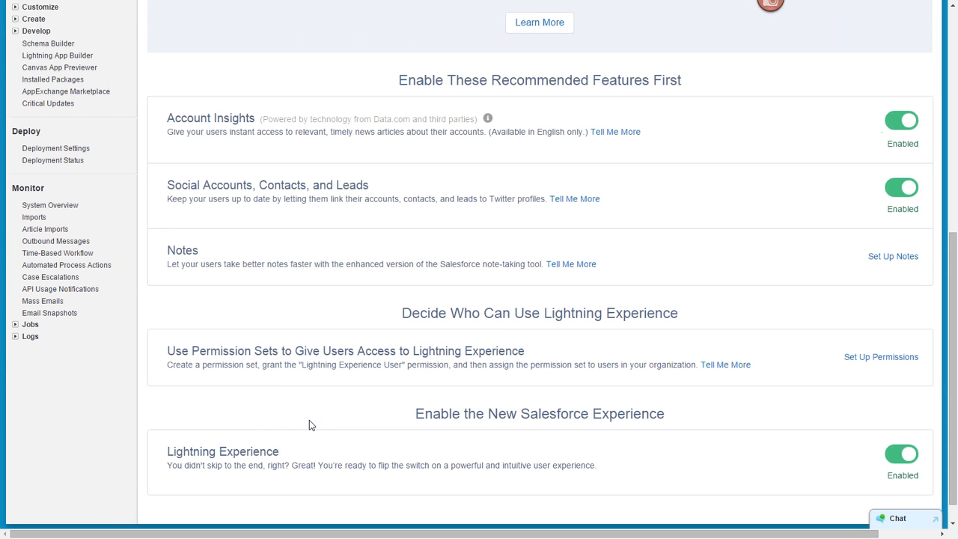
scroll("down", 3)
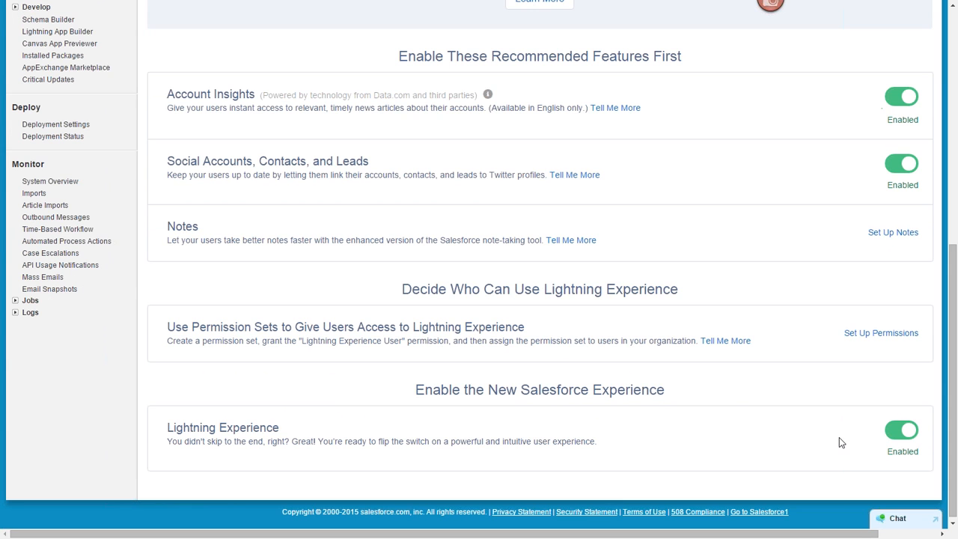
scroll("up", 3)
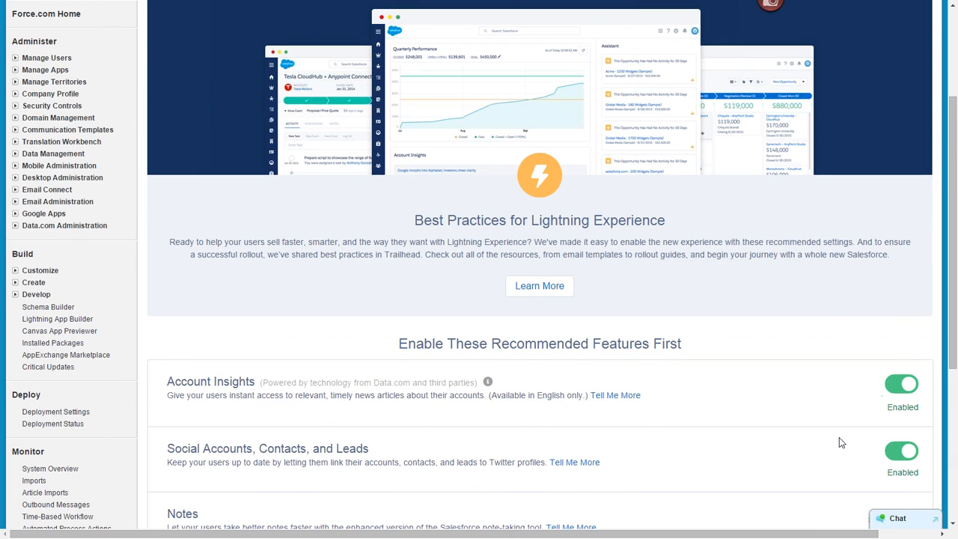
scroll("up", 3)
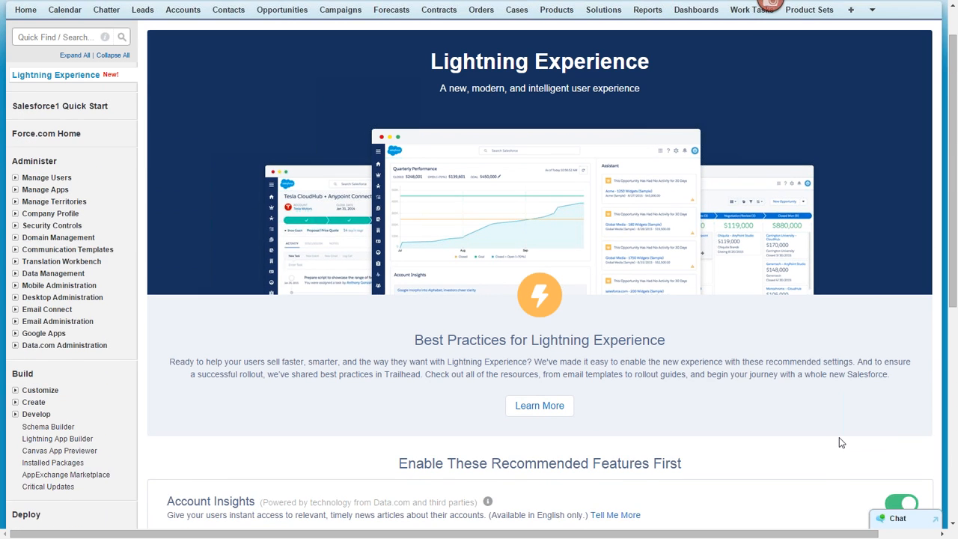
scroll("up", 3)
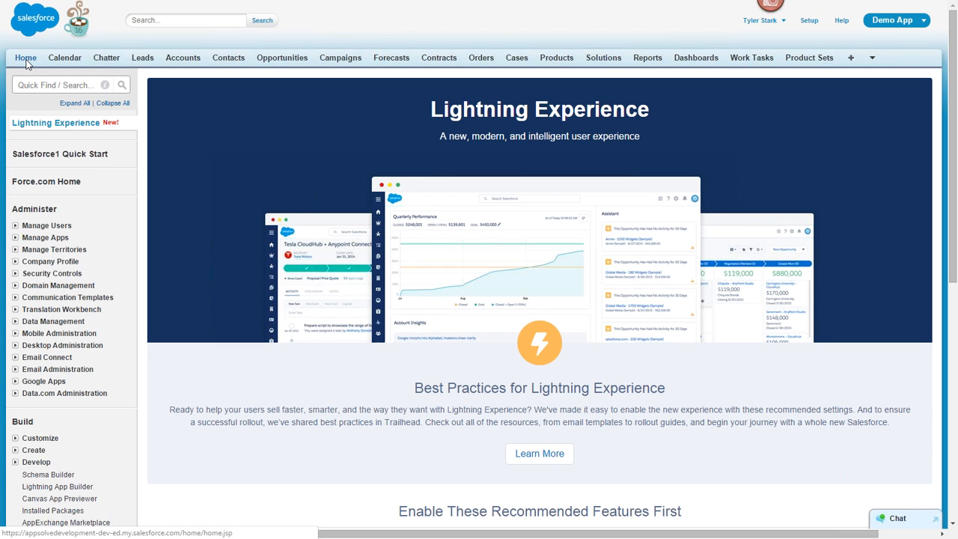
Step: From the Classic home page, use the user menu to switch the interface to Lightning Experience
left_click(26, 57)
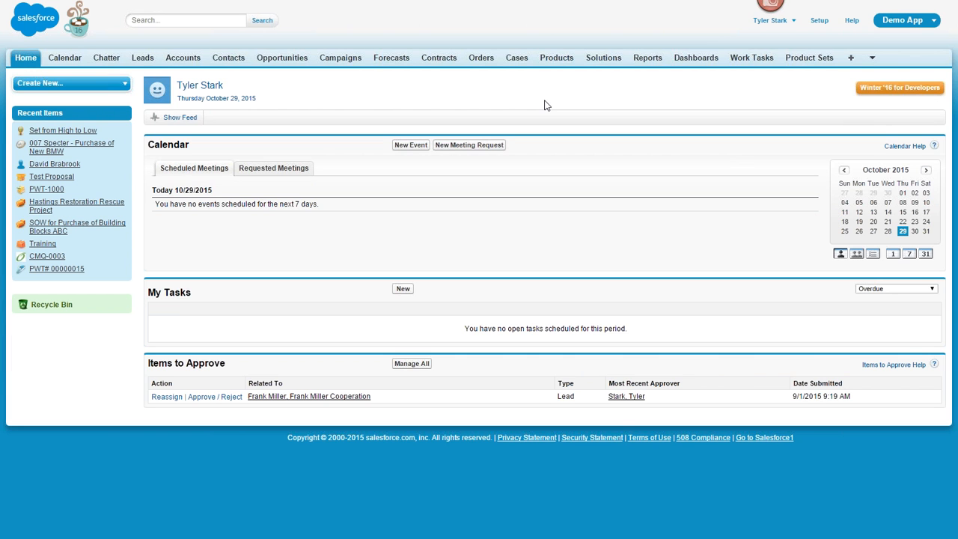
left_click(774, 21)
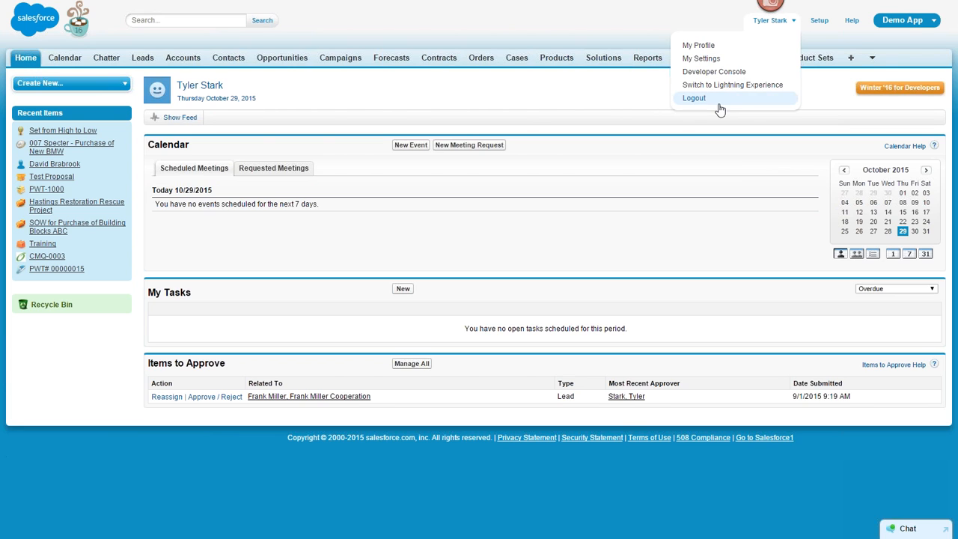
mouse_move(733, 84)
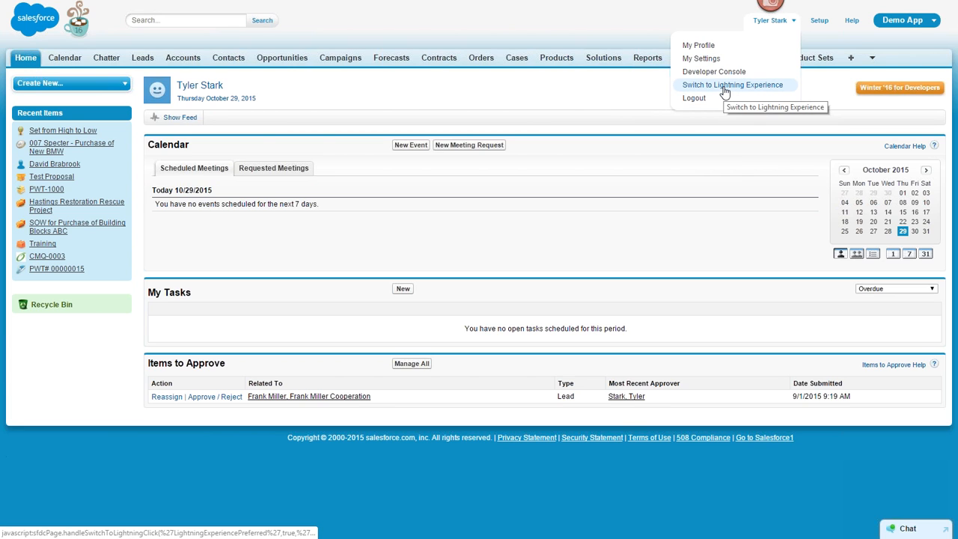
mouse_move(737, 89)
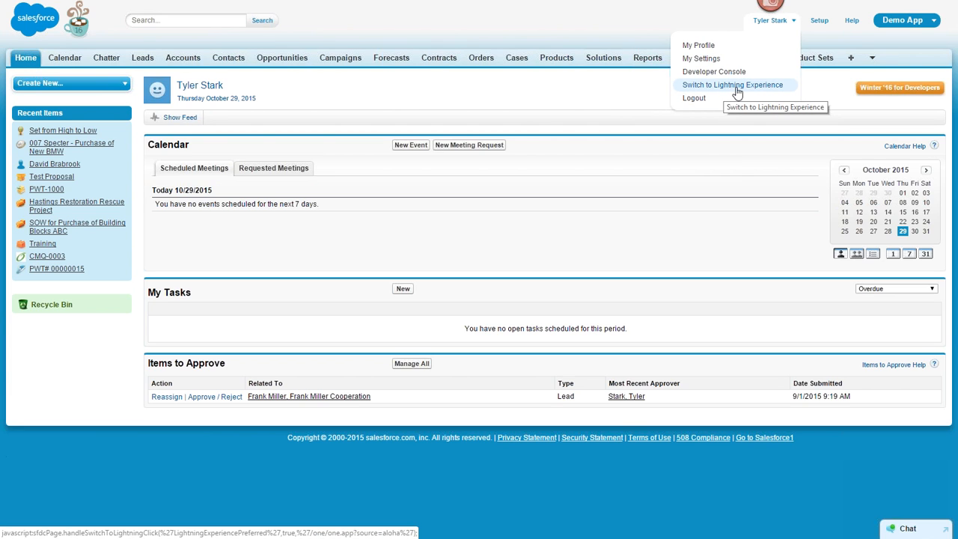
mouse_move(607, 108)
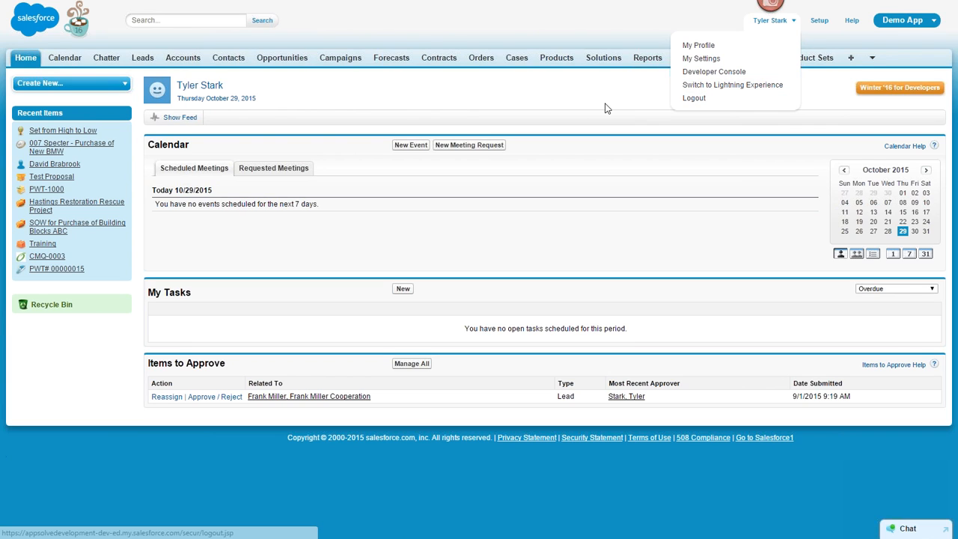
left_click(771, 21)
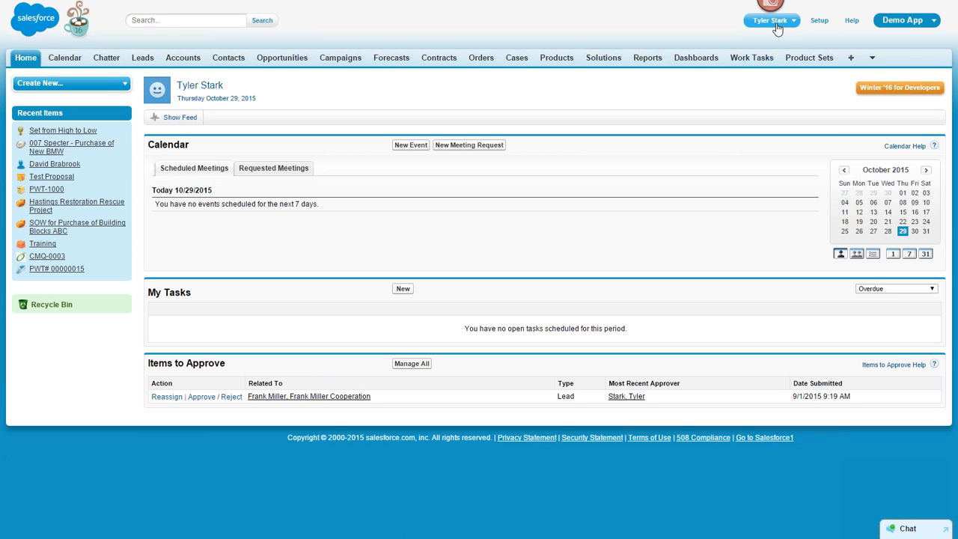
left_click(771, 21)
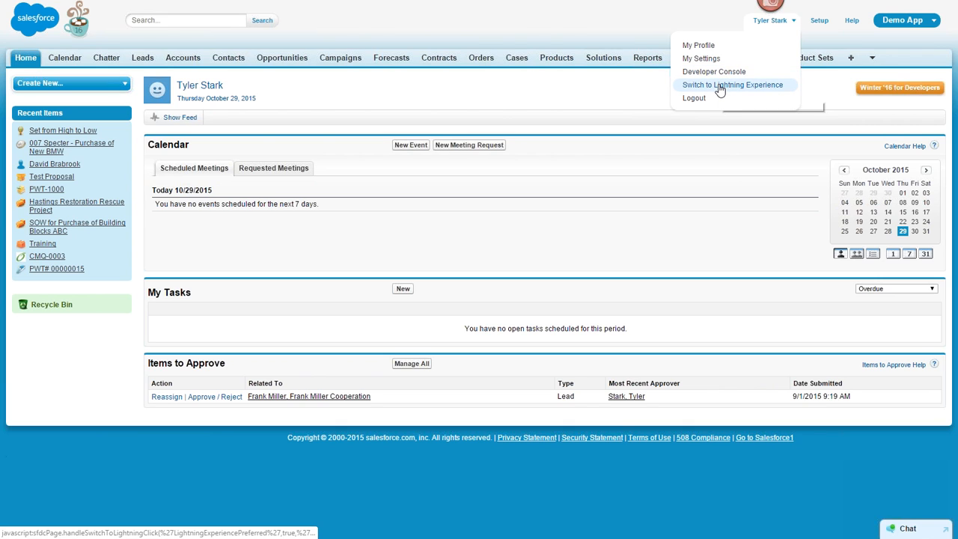
mouse_move(734, 83)
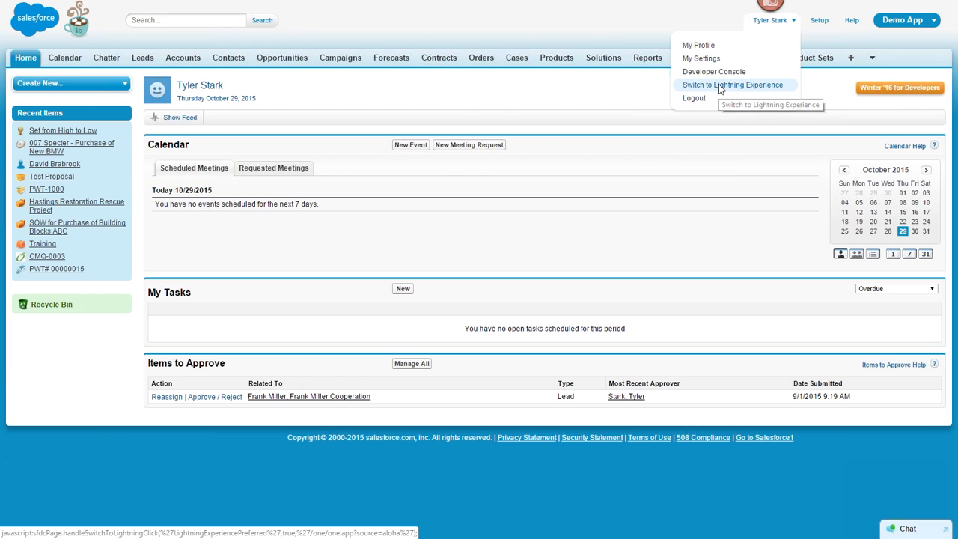
left_click(732, 84)
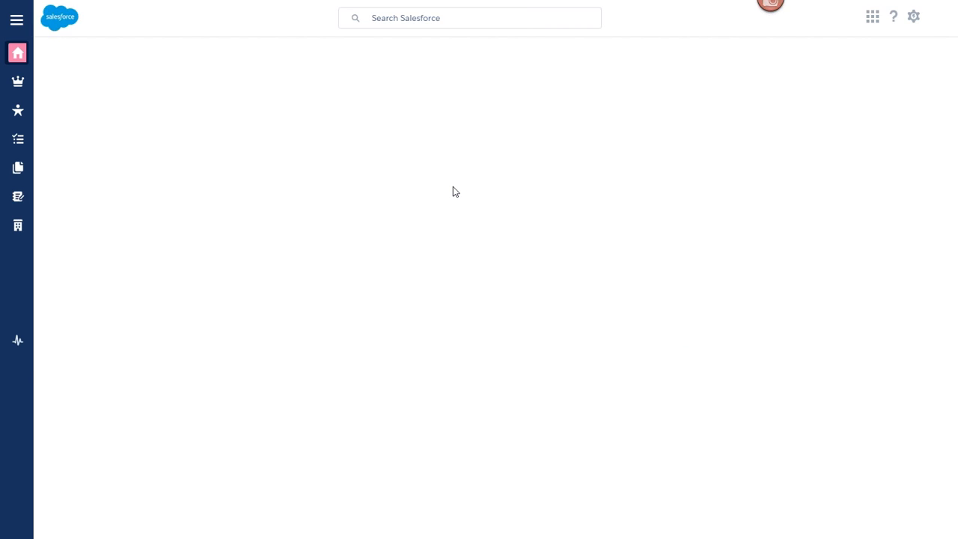
left_click(18, 52)
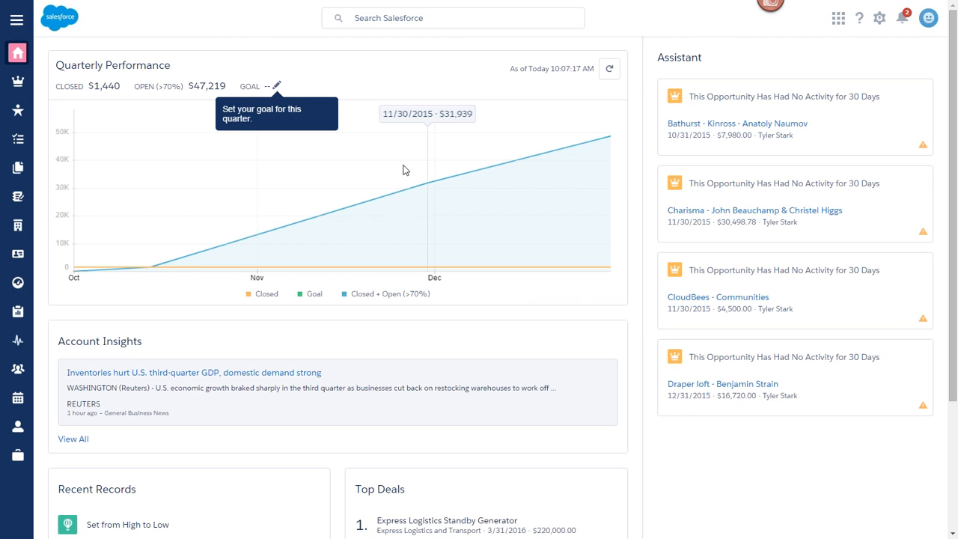
mouse_move(341, 110)
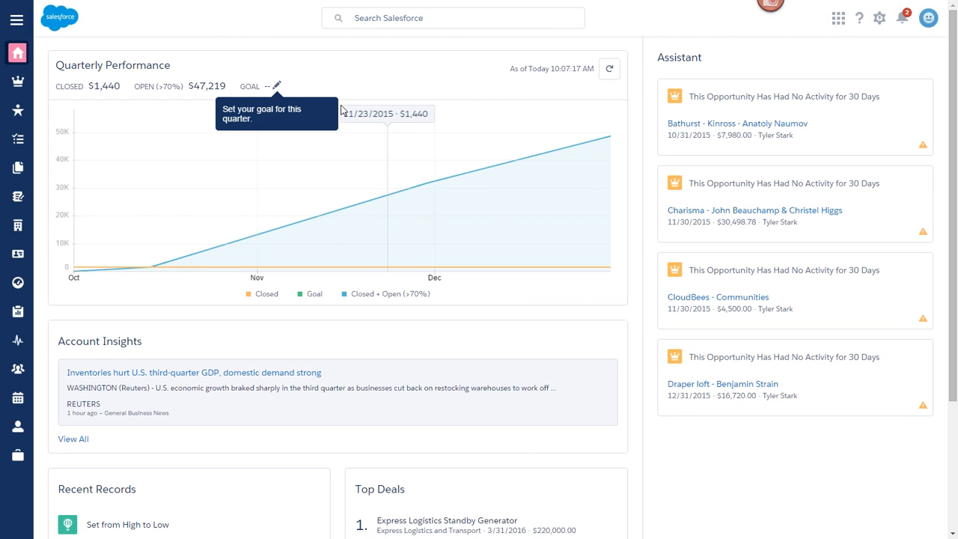
mouse_move(299, 72)
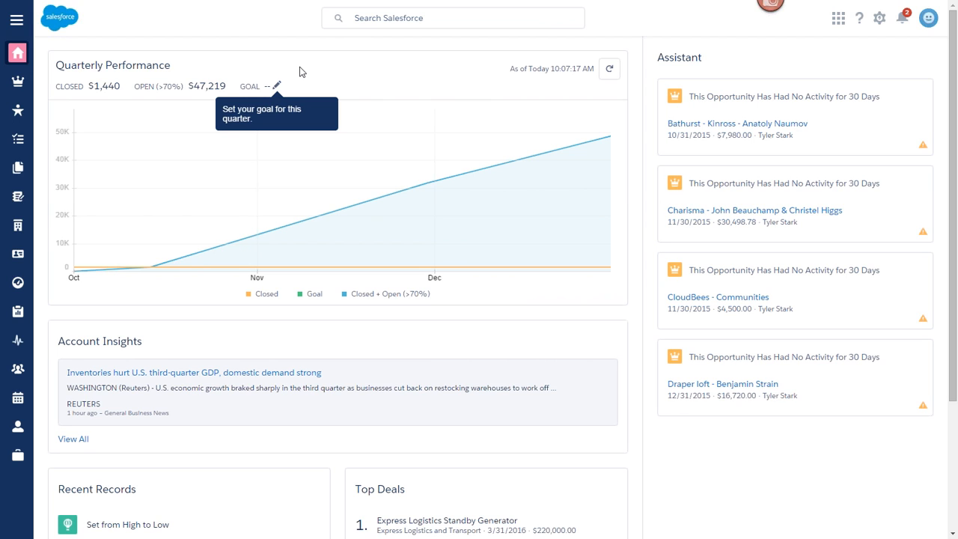
mouse_move(192, 68)
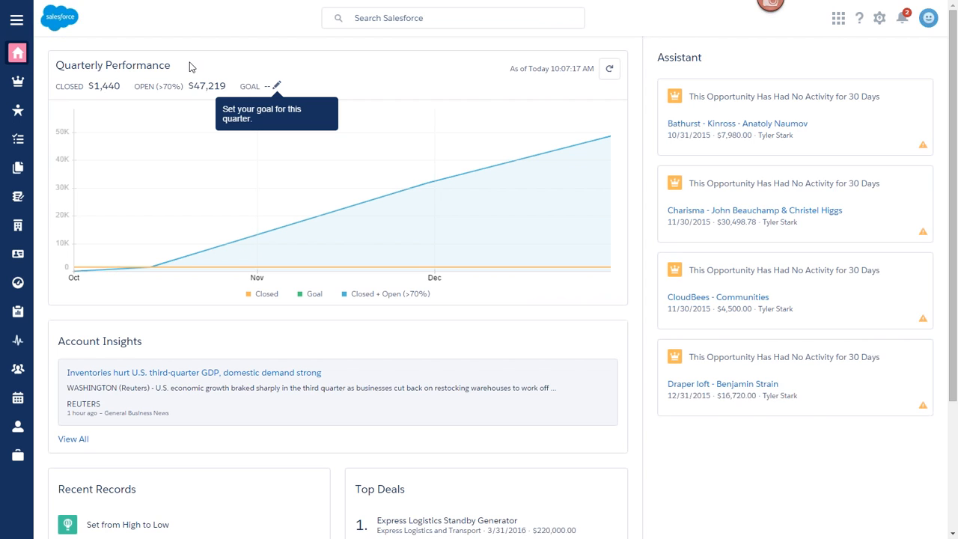
mouse_move(411, 58)
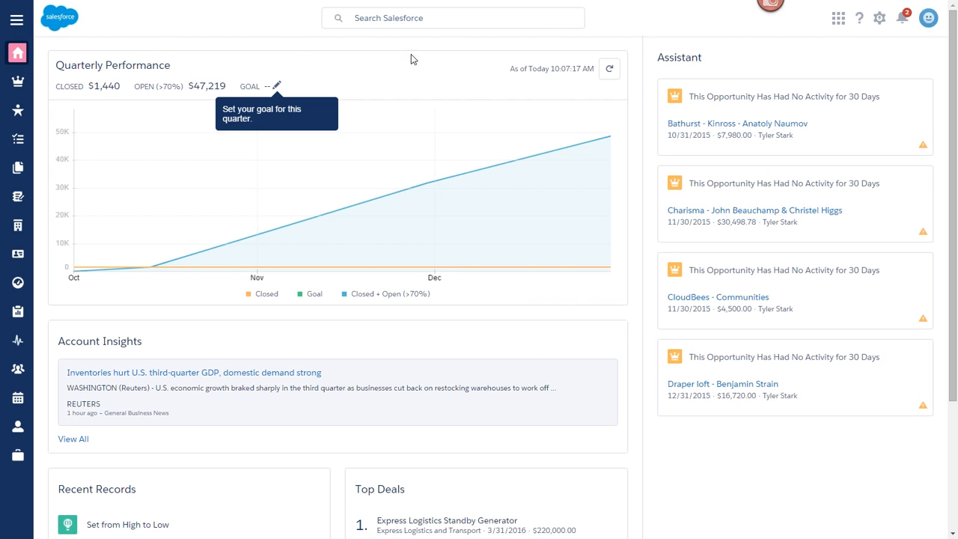
mouse_move(374, 102)
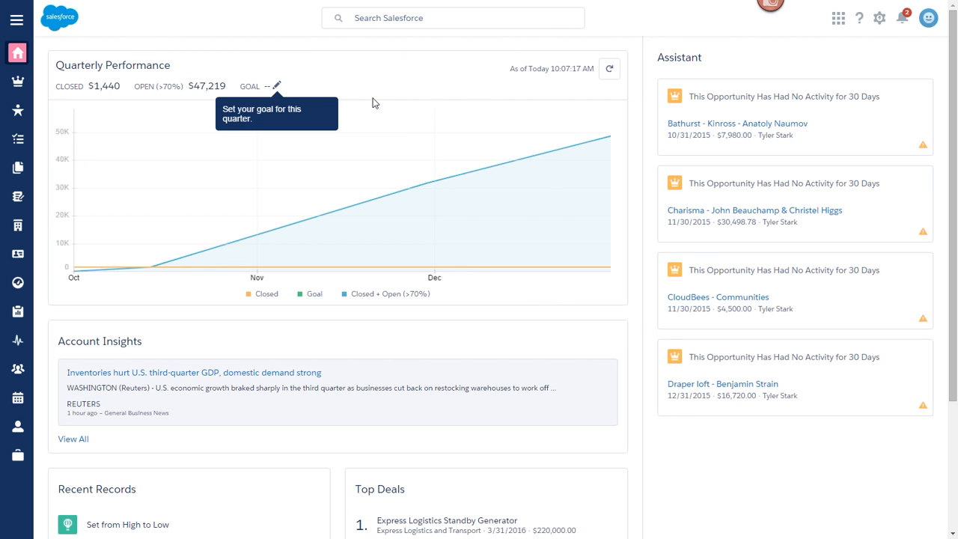
mouse_move(45, 81)
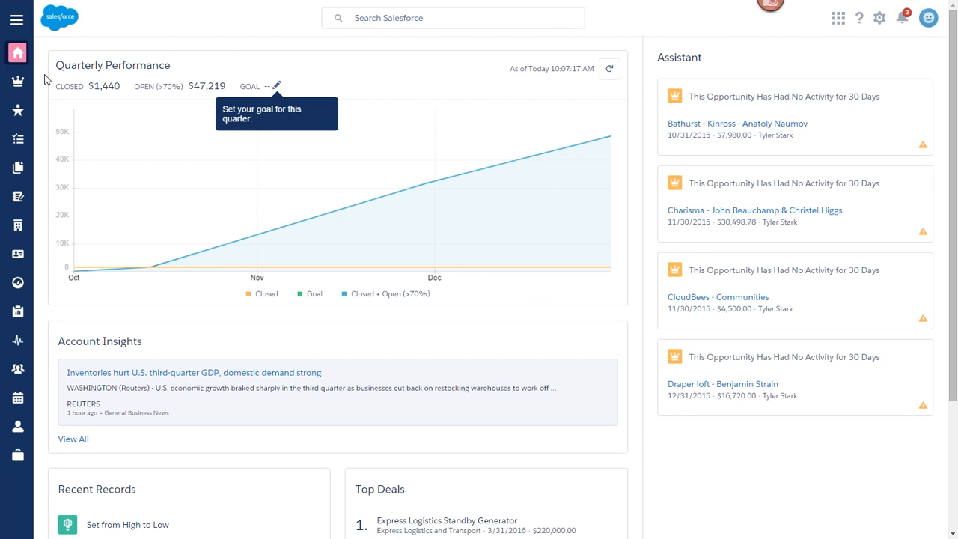
mouse_move(172, 91)
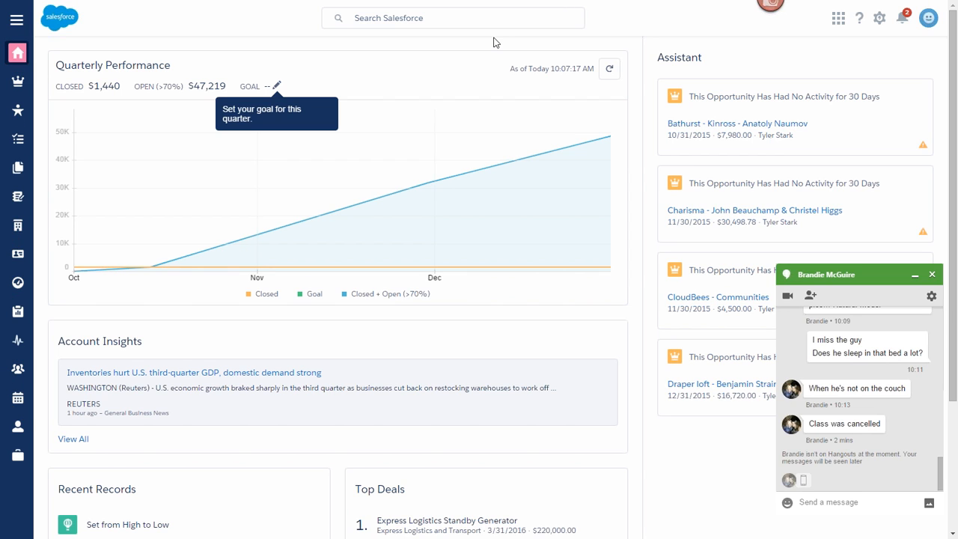
mouse_move(916, 205)
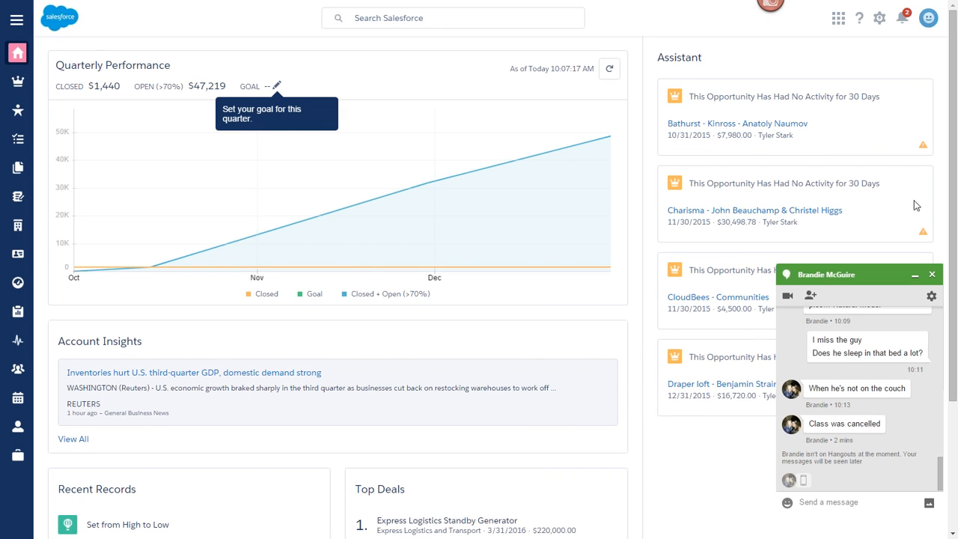
left_click(917, 274)
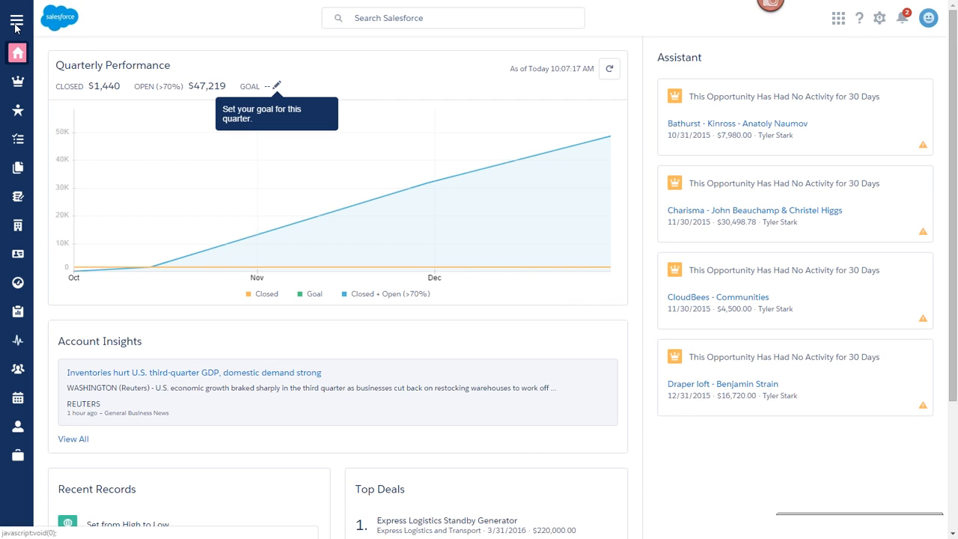
Step: Expand the Lightning navigation menu to show item names and return the browser to full screen
left_click(17, 18)
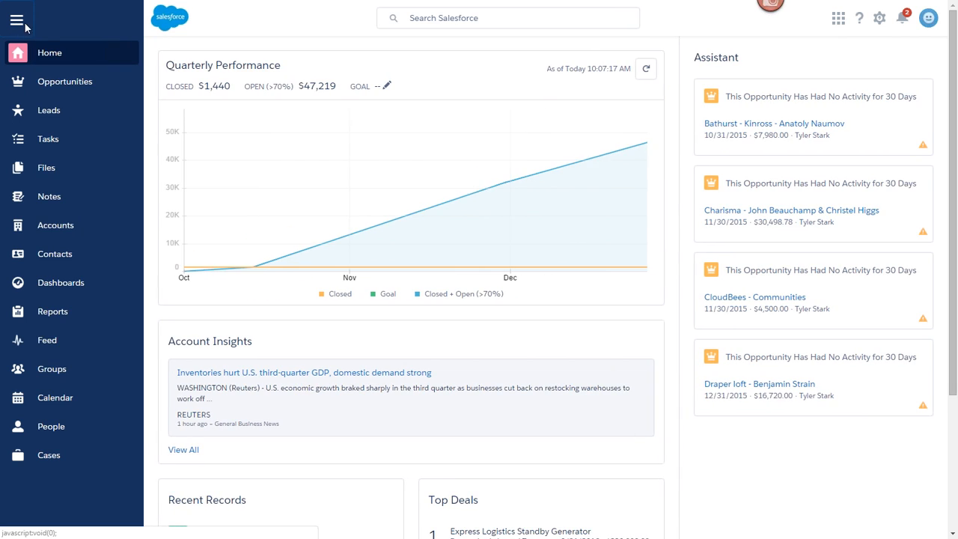
mouse_move(53, 311)
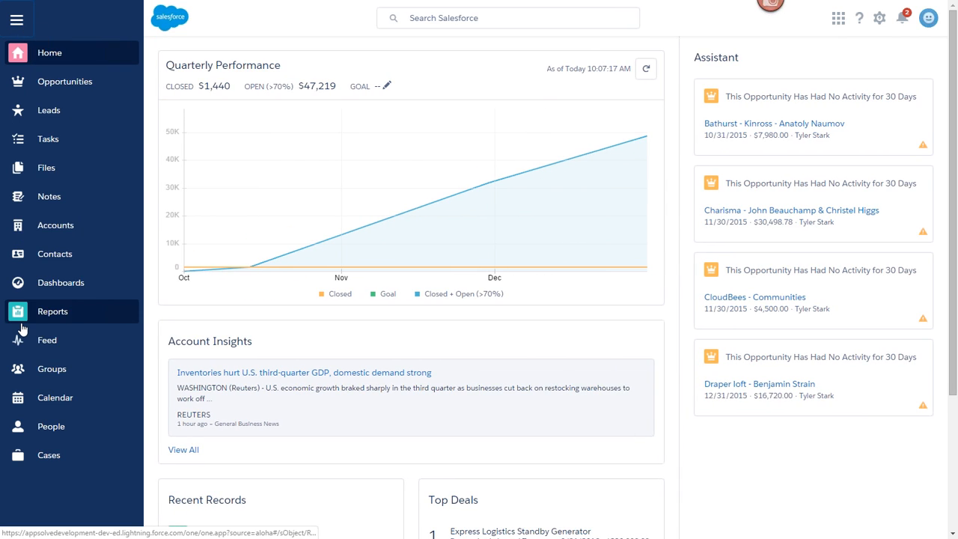
mouse_move(123, 118)
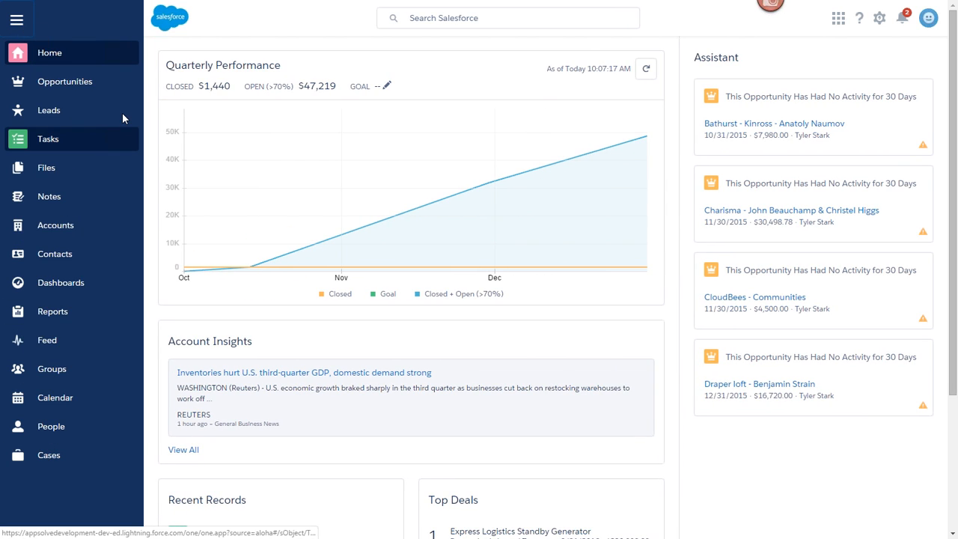
mouse_move(453, 47)
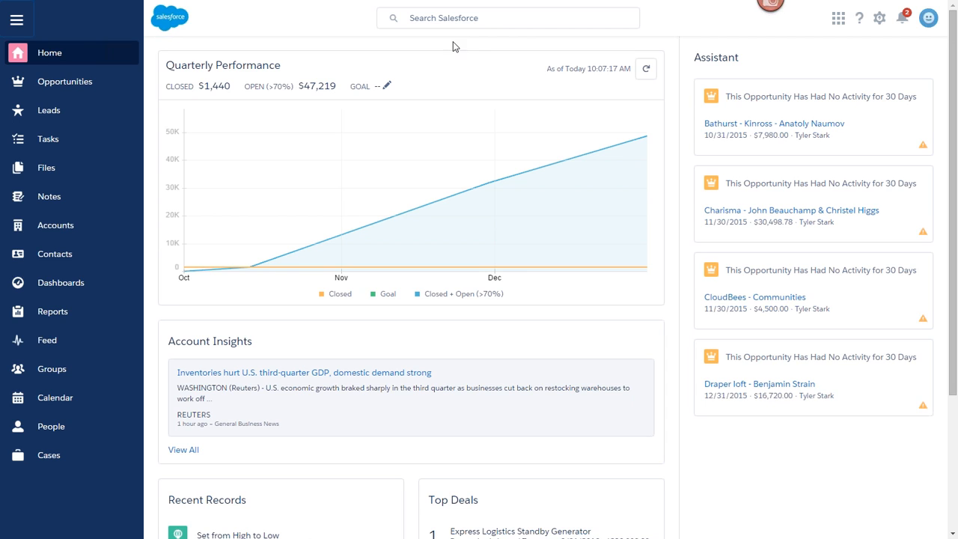
mouse_move(857, 16)
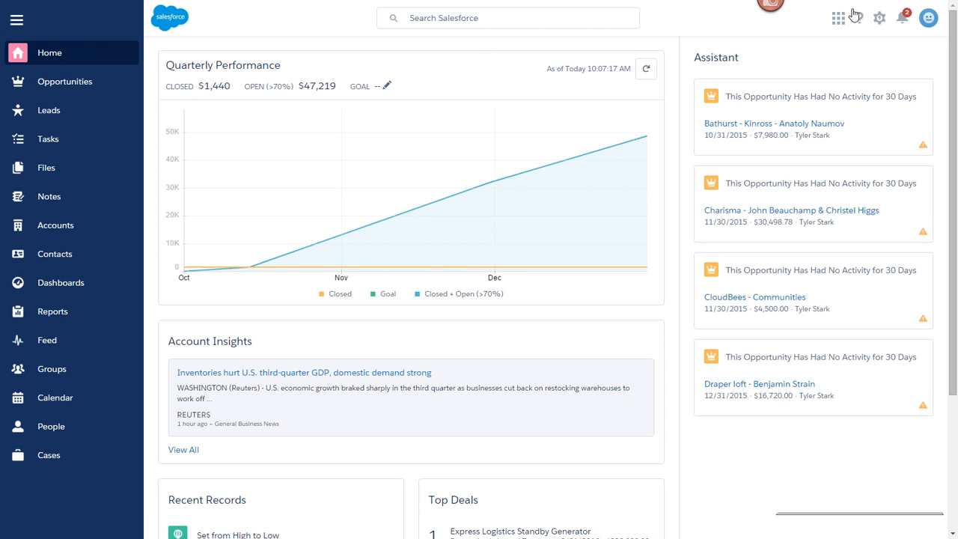
mouse_move(878, 111)
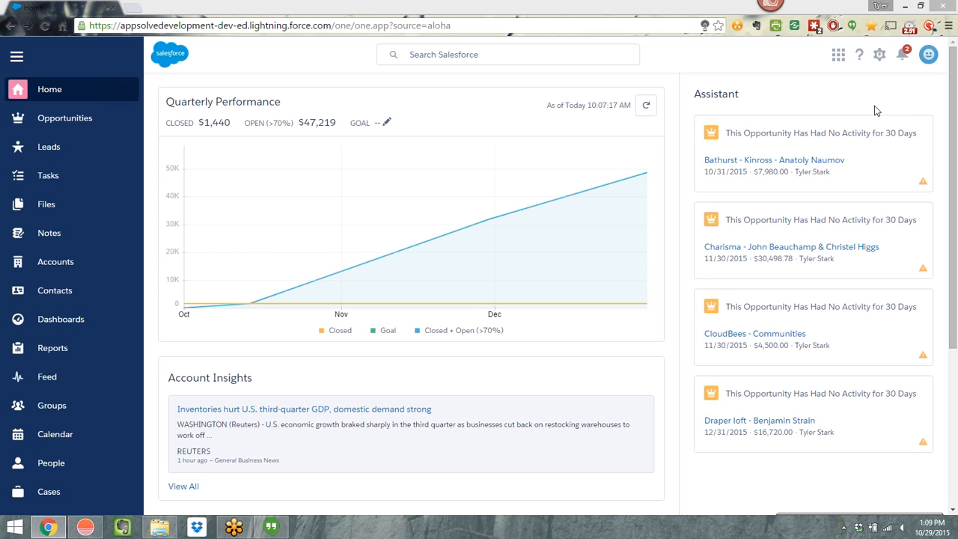
mouse_move(921, 39)
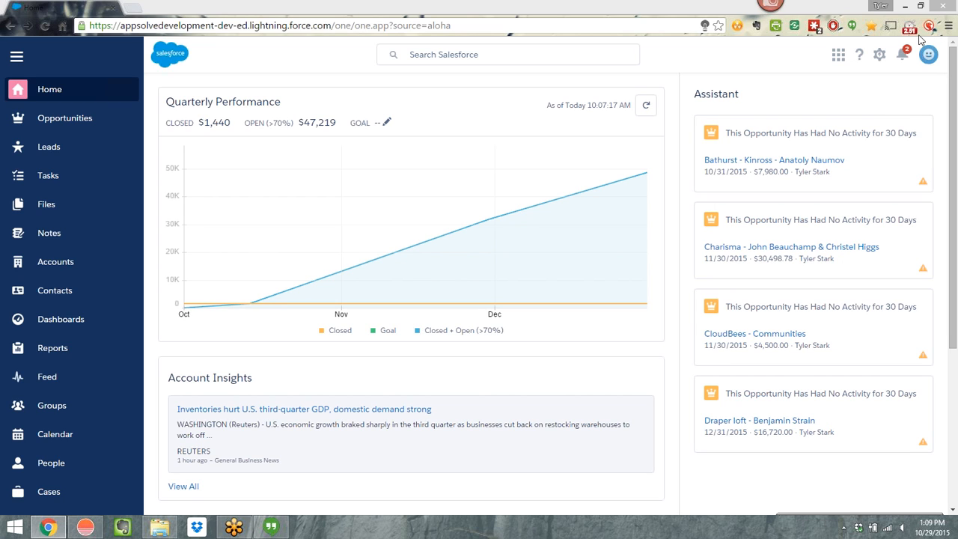
mouse_move(732, 63)
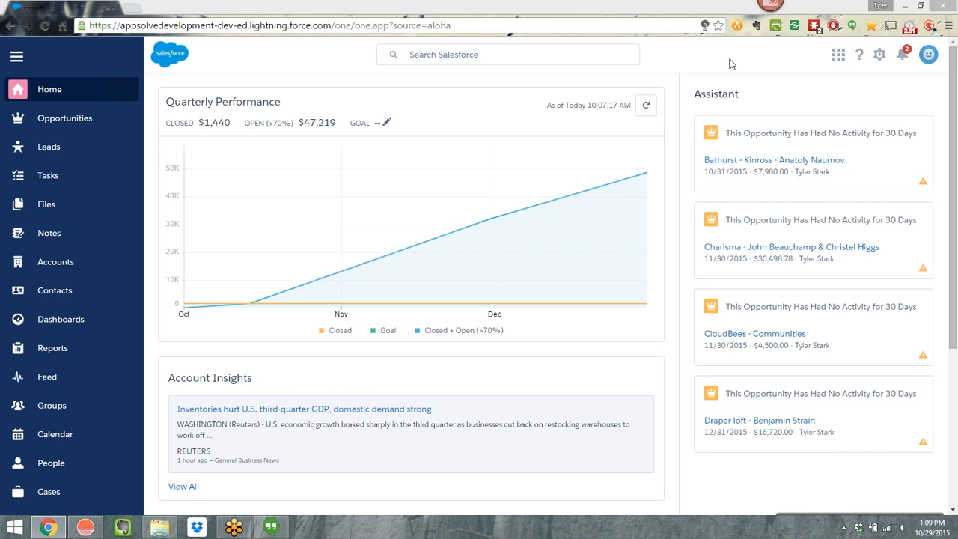
key("F11")
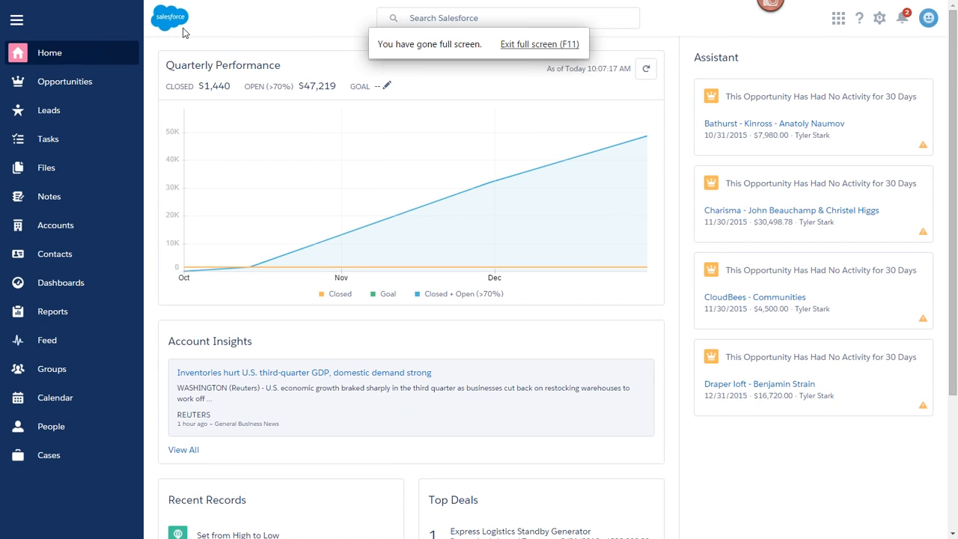
mouse_move(107, 127)
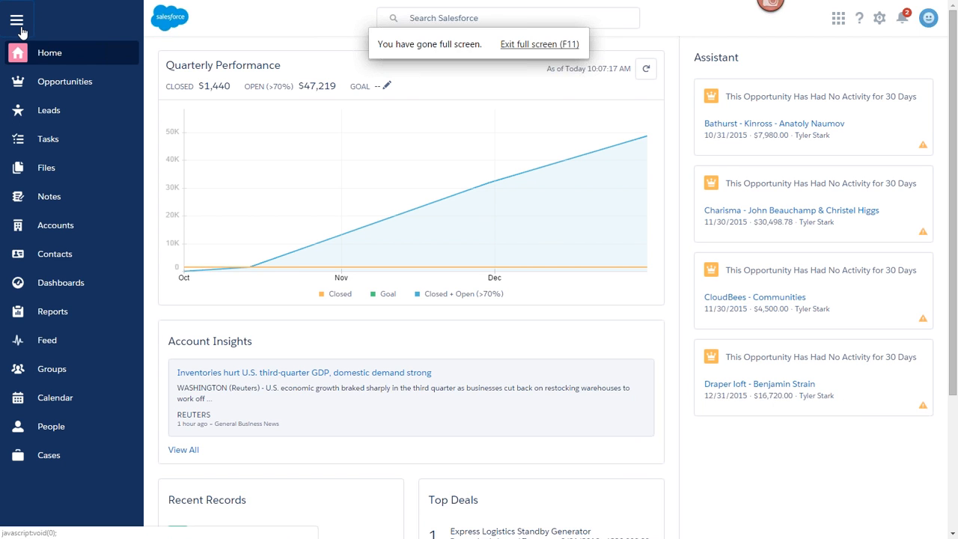
Step: Collapse and re-expand the navigation menu, then go to the Leads Recently Viewed list
left_click(12, 18)
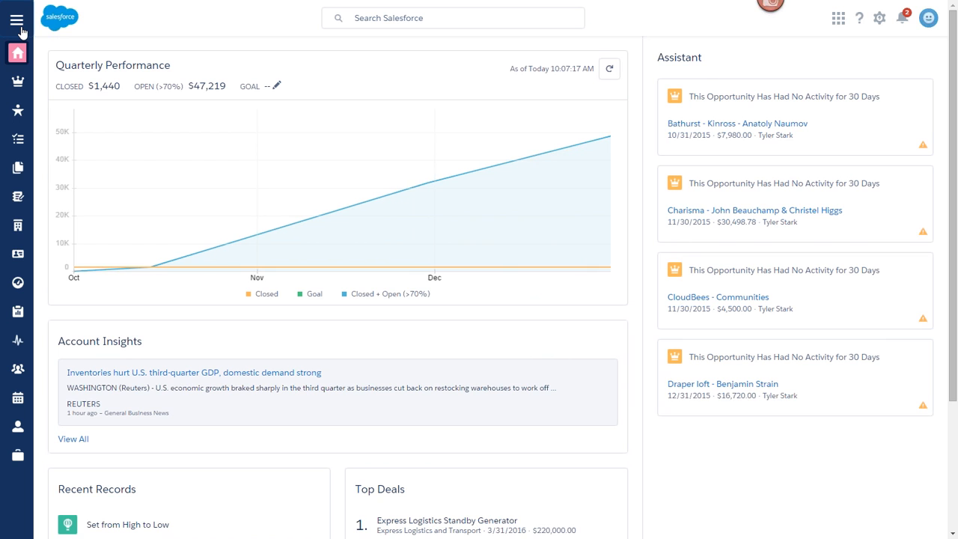
left_click(18, 18)
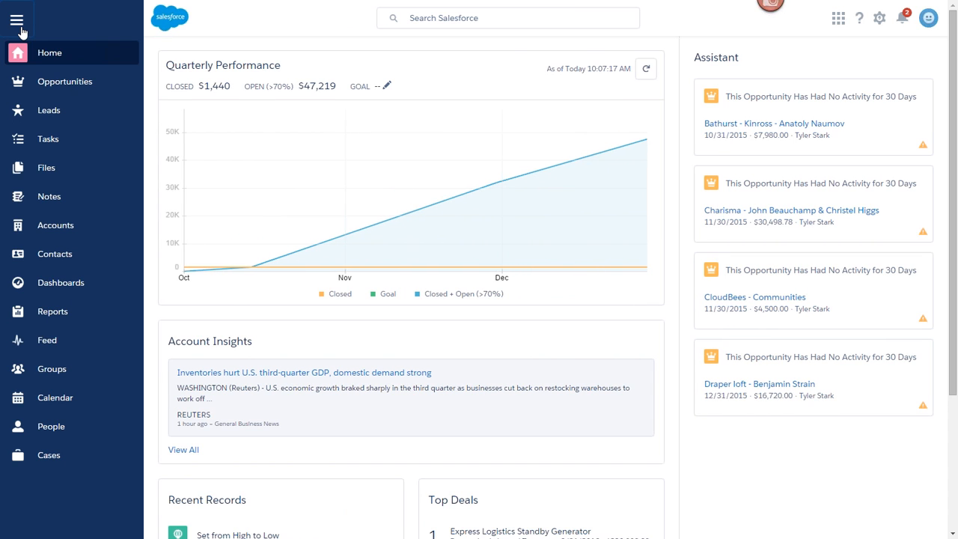
mouse_move(66, 81)
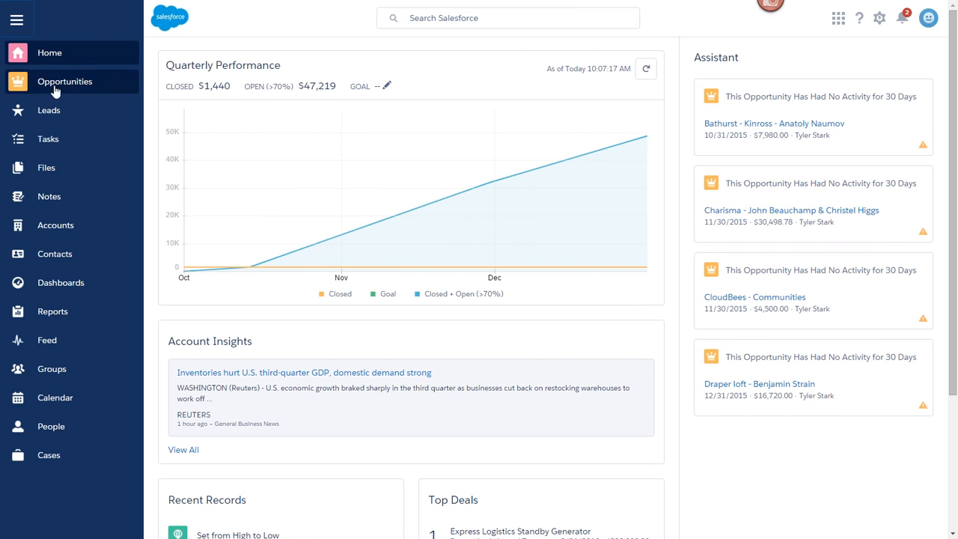
left_click(48, 111)
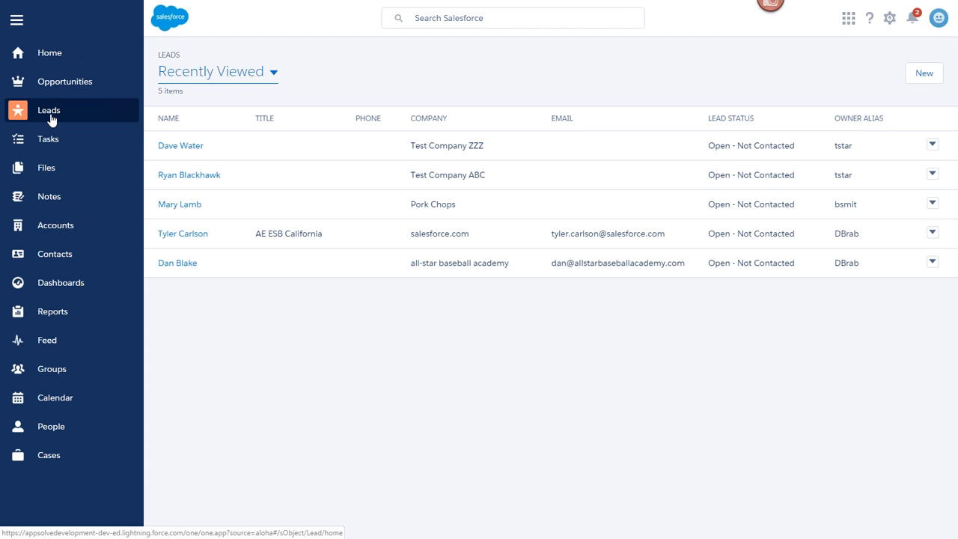
left_click(274, 72)
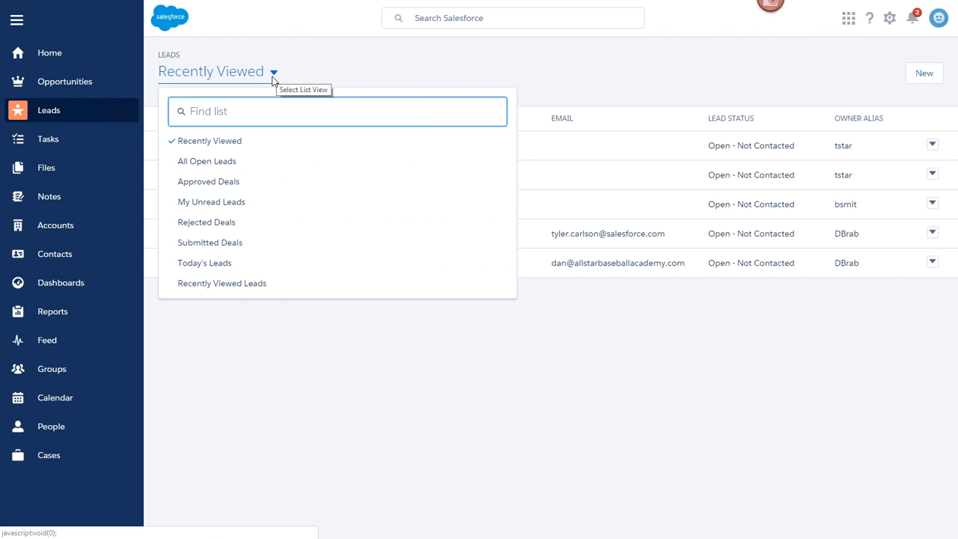
mouse_move(233, 165)
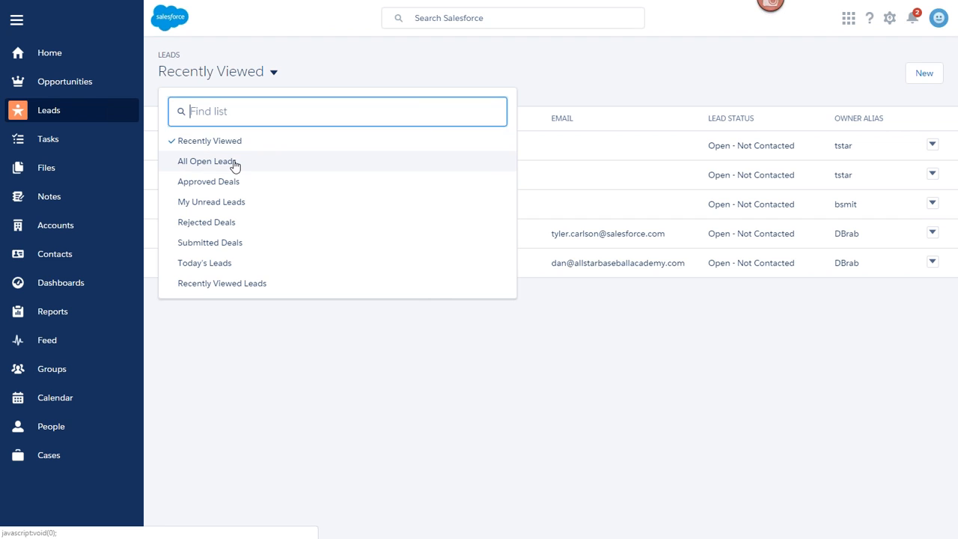
mouse_move(261, 300)
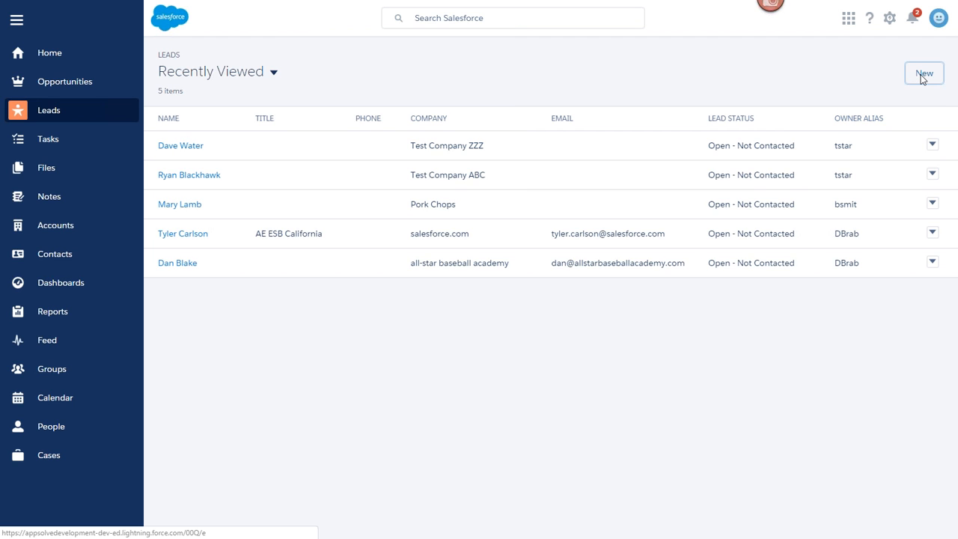
Step: Start a new lead, review the Create Lead form's sections, and cancel it without saving
left_click(924, 72)
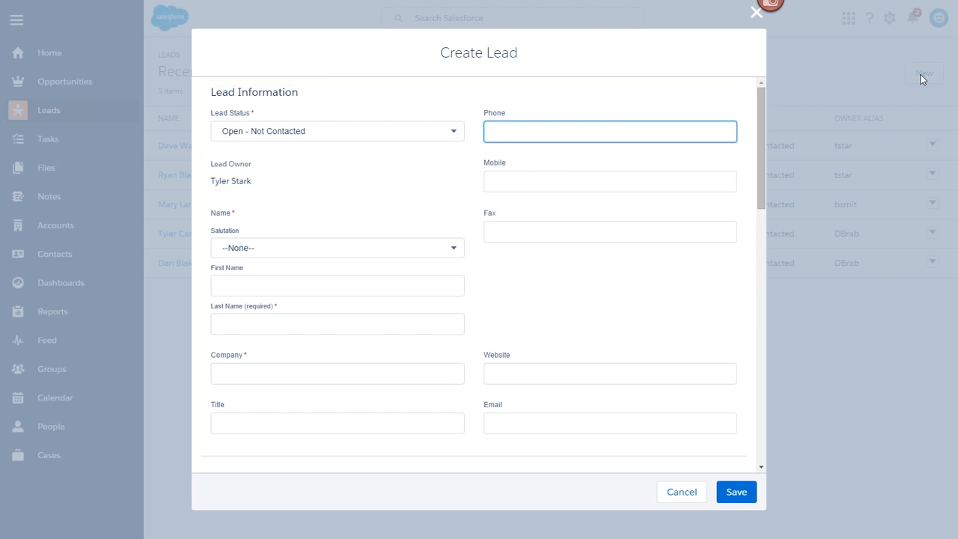
left_click(609, 131)
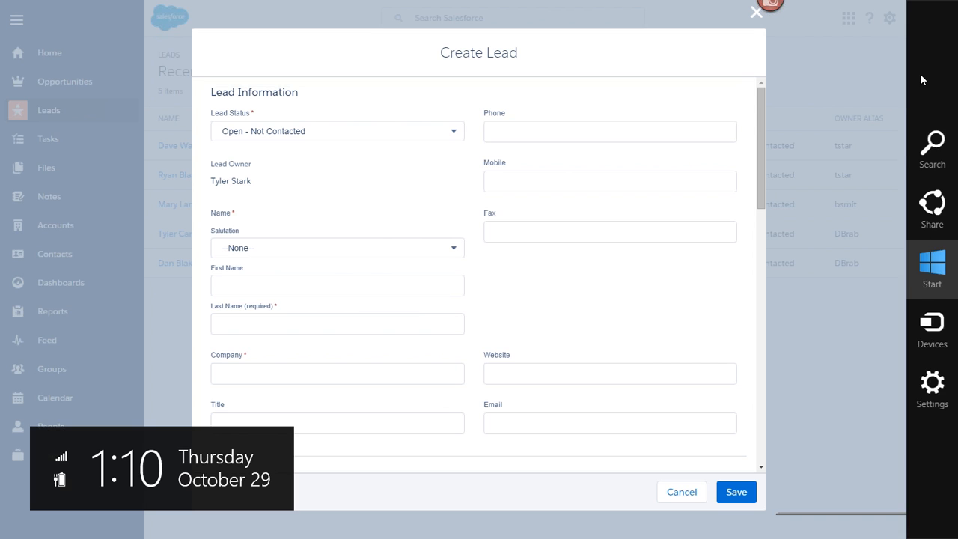
left_click(931, 270)
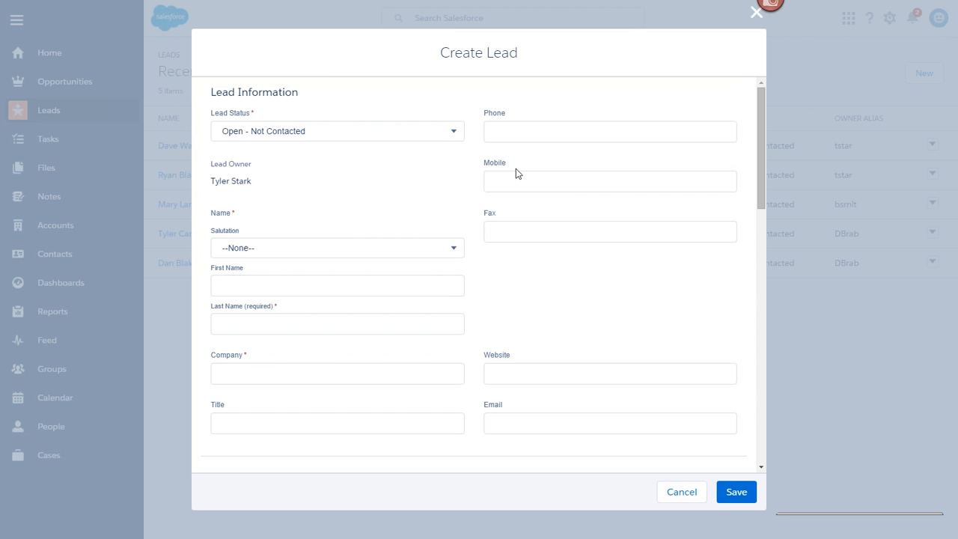
mouse_move(669, 163)
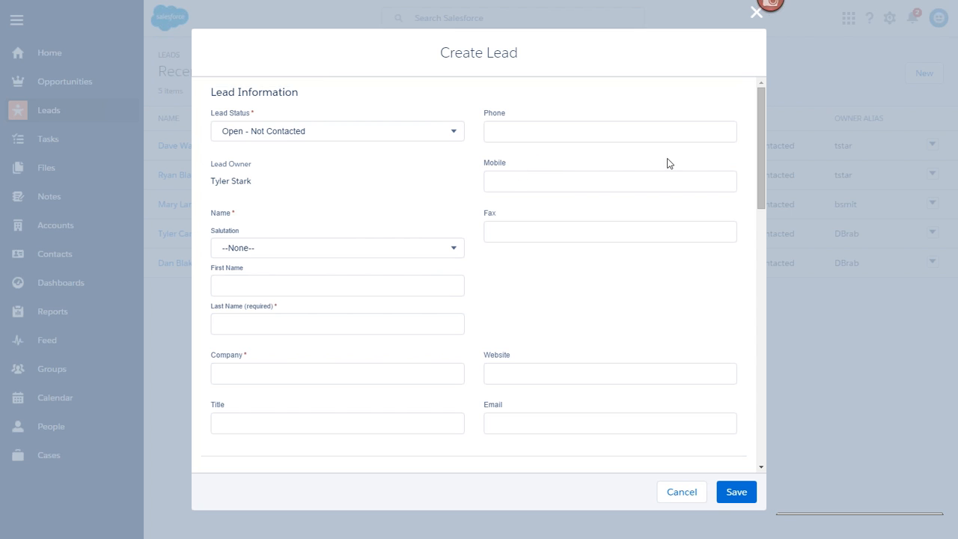
mouse_move(758, 174)
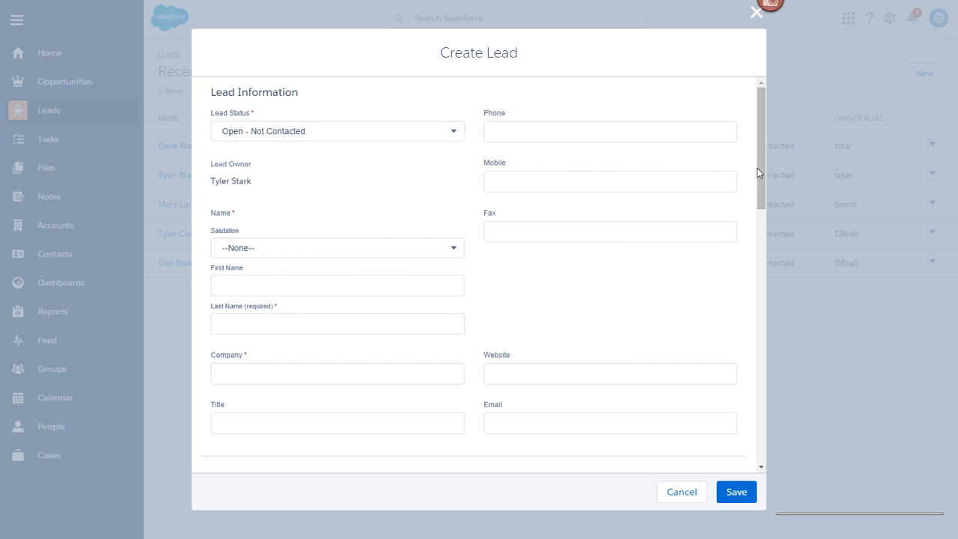
scroll("down", 3)
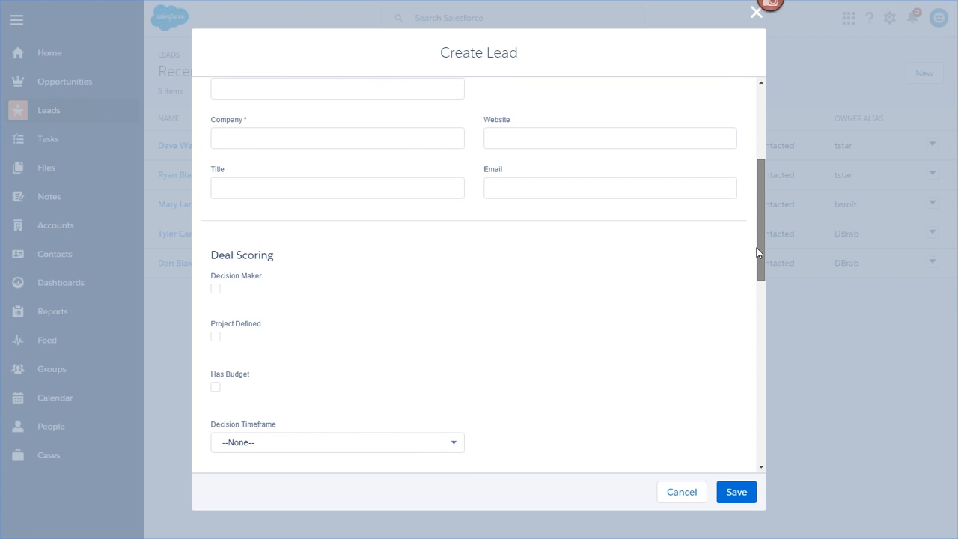
scroll("down", 3)
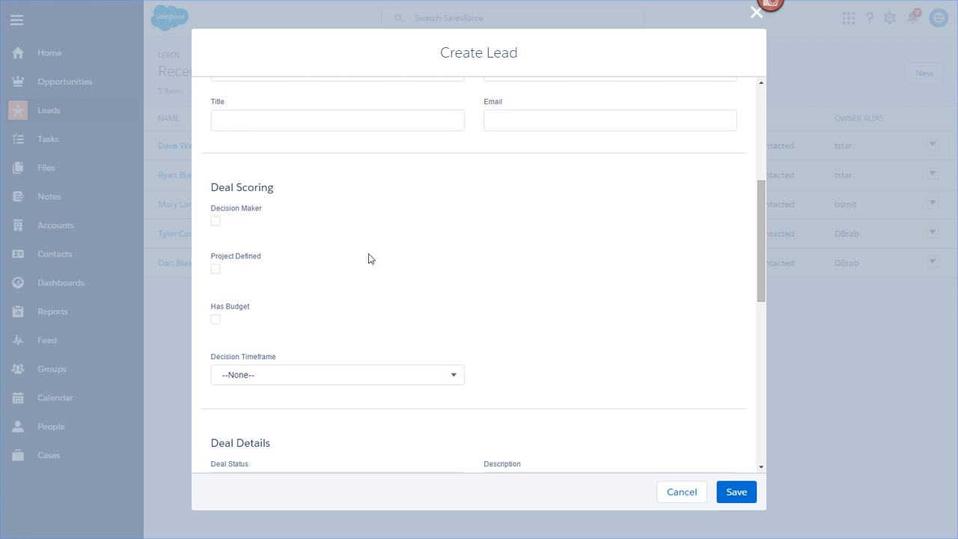
mouse_move(216, 317)
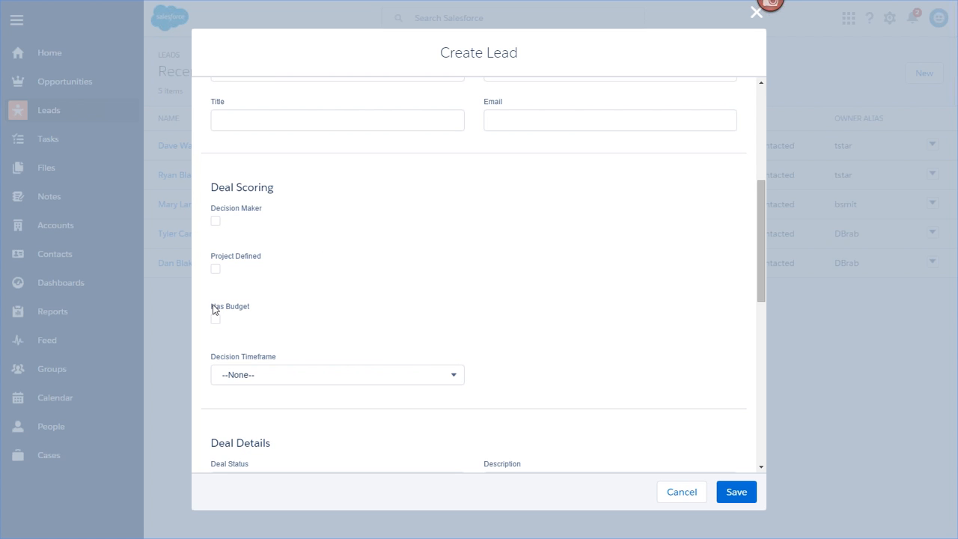
mouse_move(765, 260)
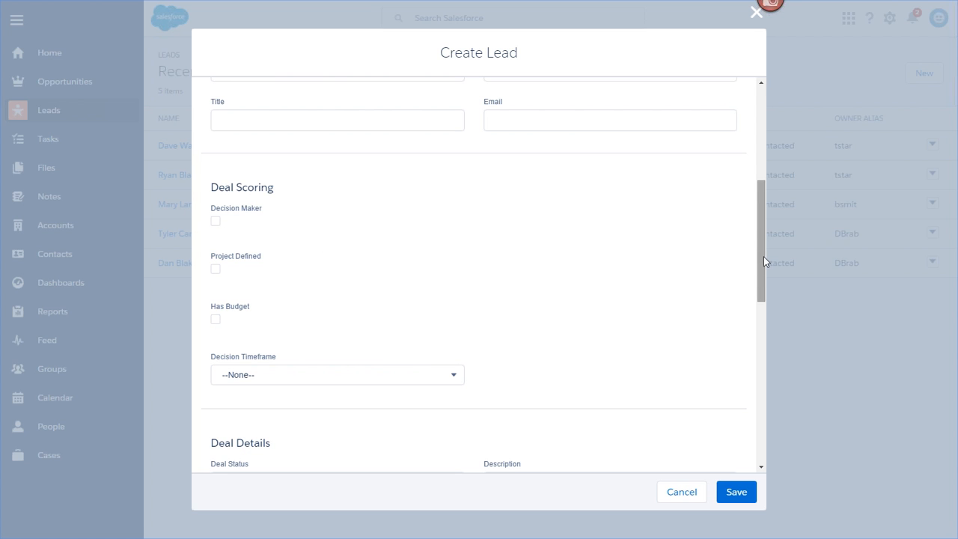
scroll("down", 3)
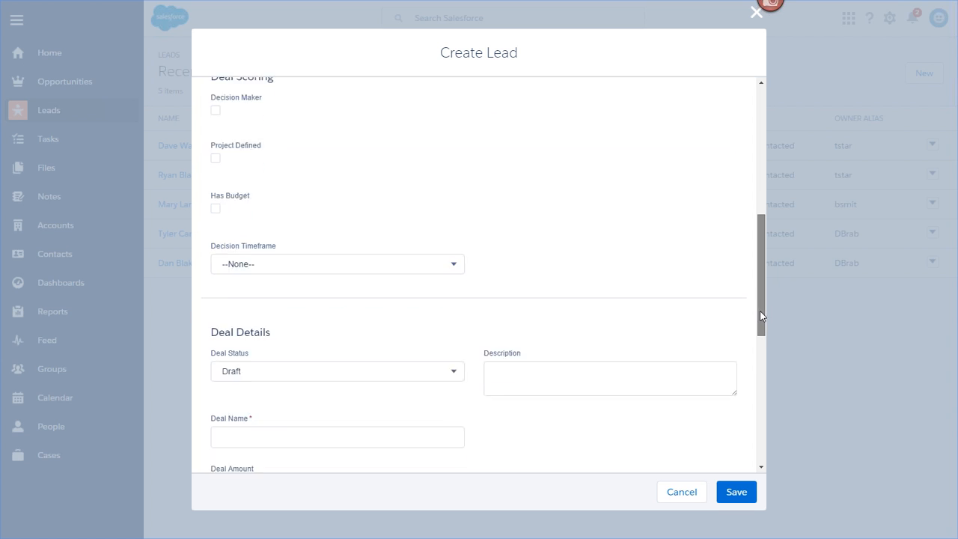
scroll("down", 3)
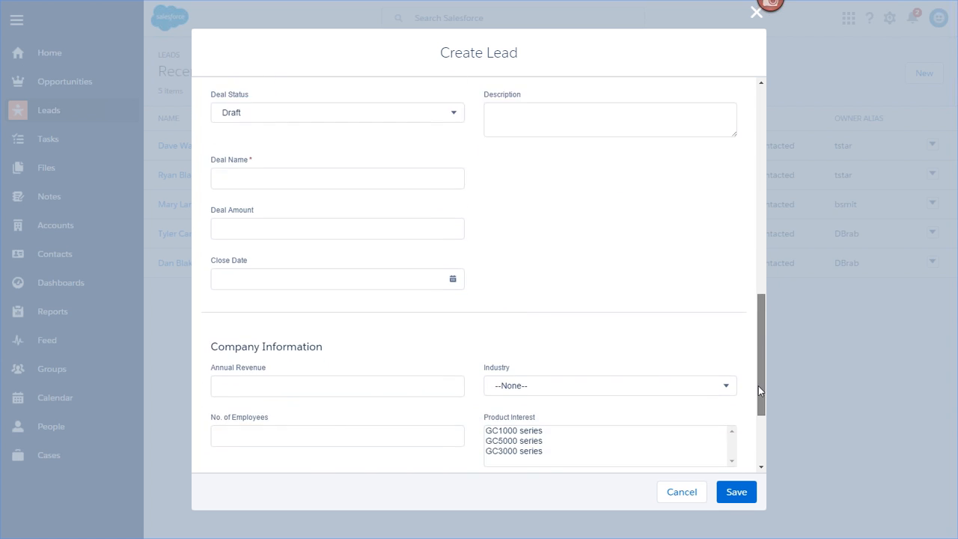
scroll("down", 3)
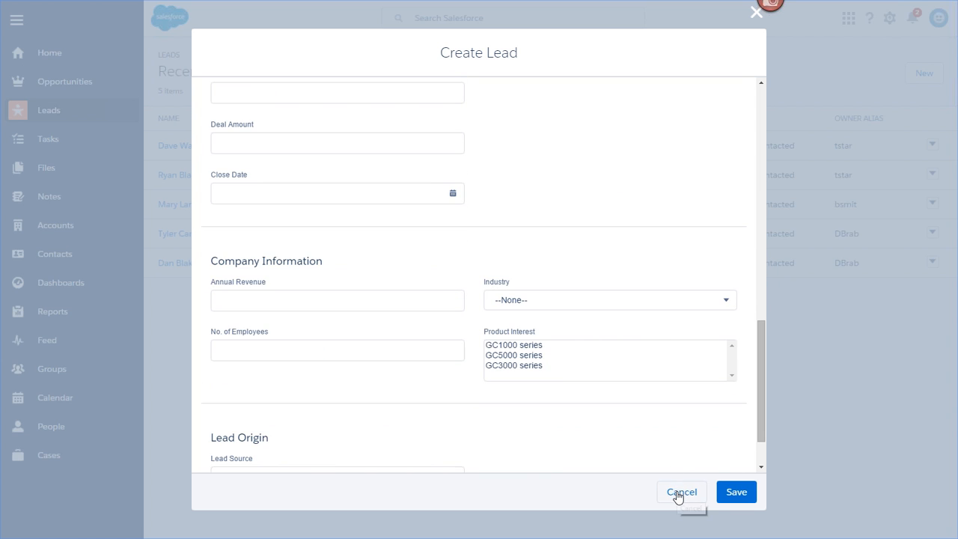
left_click(681, 491)
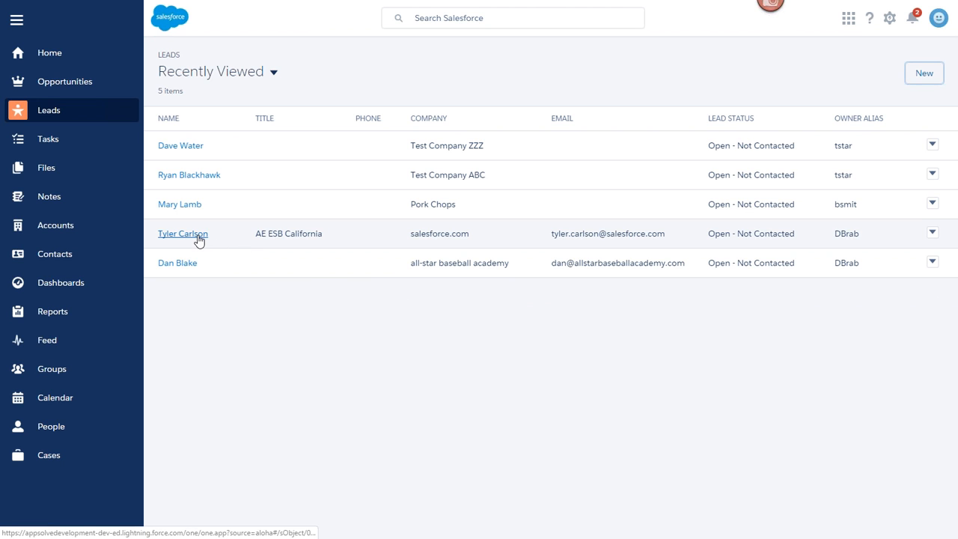
left_click(183, 234)
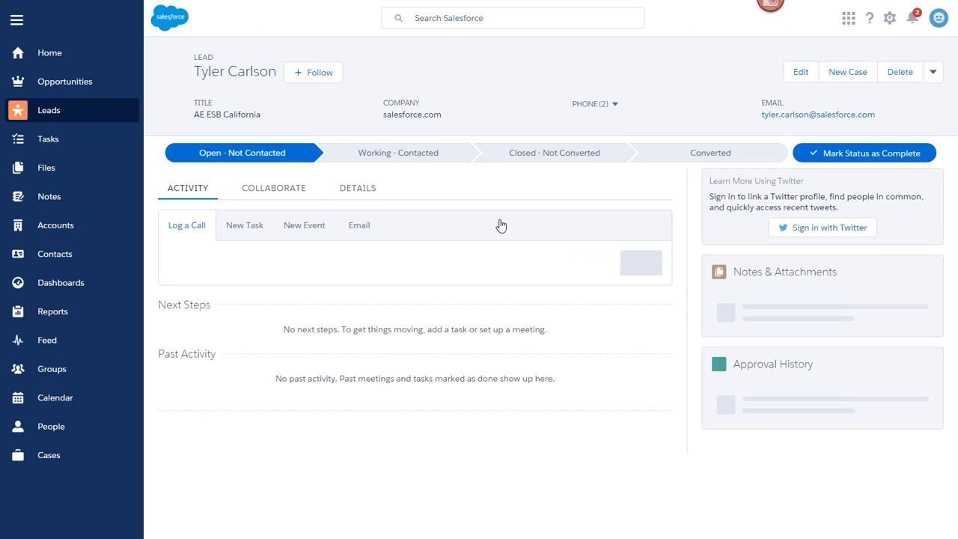
left_click(185, 224)
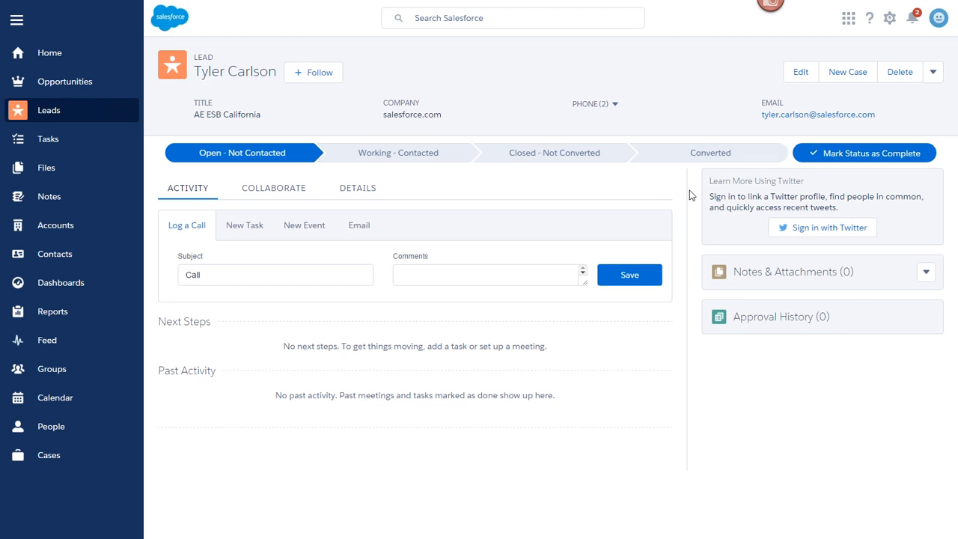
mouse_move(216, 70)
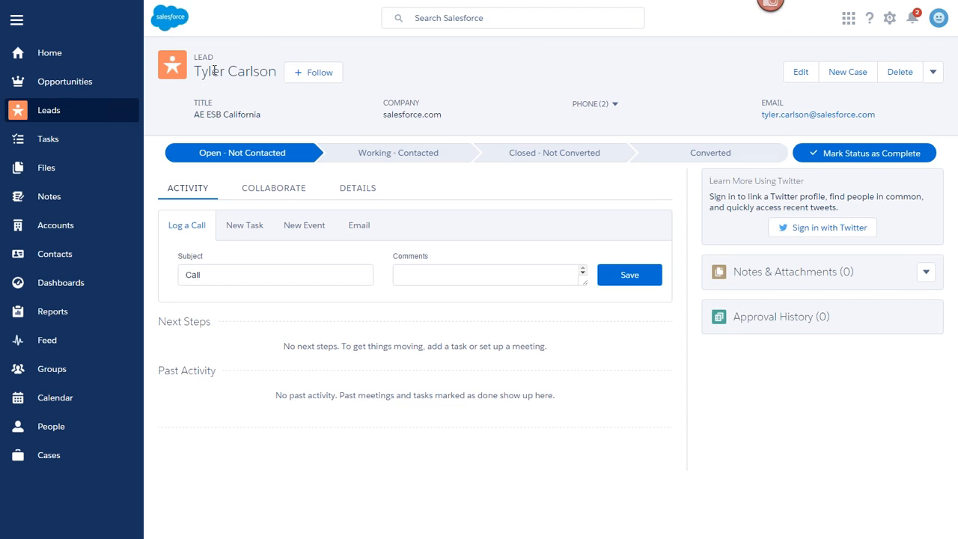
mouse_move(313, 72)
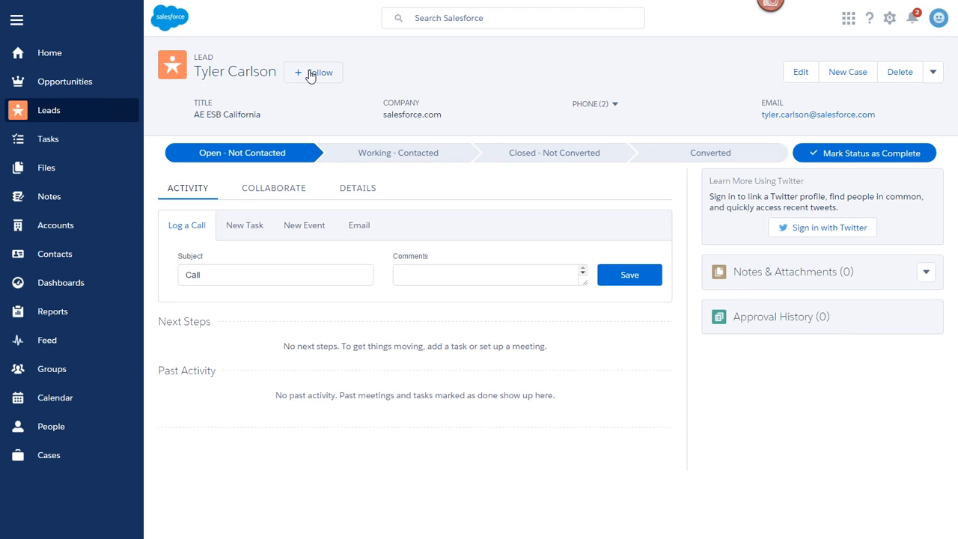
mouse_move(313, 72)
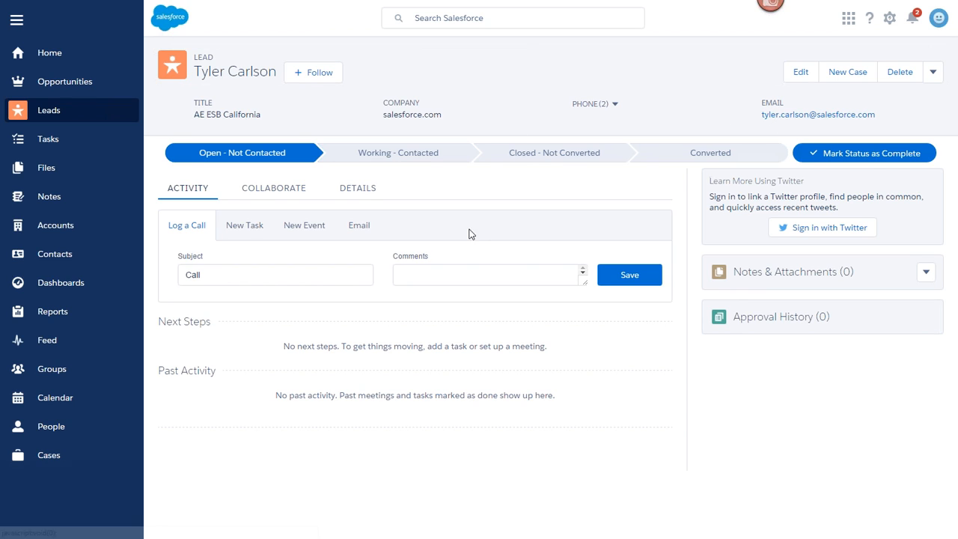
mouse_move(398, 153)
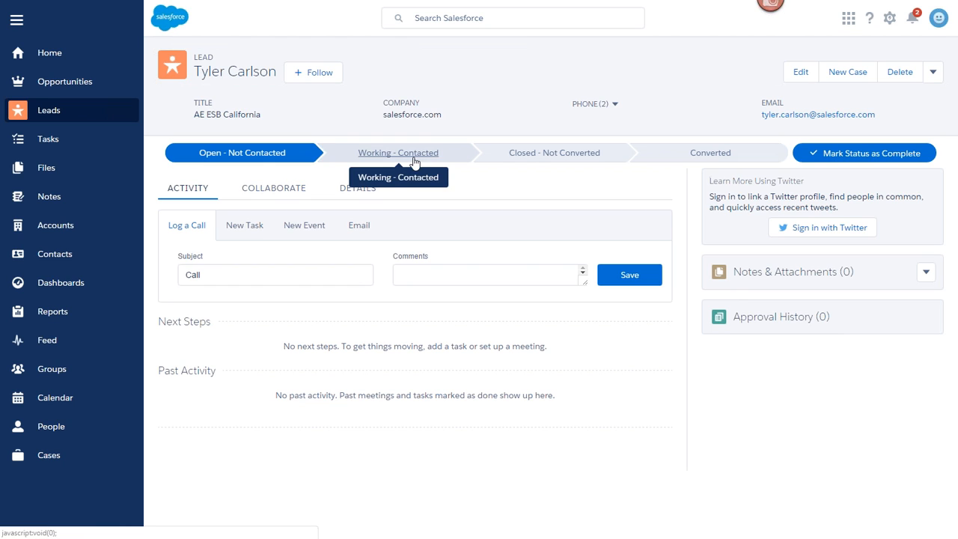
mouse_move(709, 153)
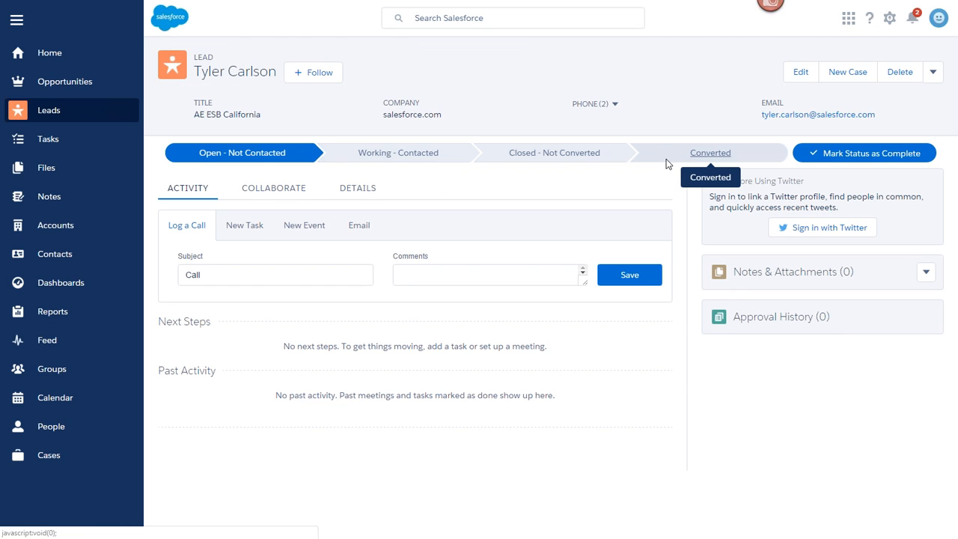
mouse_move(440, 184)
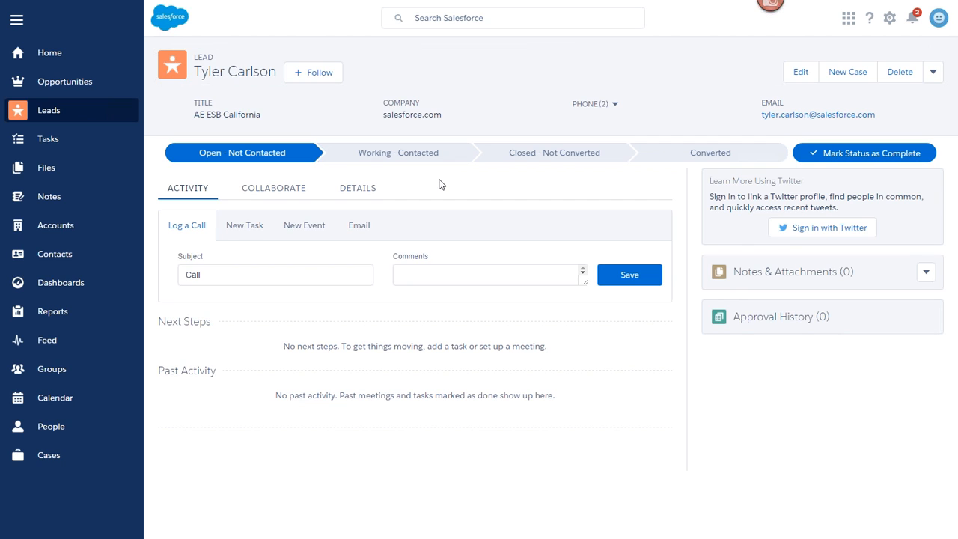
mouse_move(243, 153)
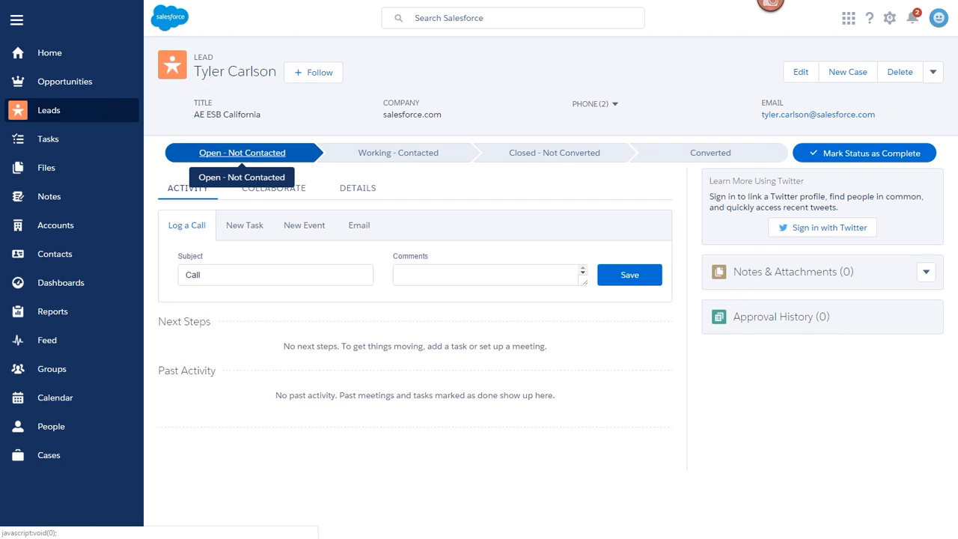
mouse_move(554, 152)
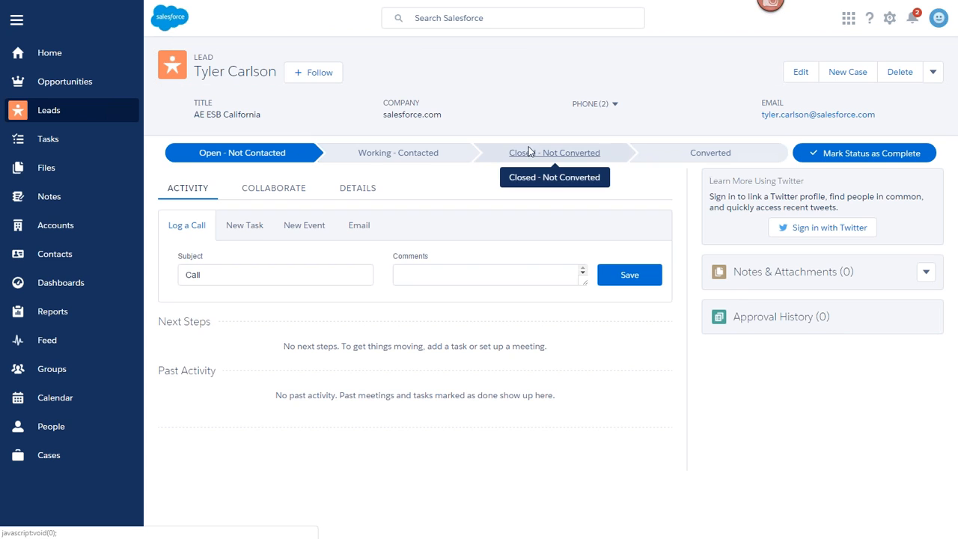
mouse_move(389, 173)
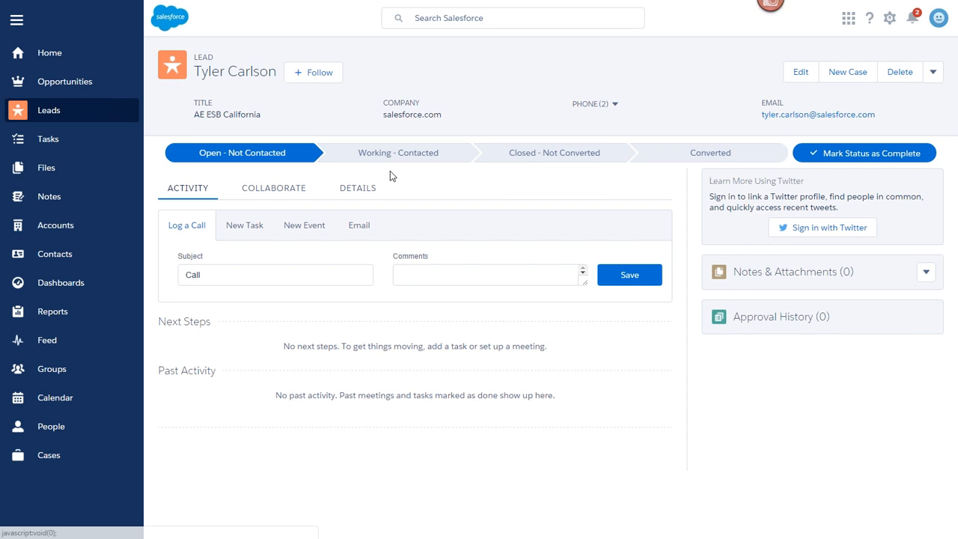
mouse_move(539, 153)
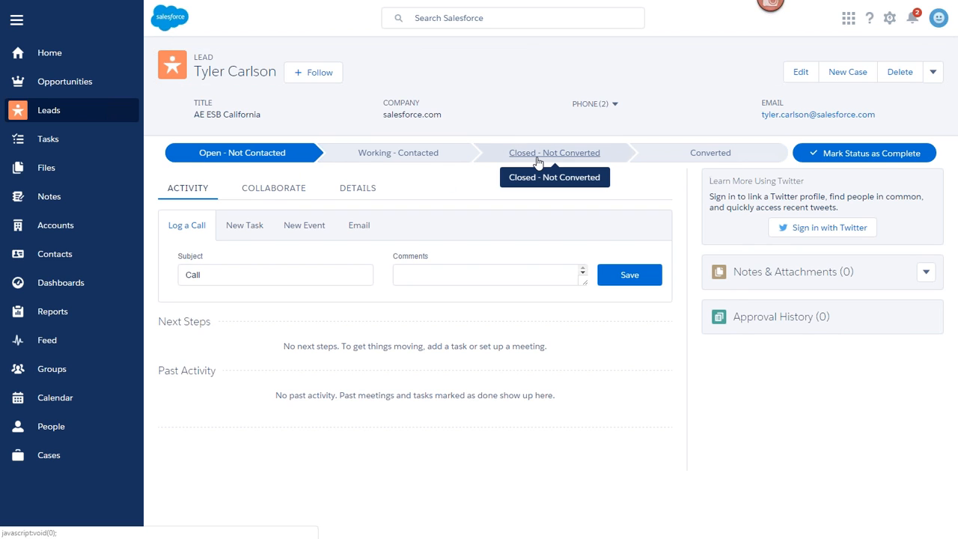
left_click(398, 152)
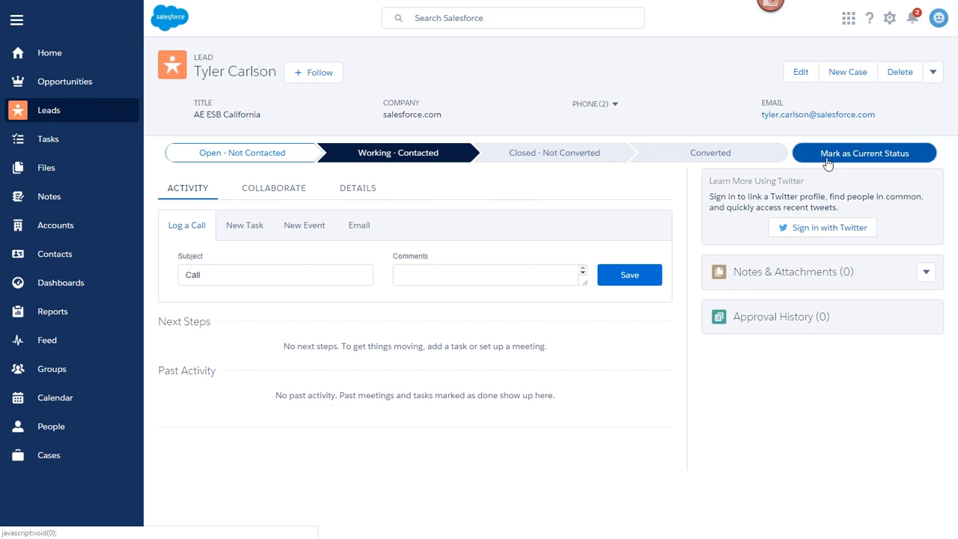
left_click(864, 153)
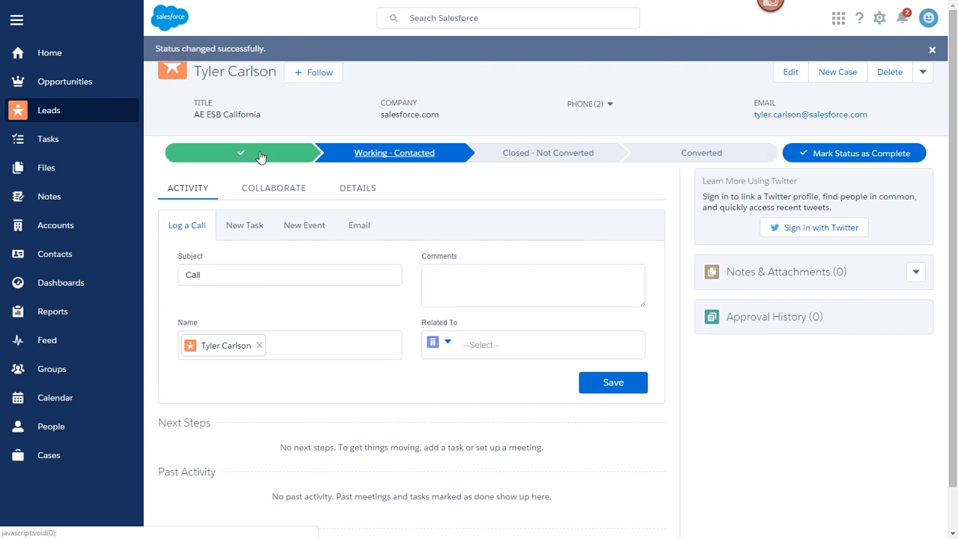
mouse_move(239, 153)
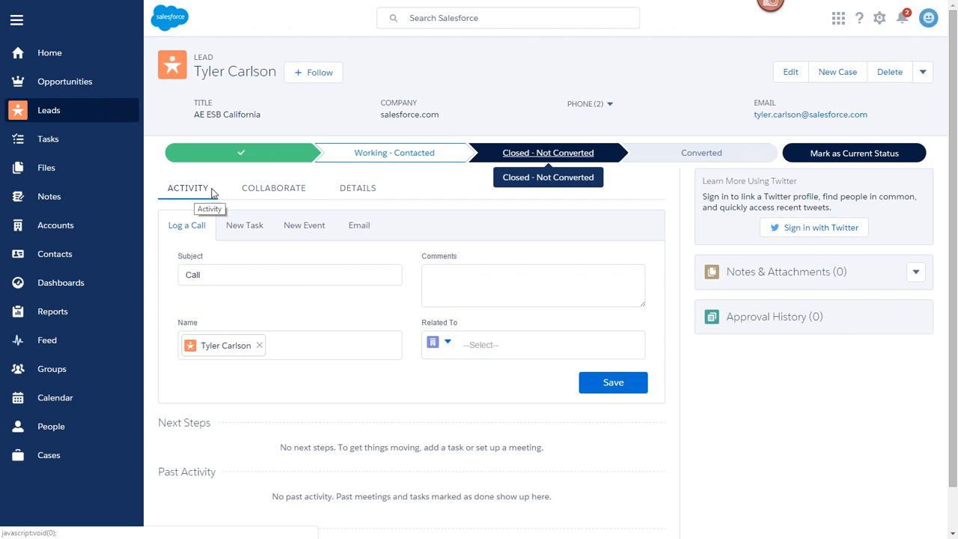
left_click(273, 189)
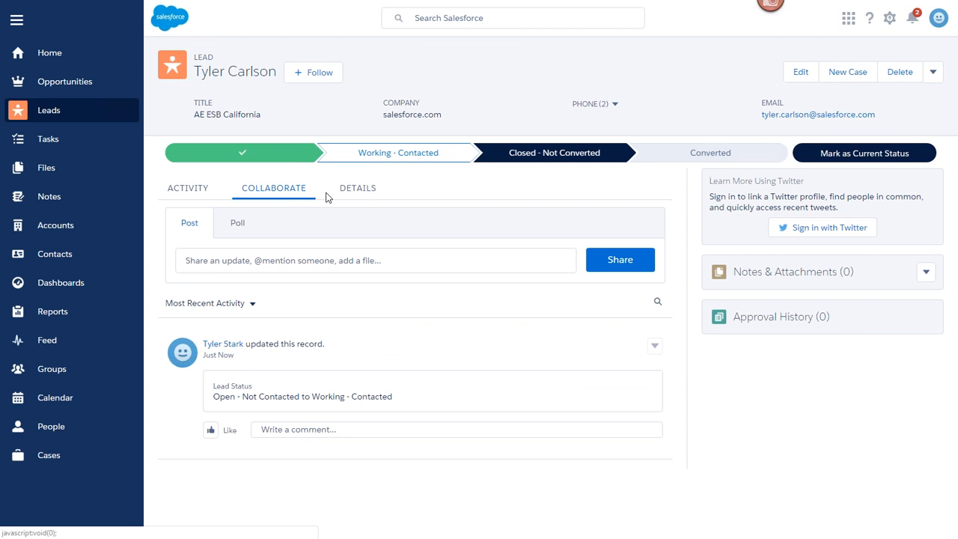
left_click(357, 189)
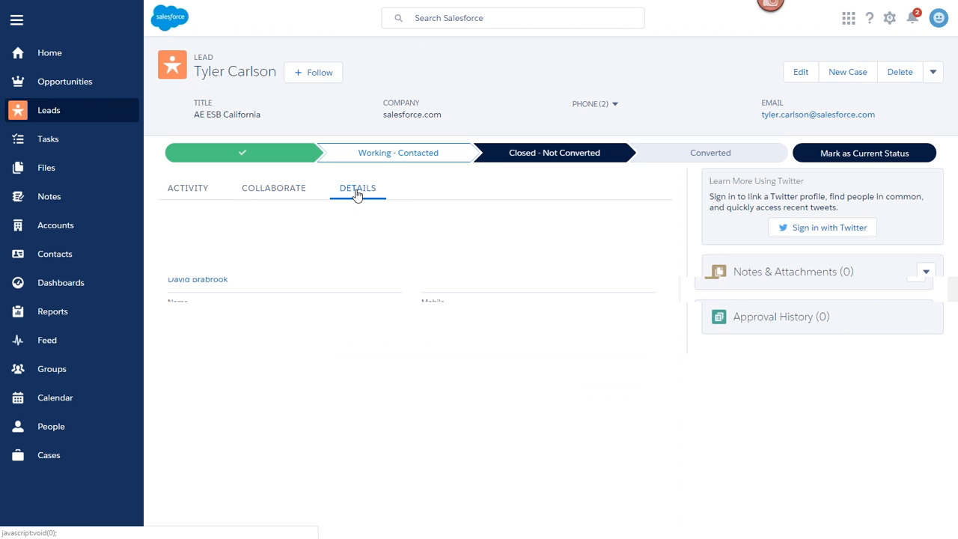
left_click(356, 188)
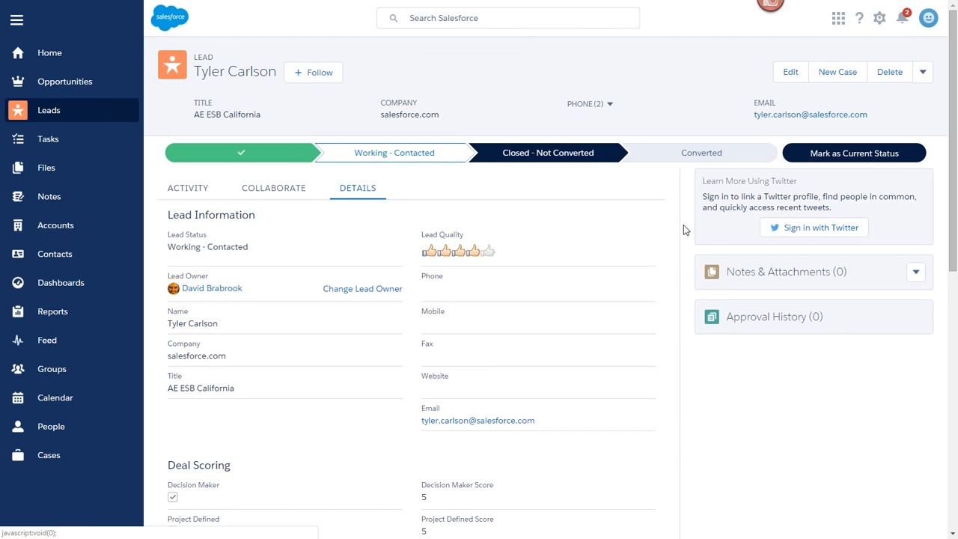
scroll("down", 3)
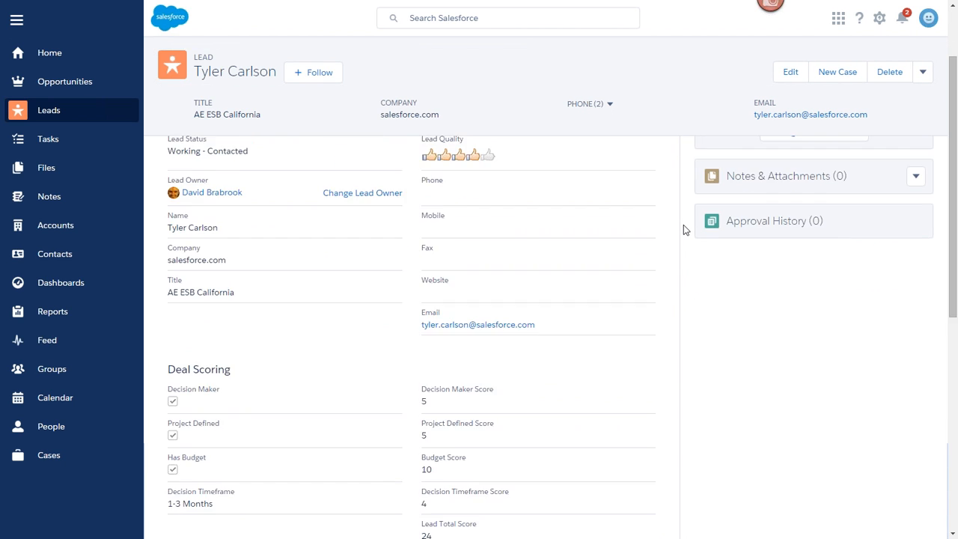
scroll("down", 3)
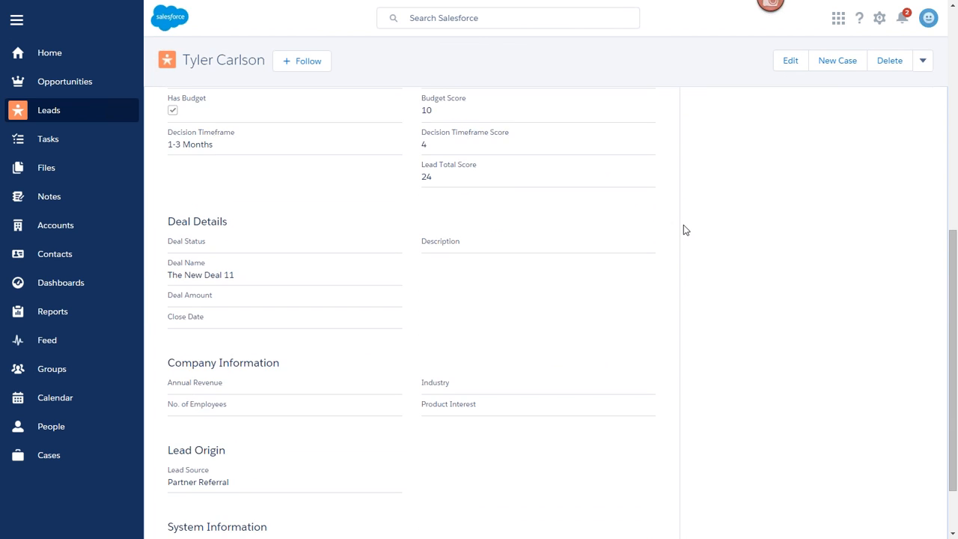
scroll("down", 3)
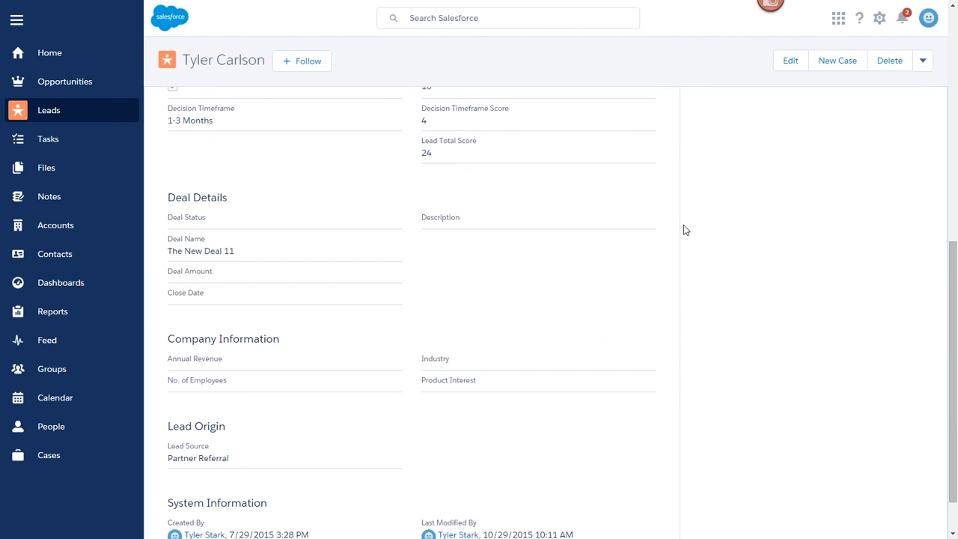
scroll("up", 3)
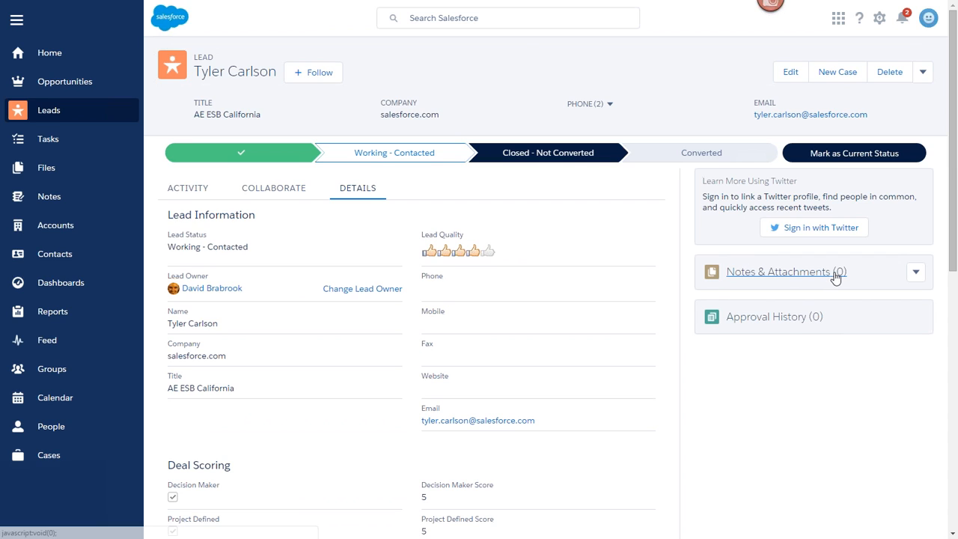
mouse_move(781, 317)
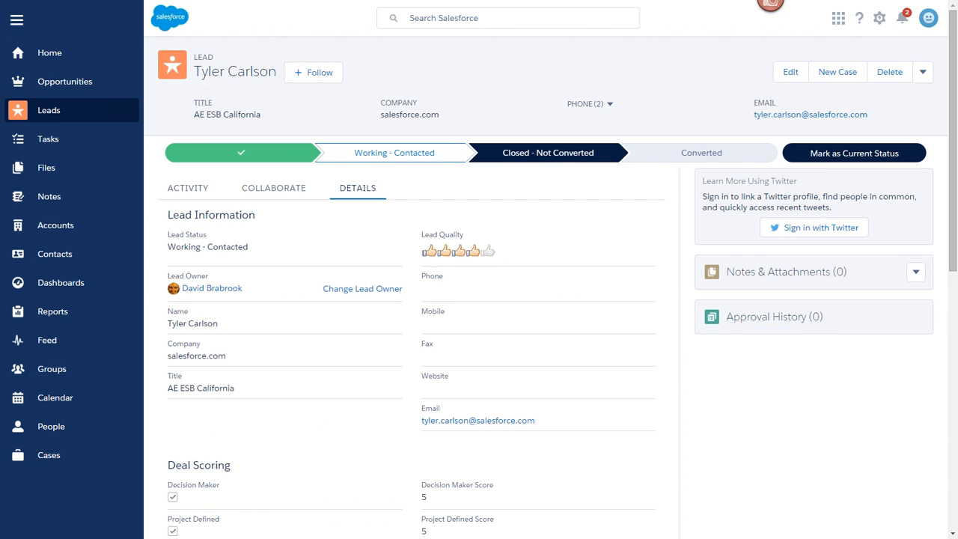
mouse_move(75, 153)
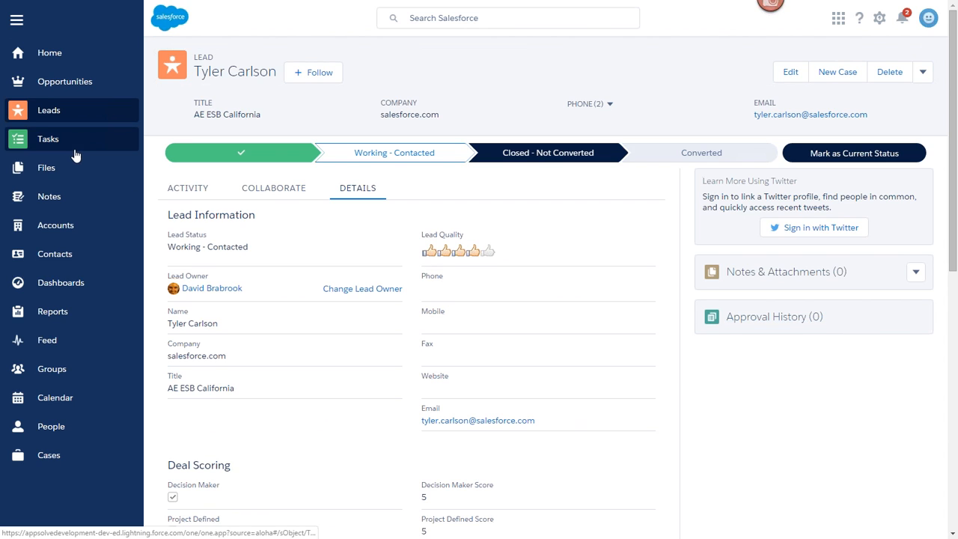
Step: Go to the Contacts list and open the first recently viewed contact from Bob's Testing Company
left_click(54, 255)
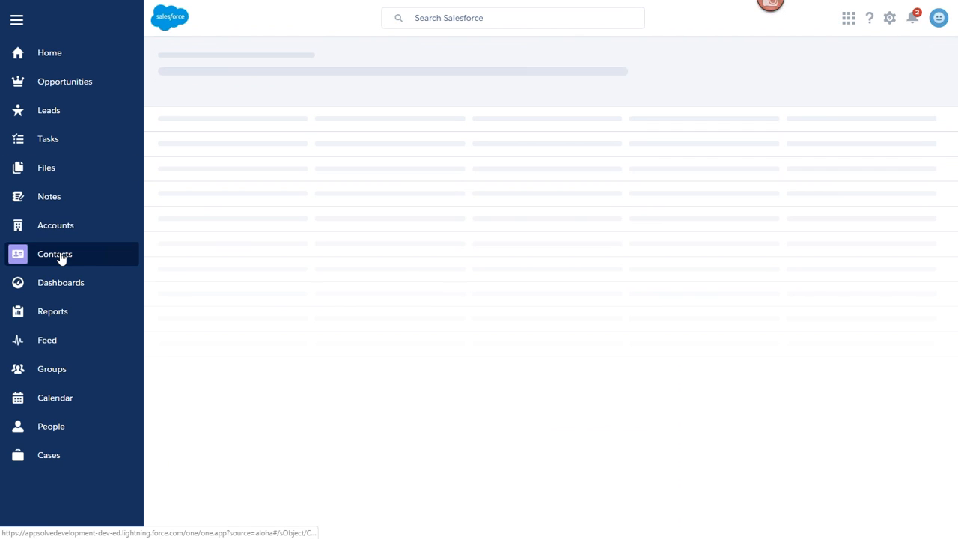
left_click(54, 254)
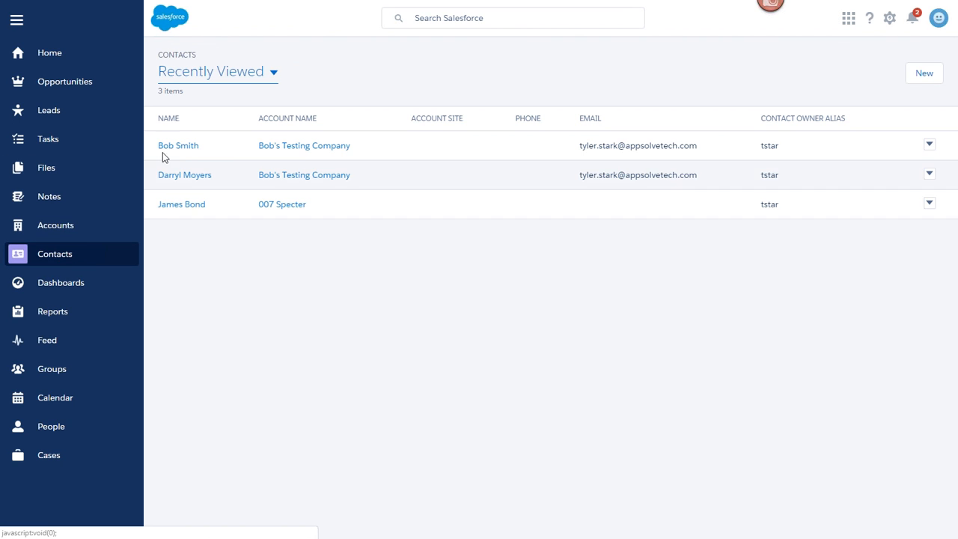
left_click(178, 145)
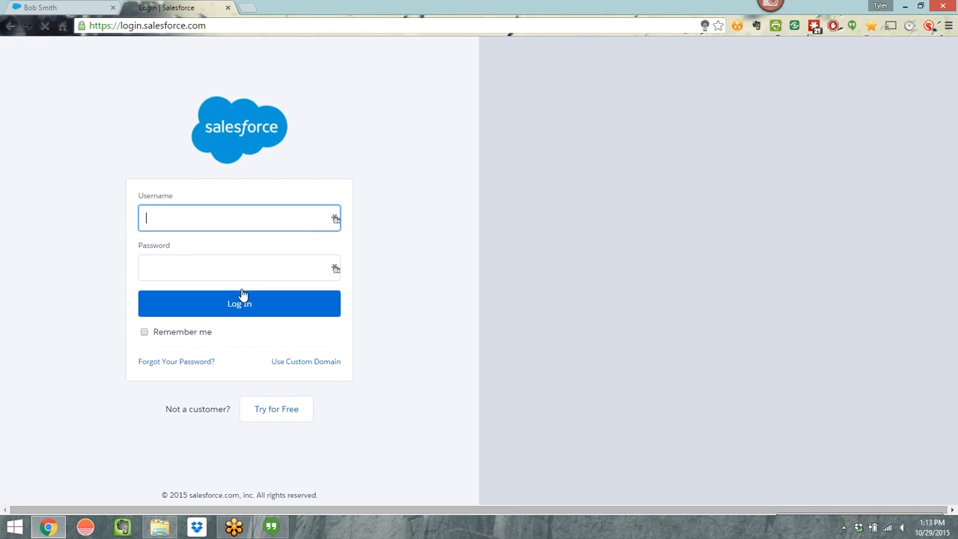
Step: Sign back in to the developer org, landing on the Lightning Home page with Quarterly Performance and the Assistant
left_click(239, 302)
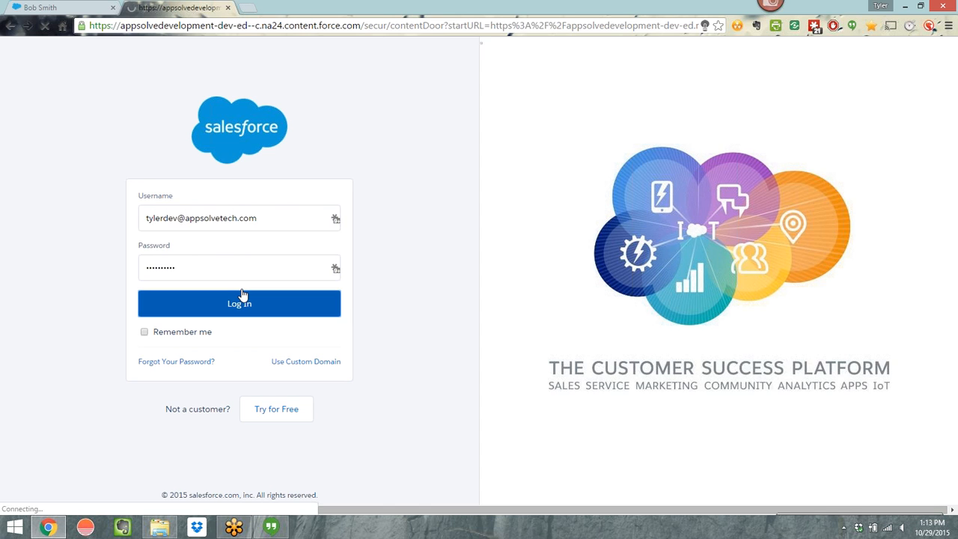
left_click(239, 303)
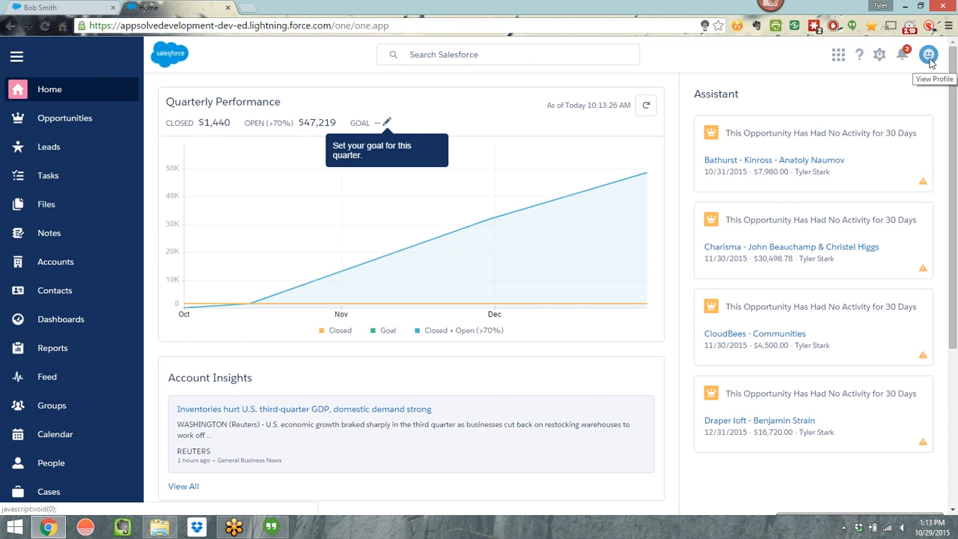
Step: Switch the org back to Salesforce Classic from the profile menu
left_click(929, 54)
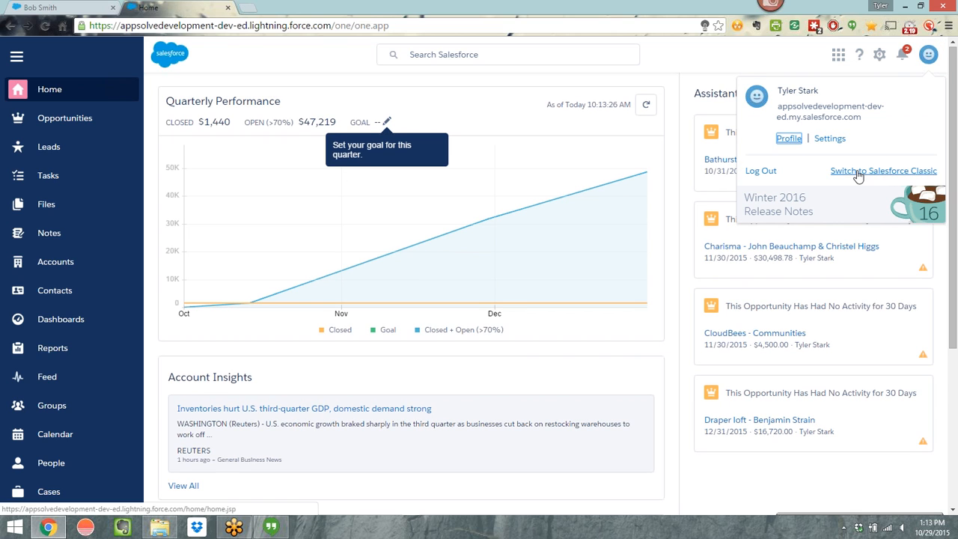
mouse_move(928, 54)
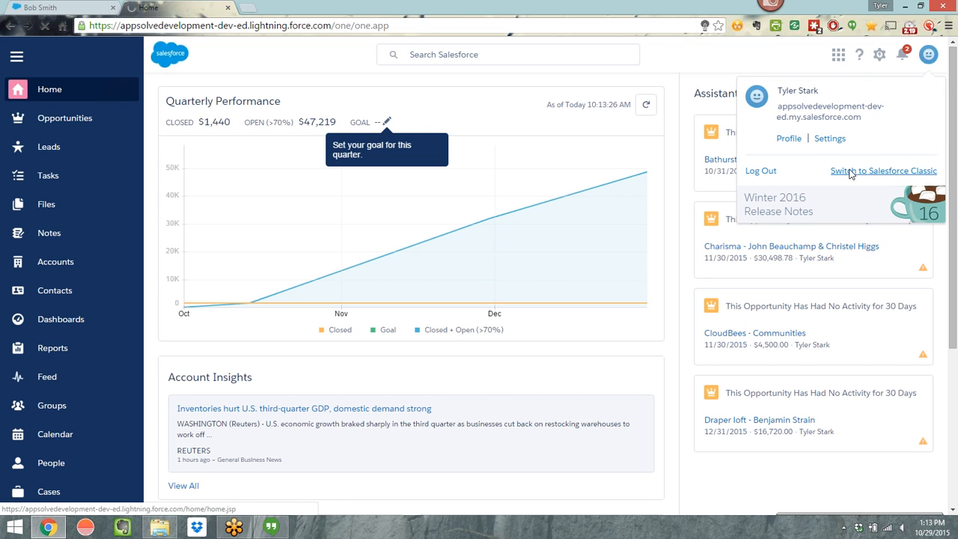
left_click(884, 171)
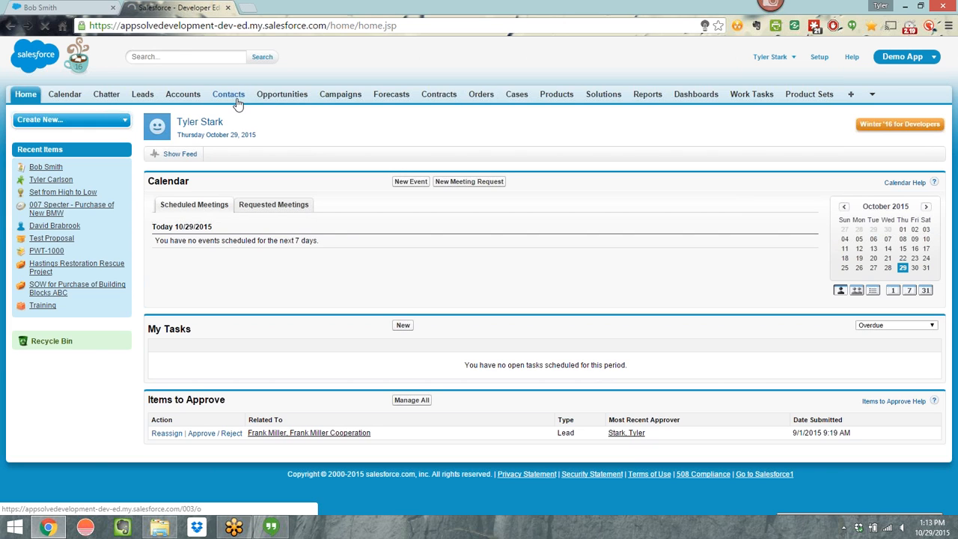
Step: Open Bob Smith's contact record from Recent Contacts in the Classic Contacts home
left_click(227, 93)
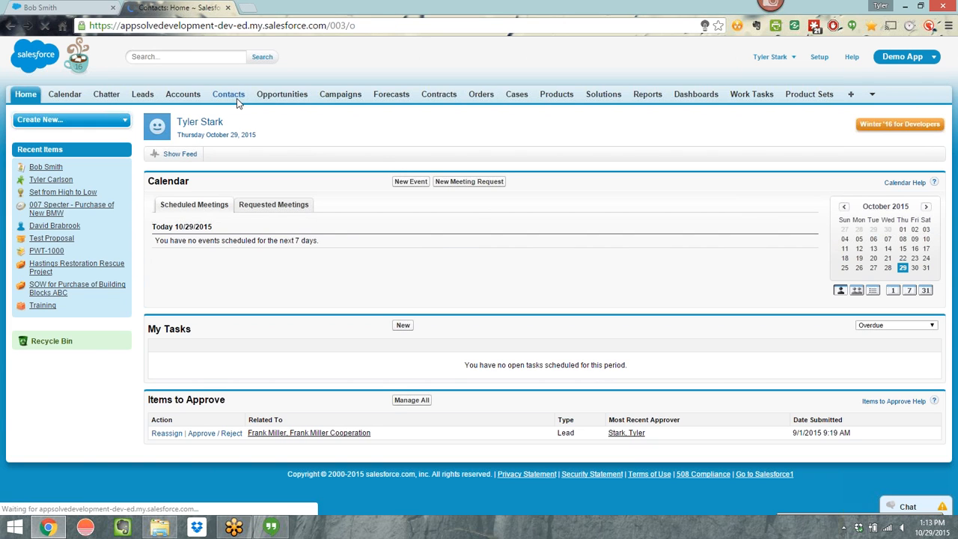
left_click(228, 93)
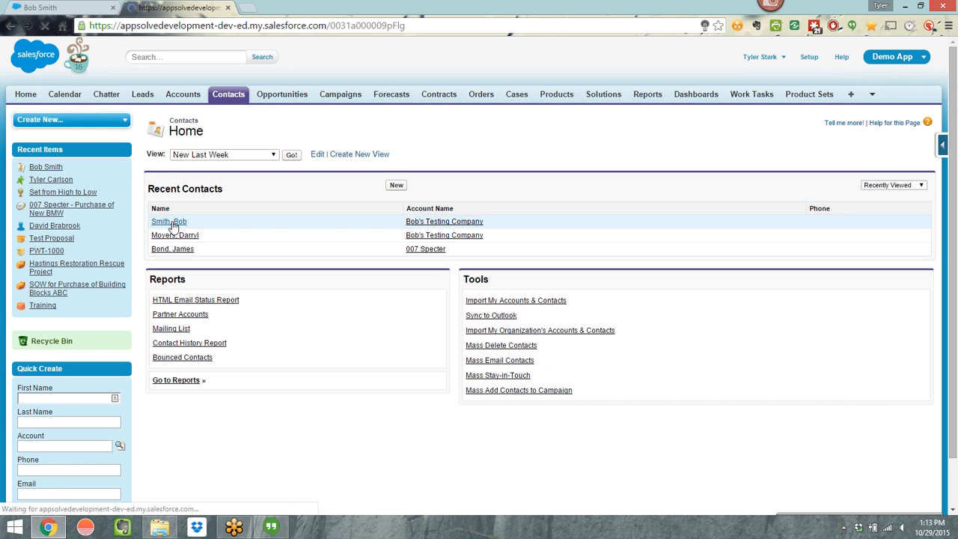
left_click(167, 222)
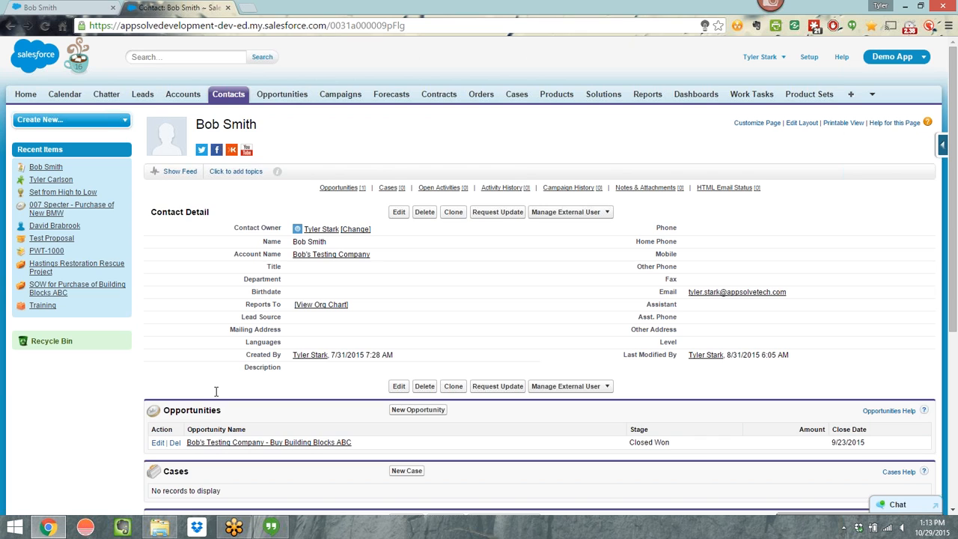
mouse_move(297, 420)
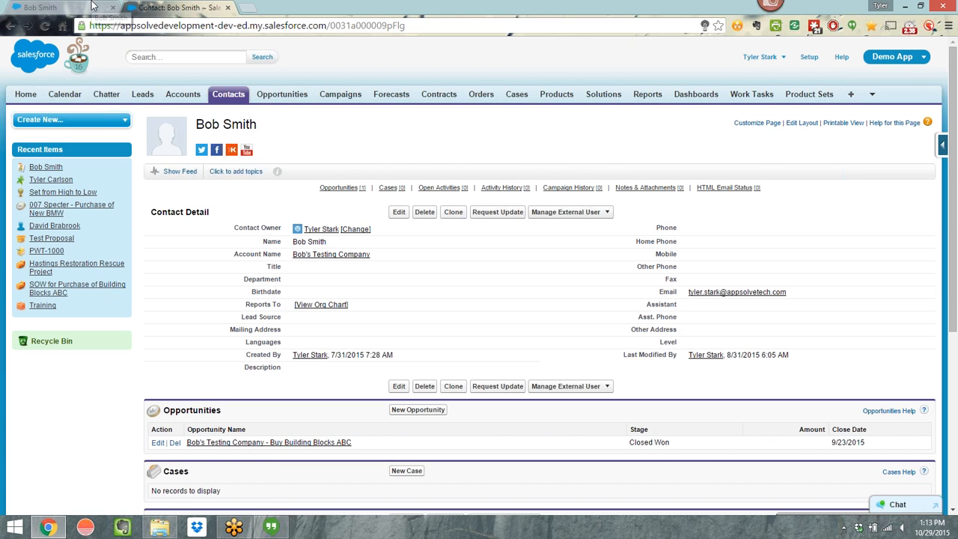
Step: Return to Bob Smith's Lightning record and view its Details then Related lists
left_click(178, 8)
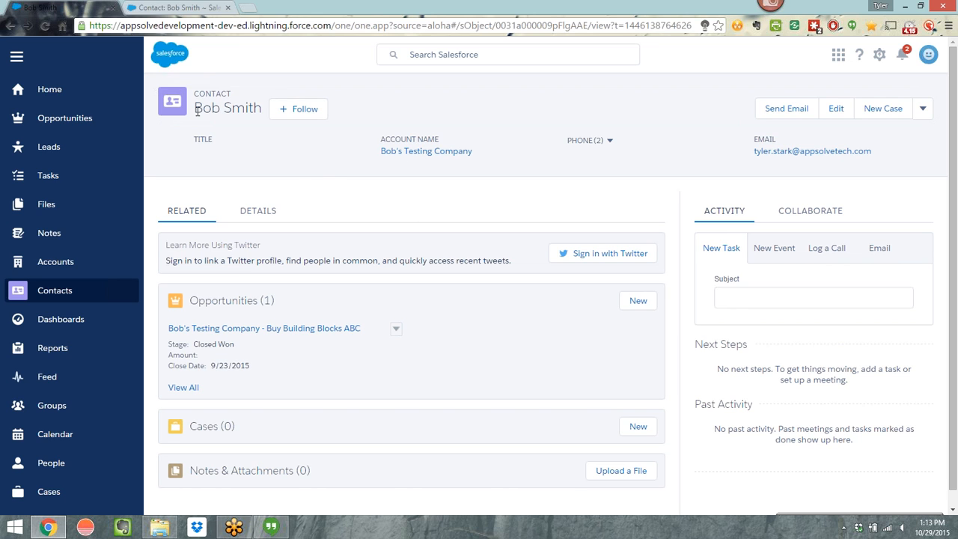
left_click(258, 209)
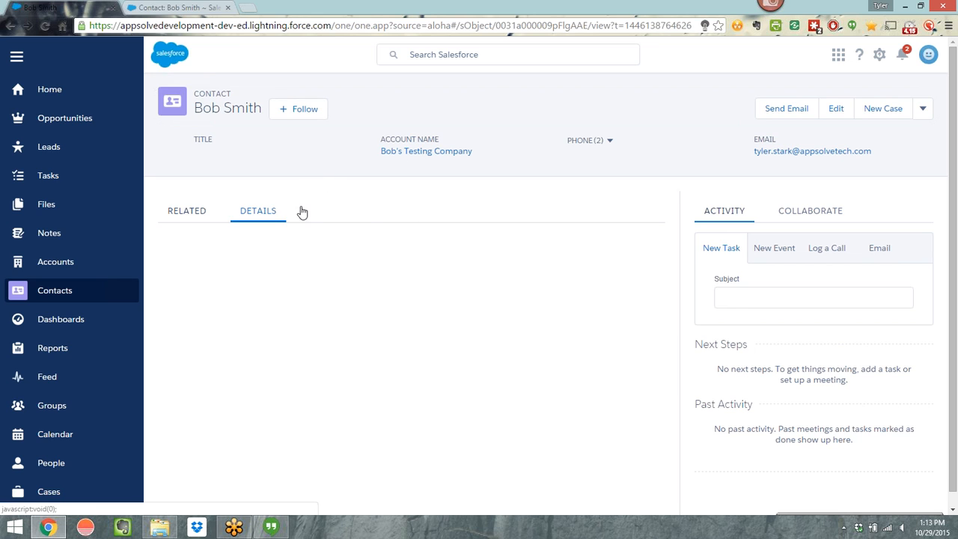
left_click(257, 209)
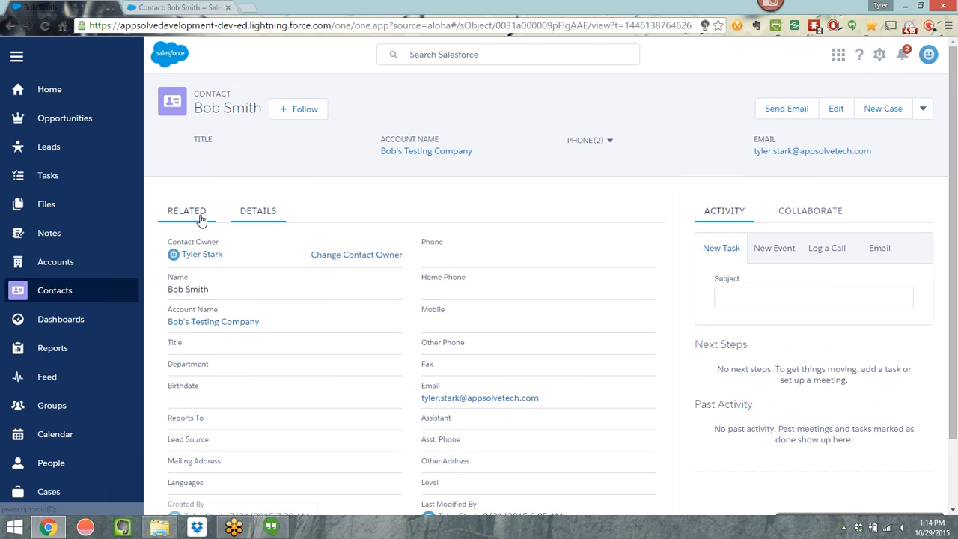
left_click(186, 210)
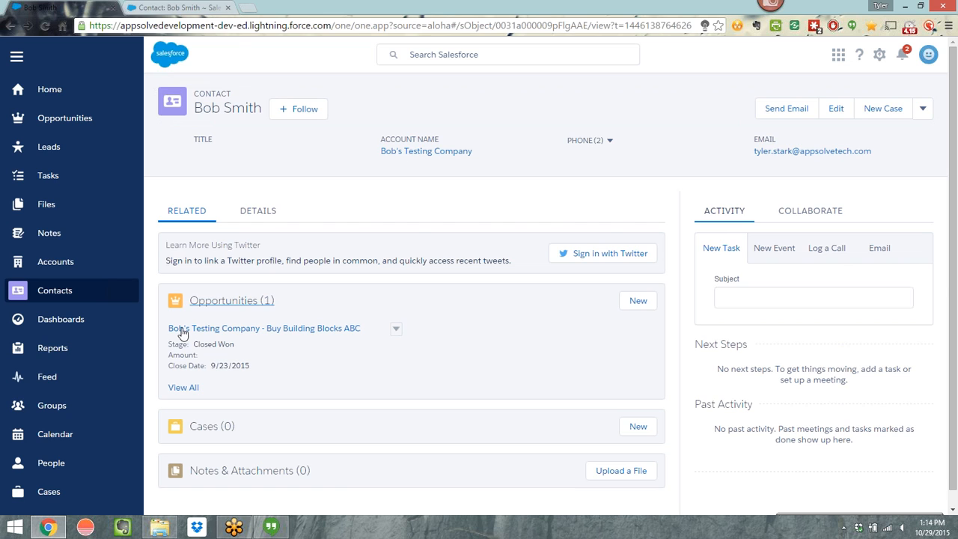
mouse_move(262, 322)
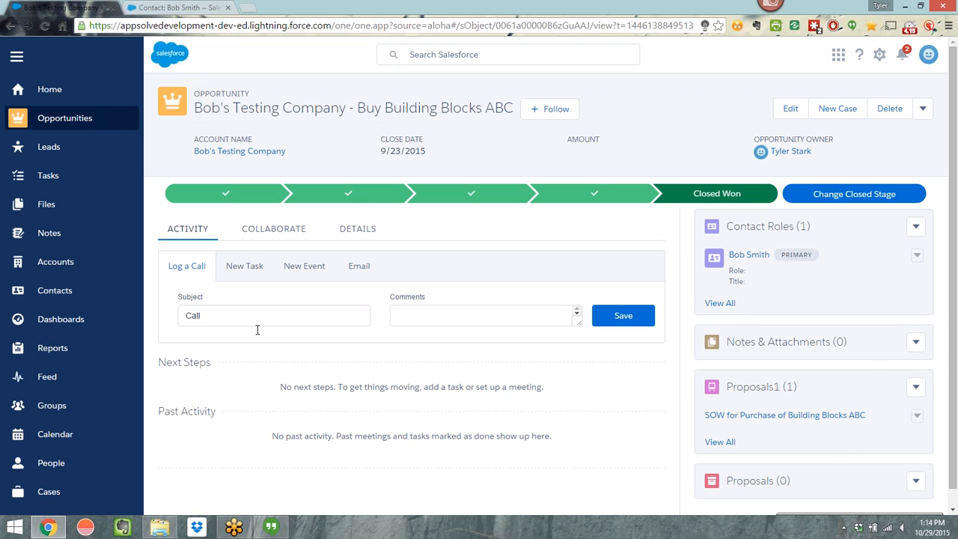
mouse_move(257, 336)
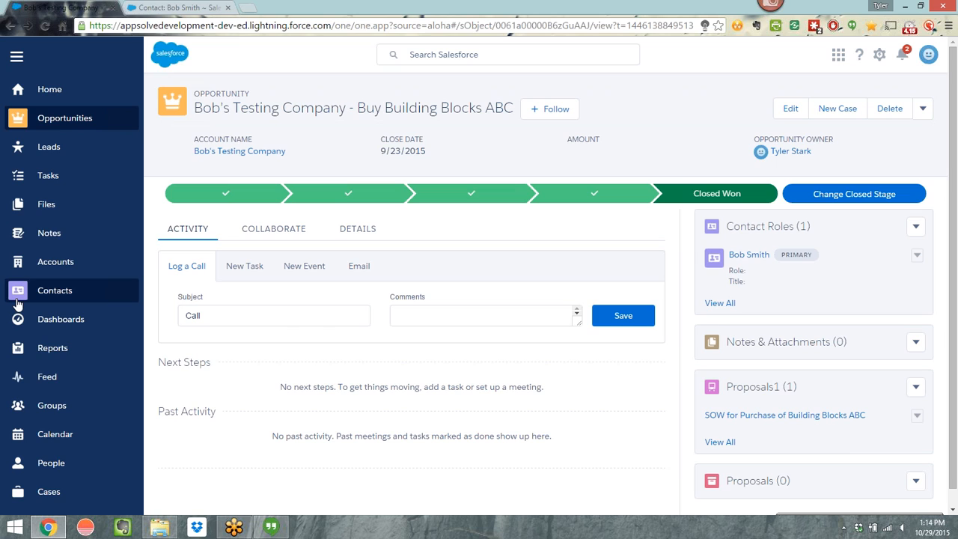
mouse_move(18, 302)
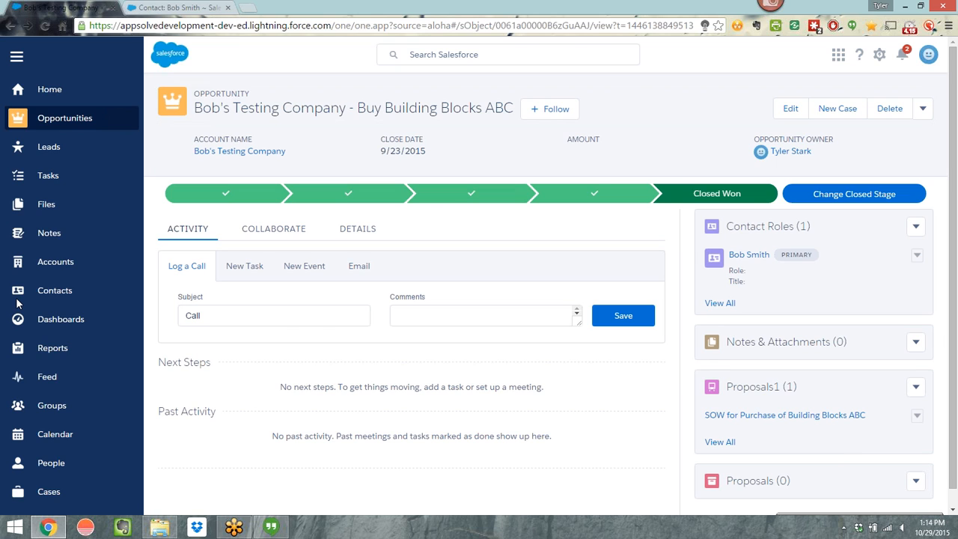
Step: Go to the Dashboards area from the left navigation
left_click(60, 319)
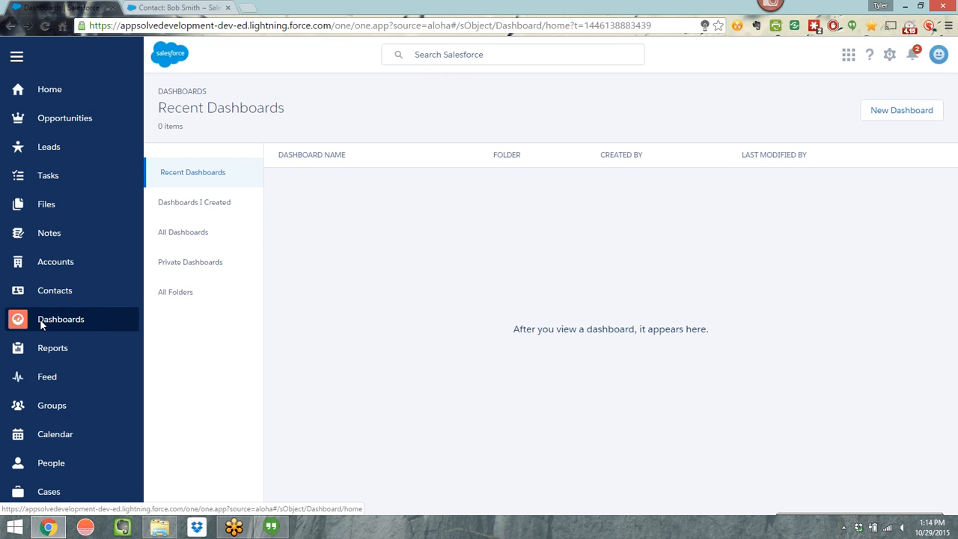
Step: Show All Dashboards instead of folders and browse the list of 43 dashboards
left_click(182, 232)
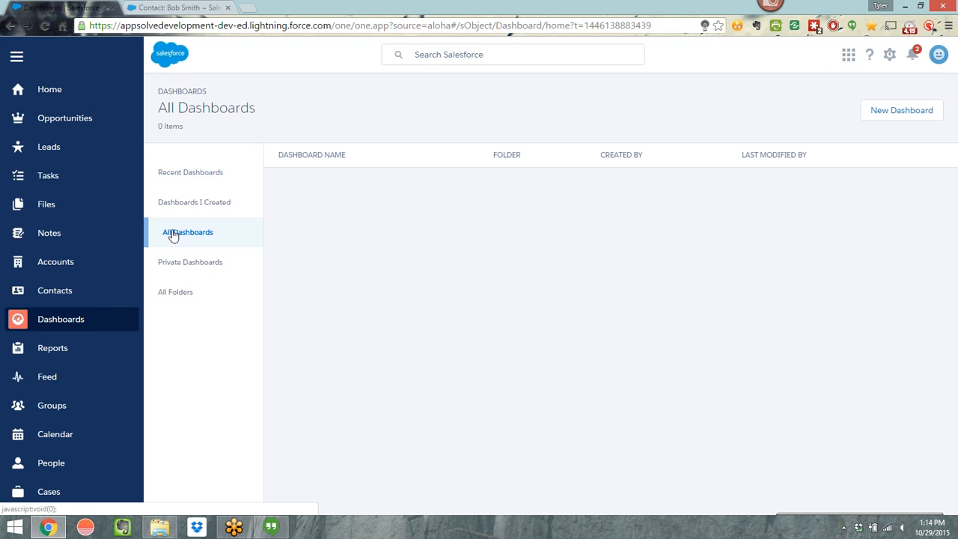
left_click(187, 232)
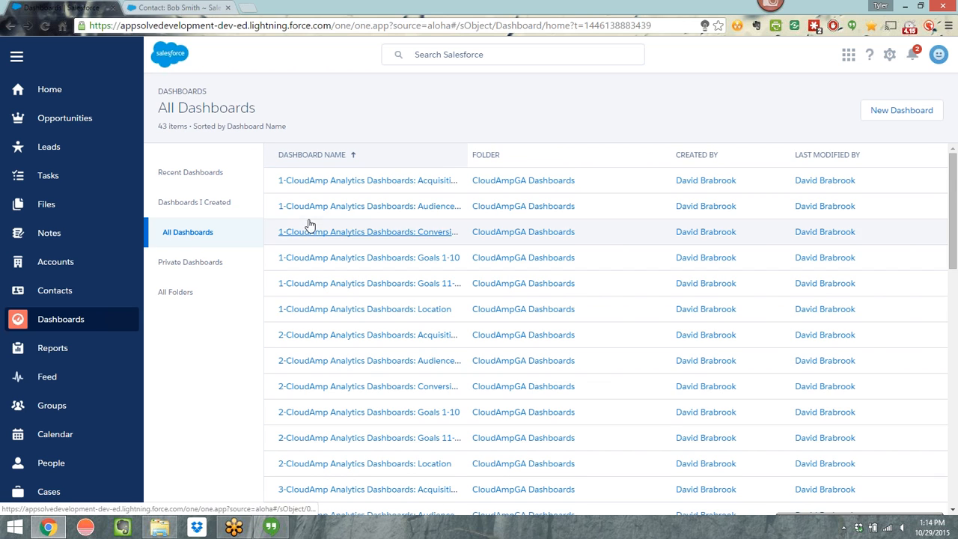
left_click(175, 292)
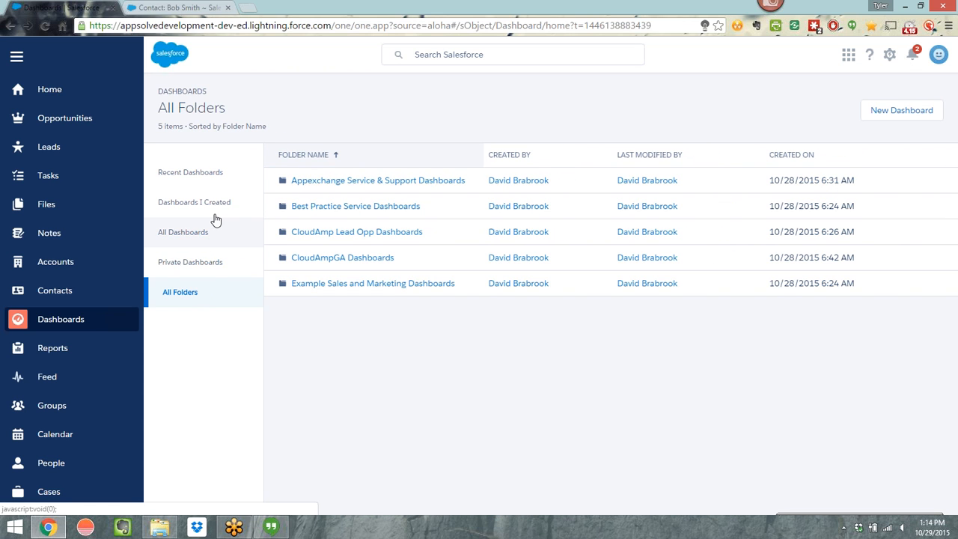
mouse_move(206, 249)
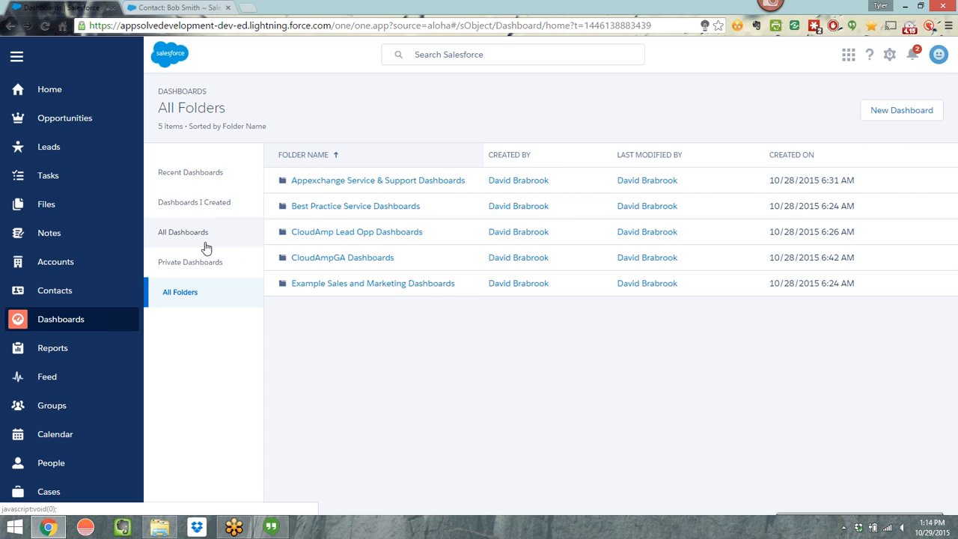
left_click(183, 231)
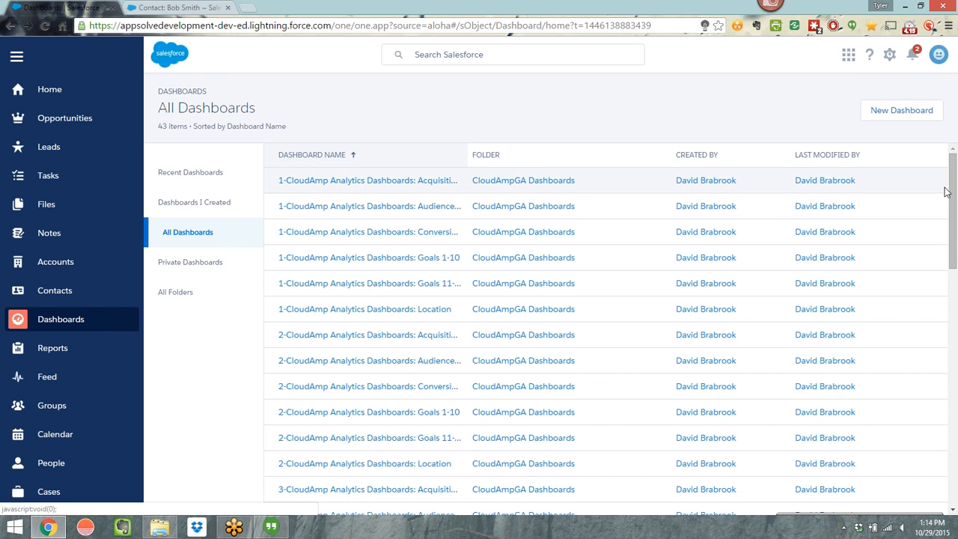
scroll("down", 3)
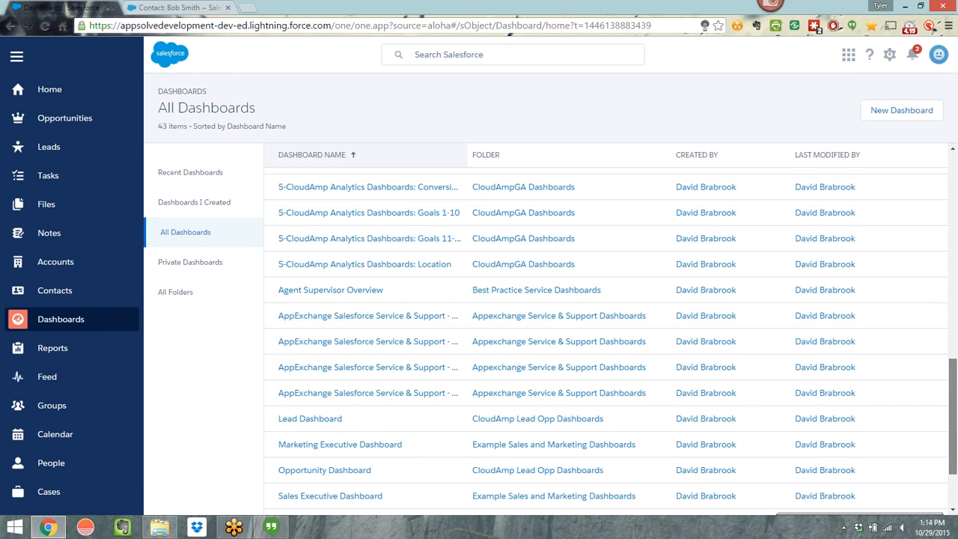
scroll("down", 3)
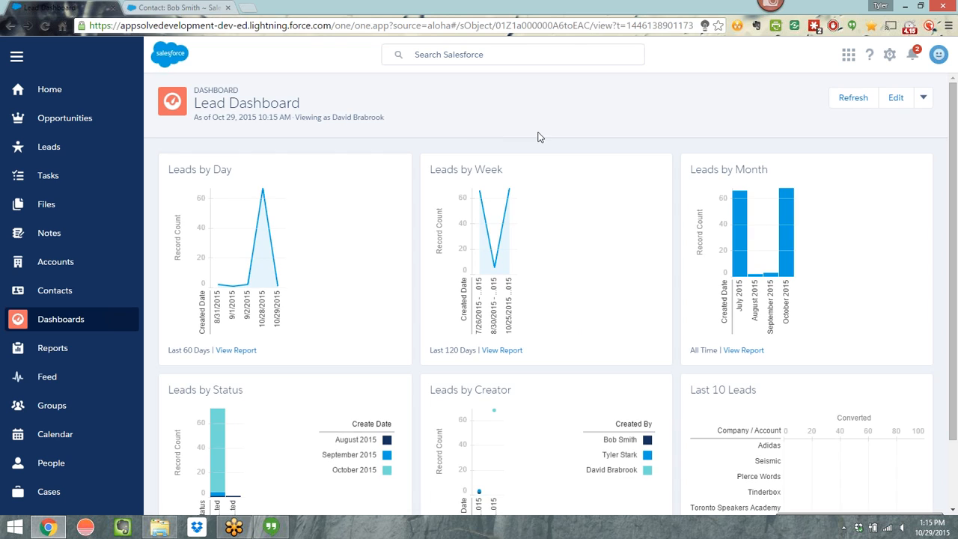
mouse_move(601, 108)
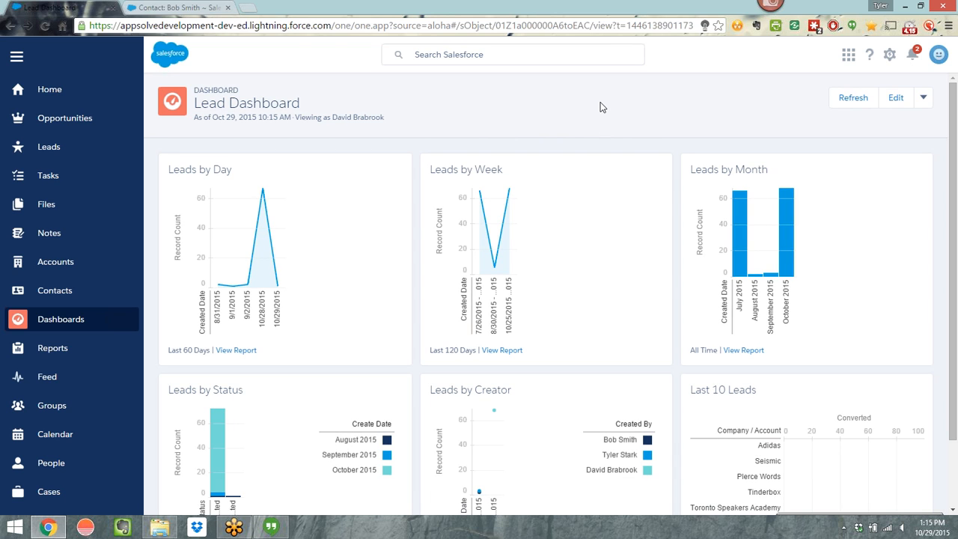
Step: Scroll through the Lead Dashboard charts and the last 10 leads list
scroll("down", 3)
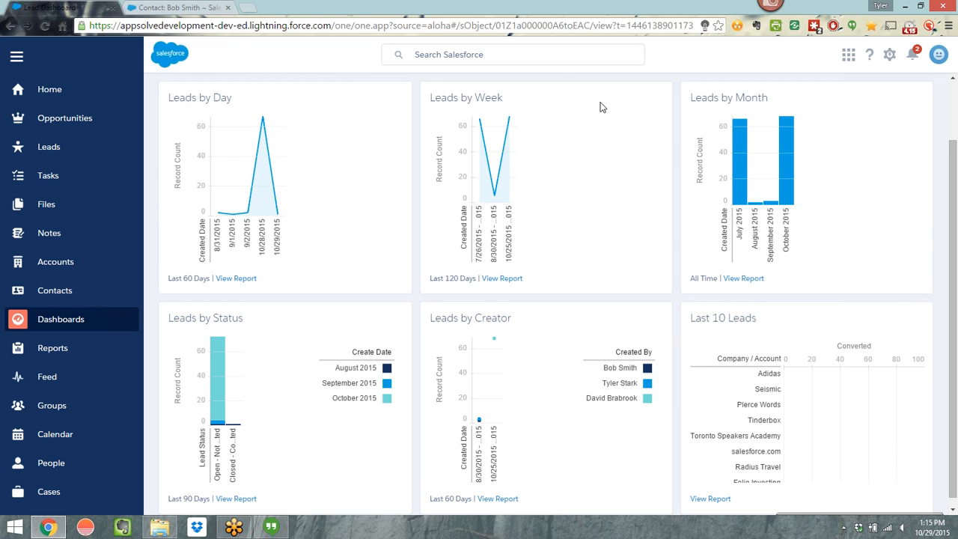
scroll("up", 3)
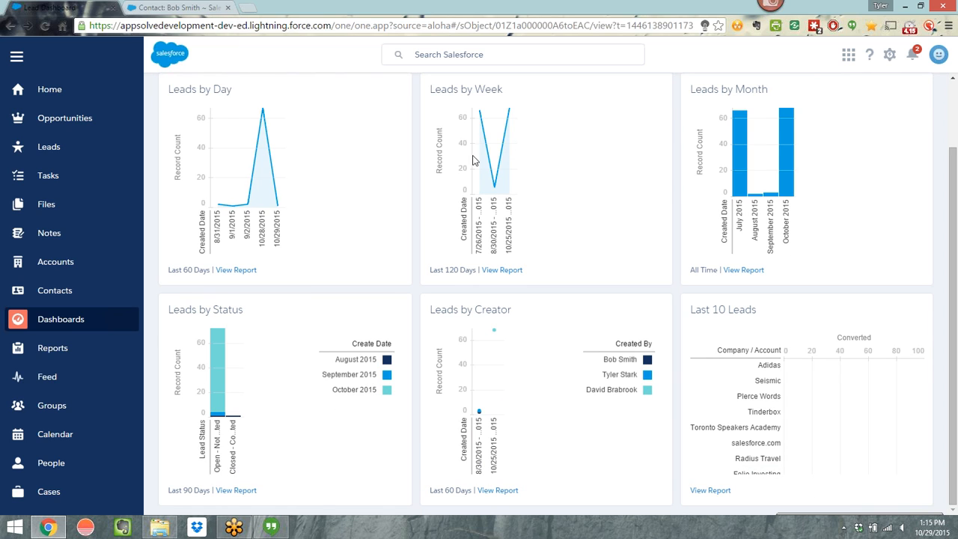
mouse_move(99, 323)
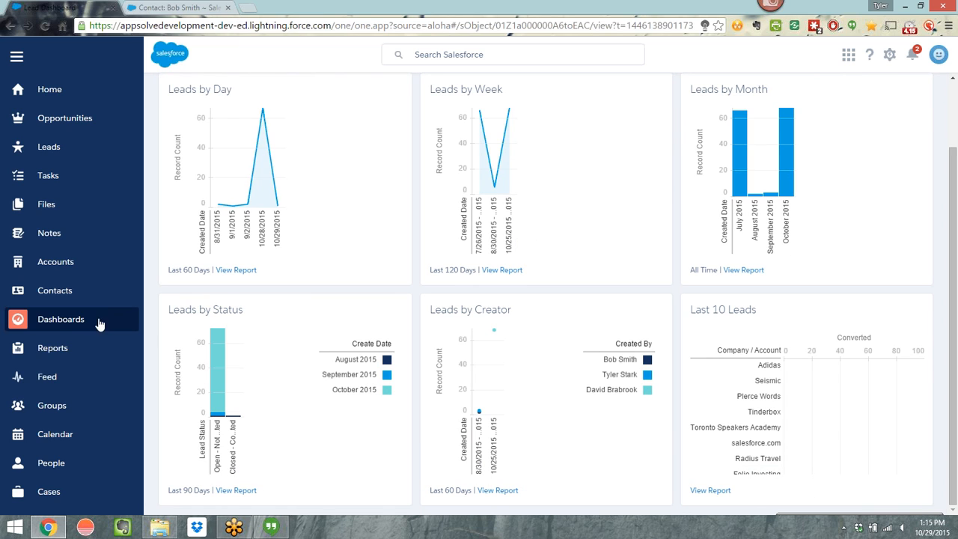
Step: Open the Opportunity Dashboard from the All Dashboards list
left_click(60, 319)
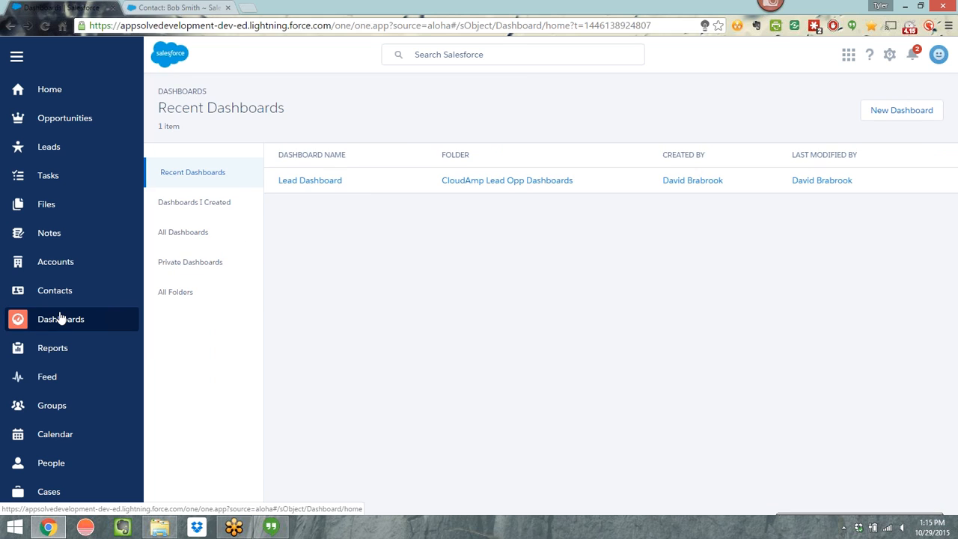
mouse_move(218, 232)
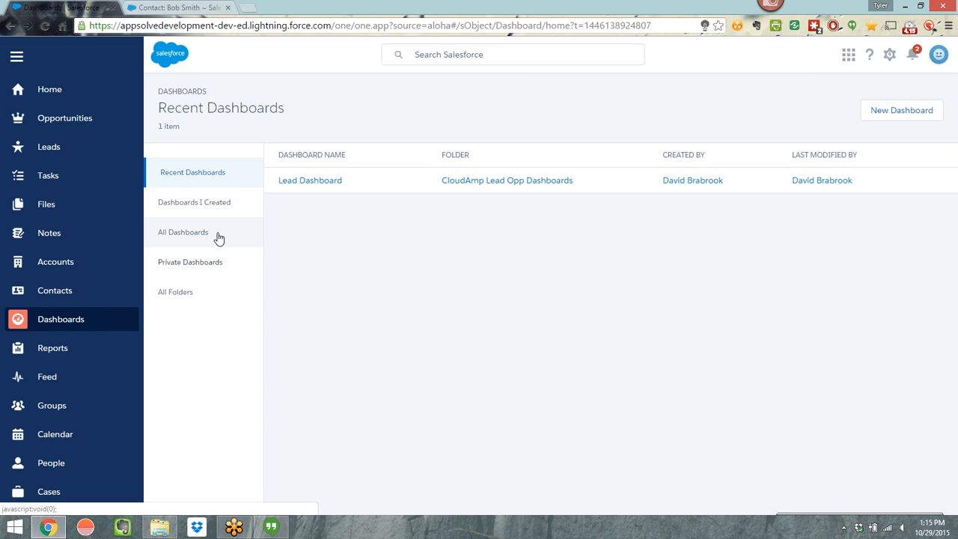
left_click(183, 232)
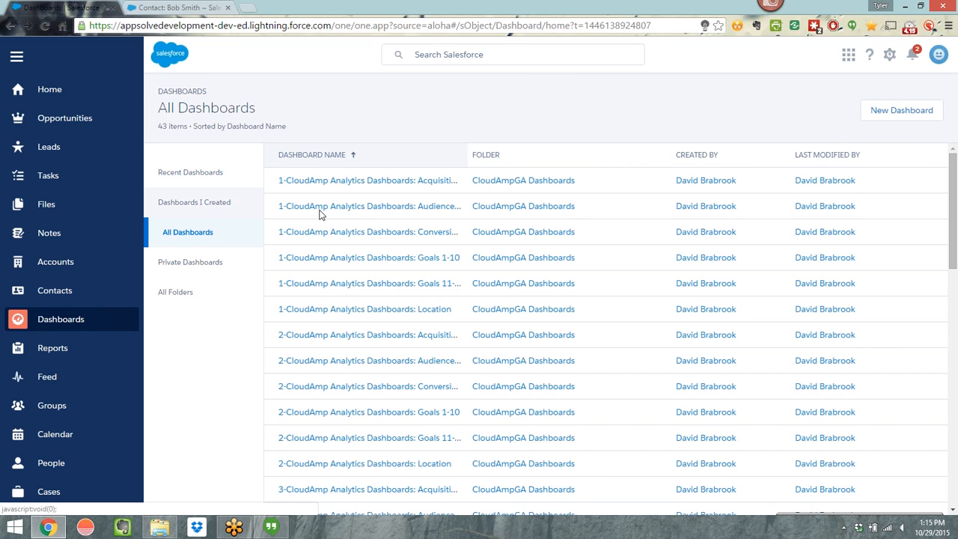
mouse_move(937, 223)
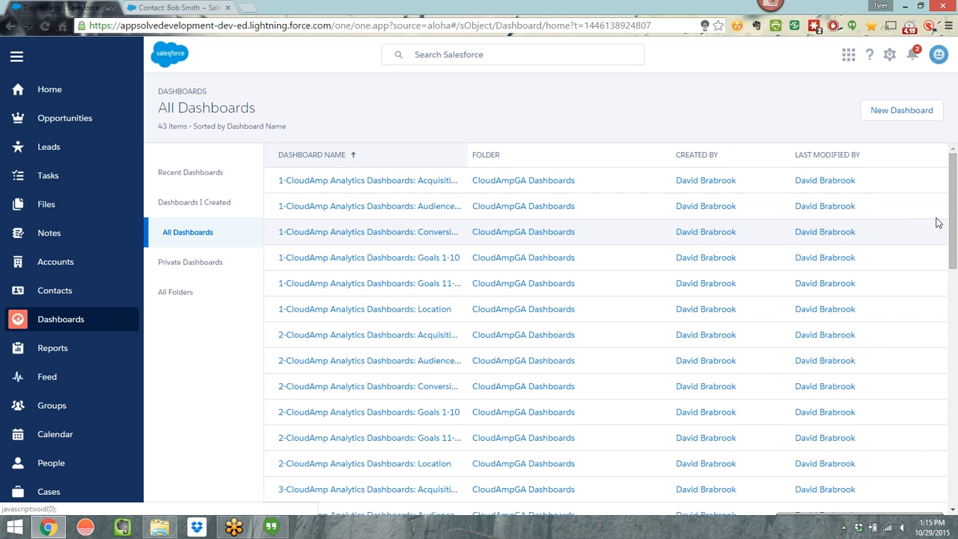
scroll("down", 3)
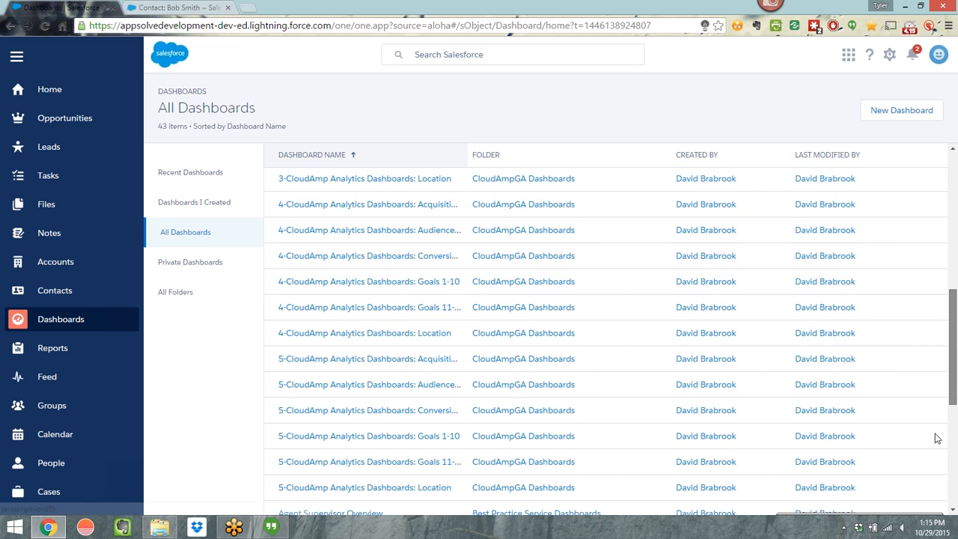
scroll("down", 3)
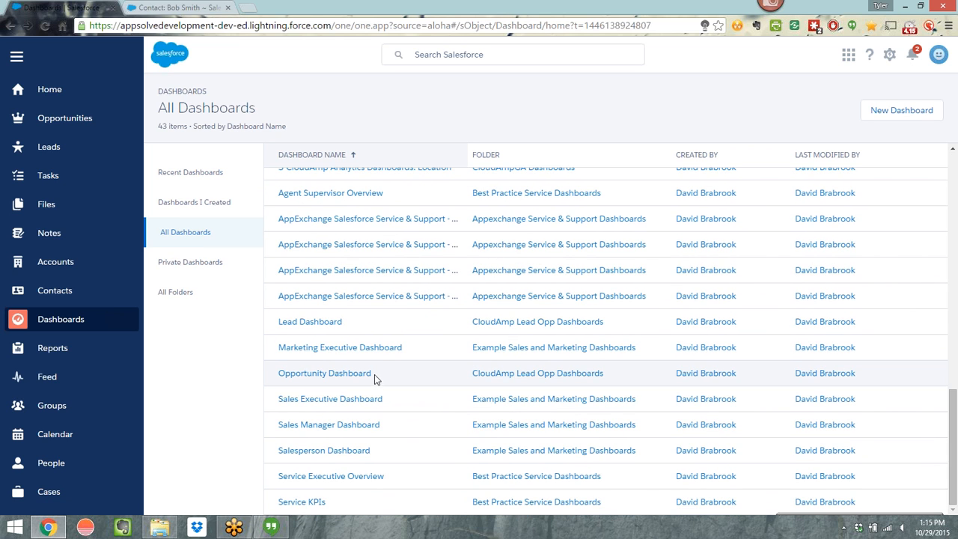
left_click(323, 373)
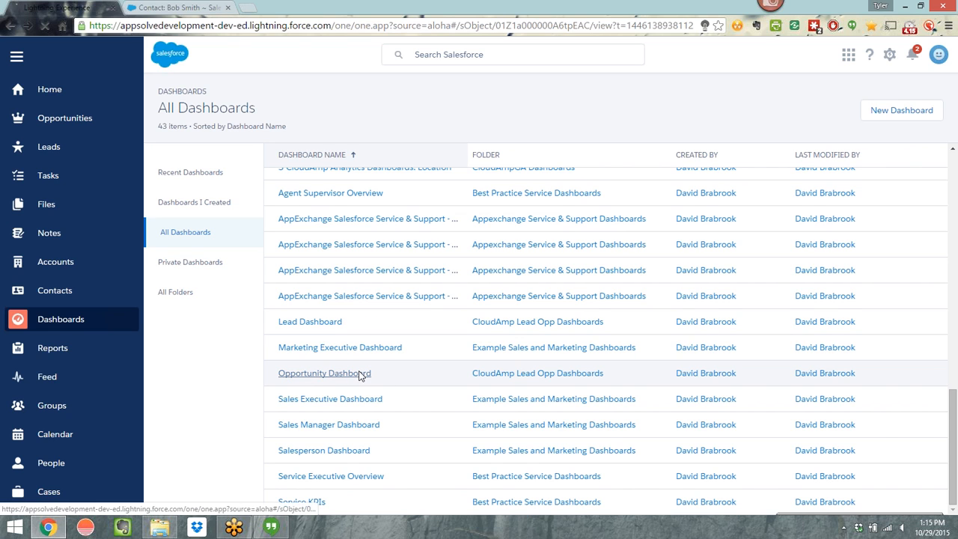
left_click(325, 373)
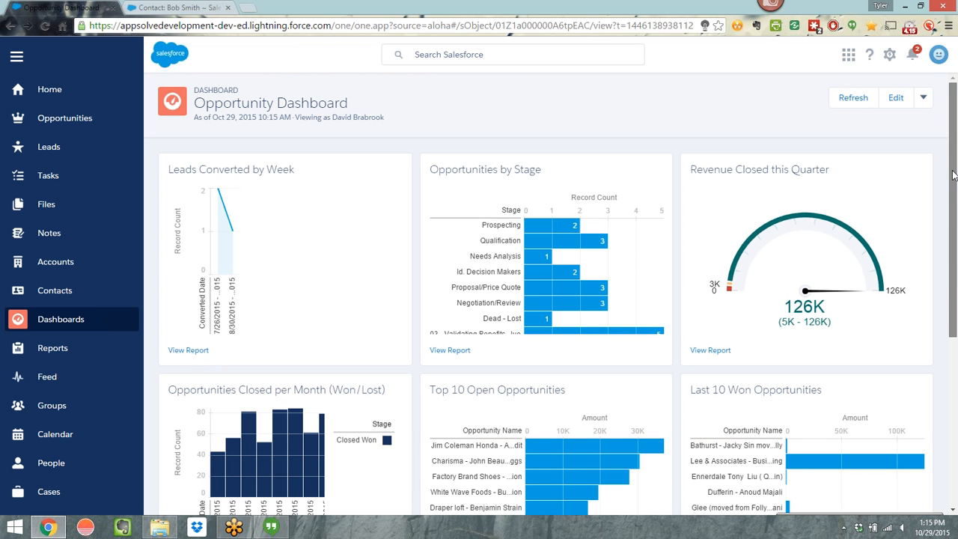
scroll("down", 3)
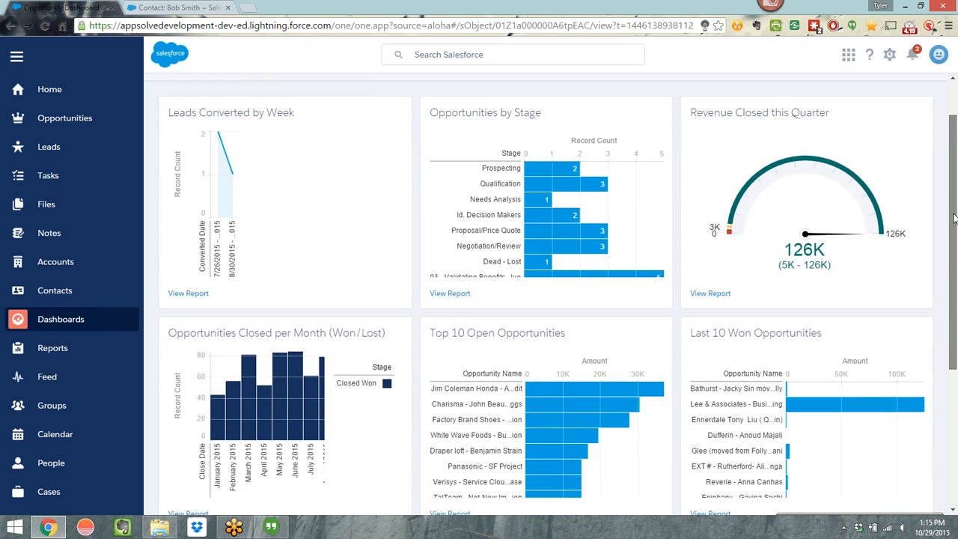
scroll("down", 3)
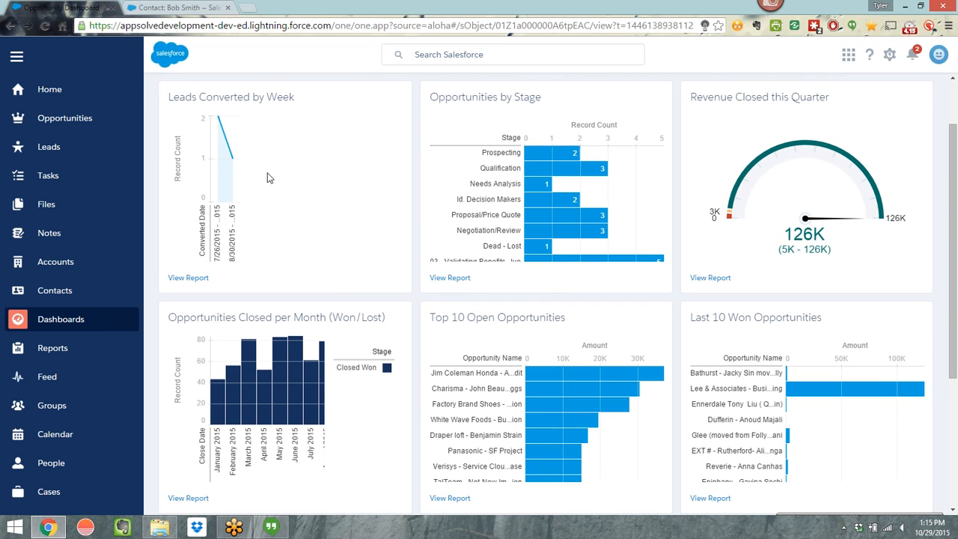
mouse_move(515, 86)
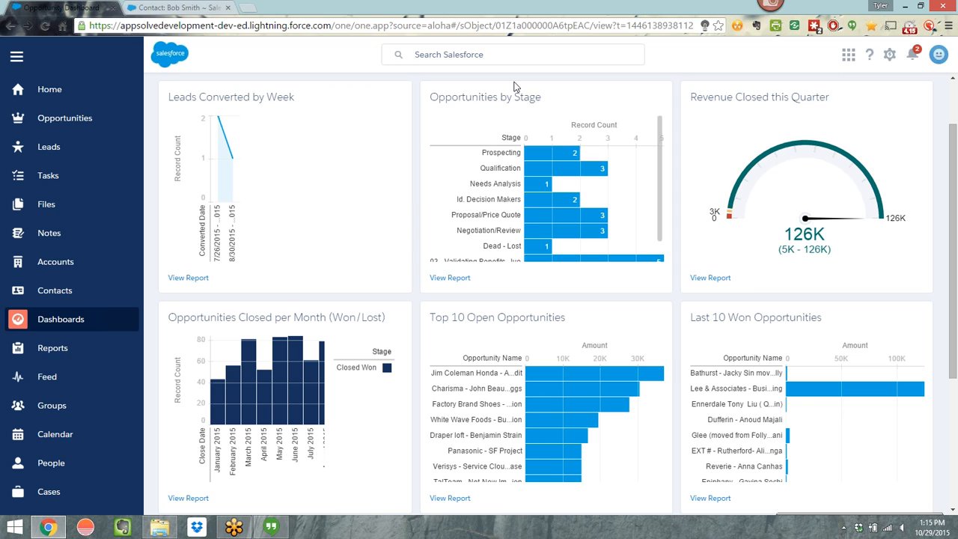
mouse_move(641, 235)
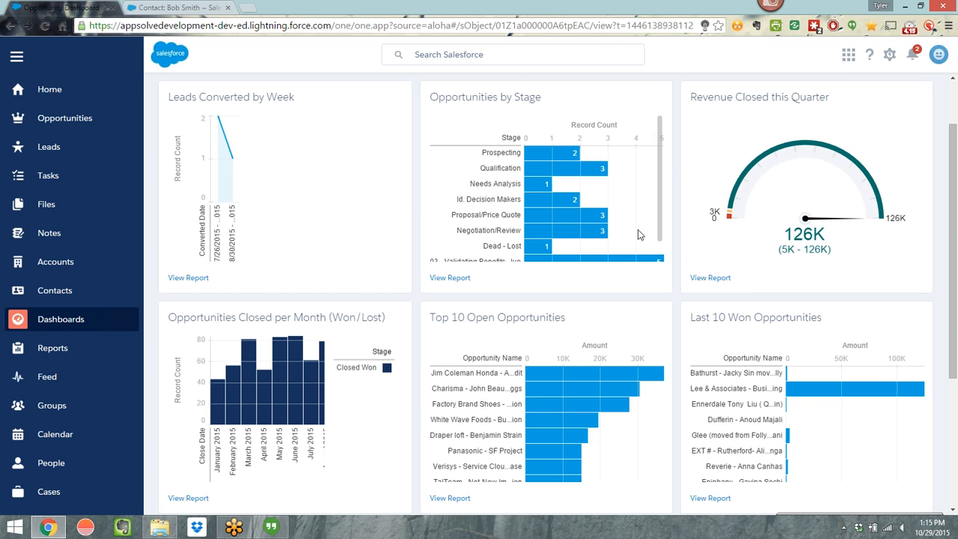
mouse_move(698, 263)
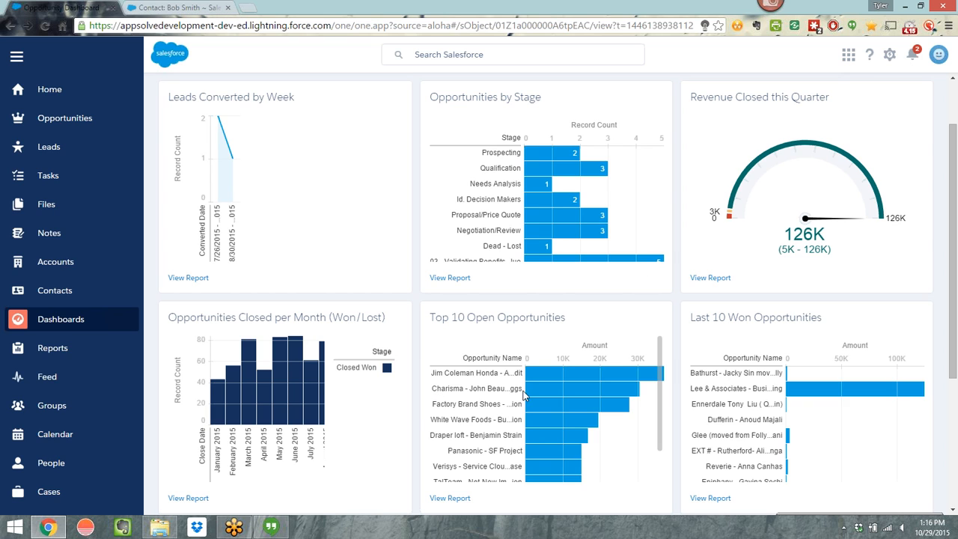
mouse_move(593, 381)
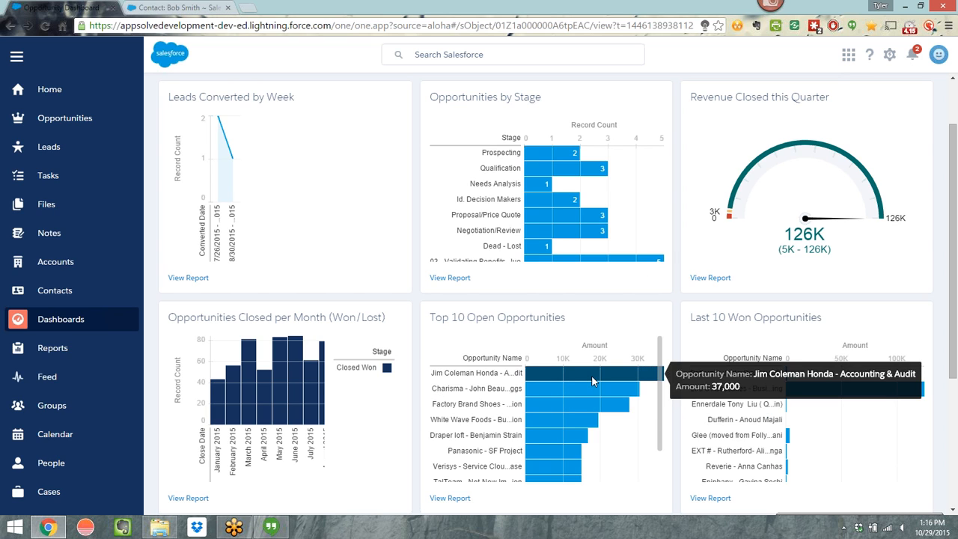
mouse_move(292, 392)
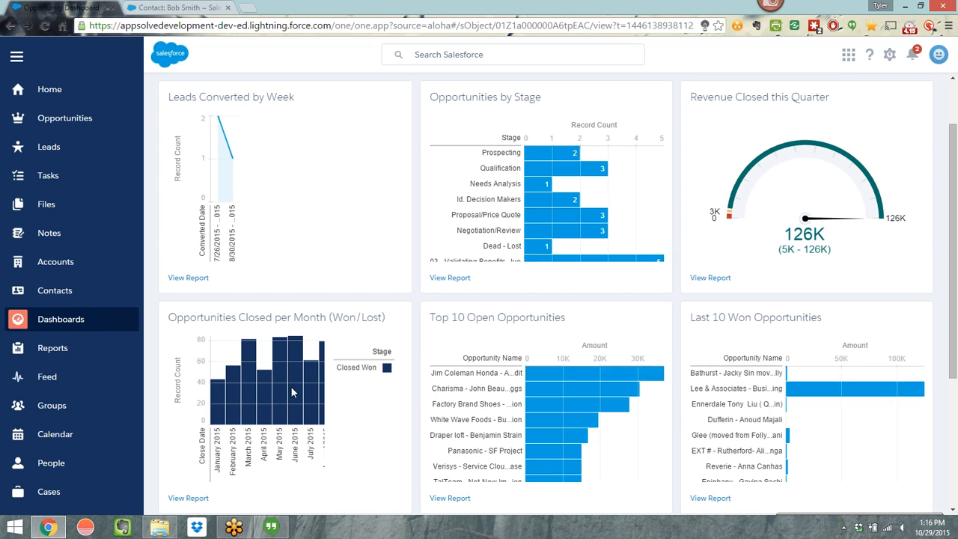
mouse_move(292, 392)
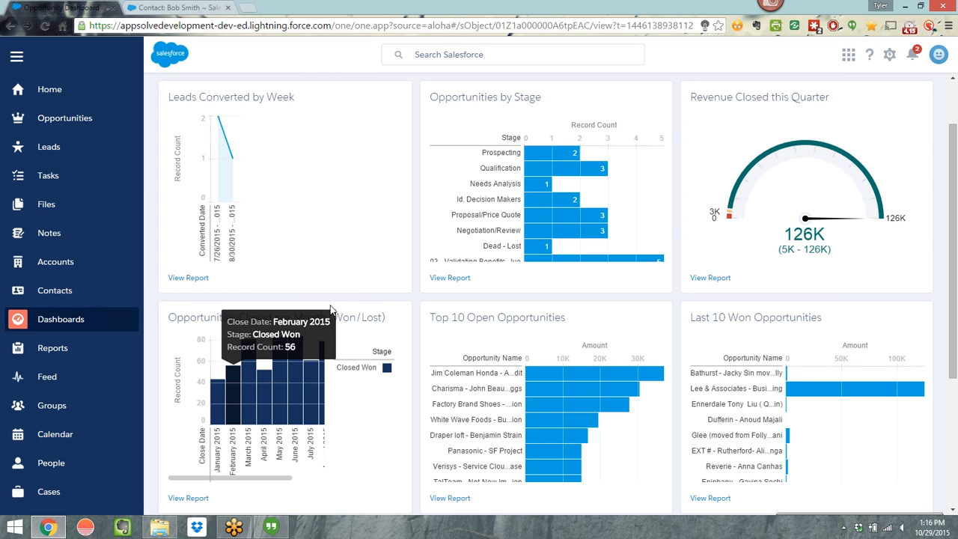
mouse_move(332, 310)
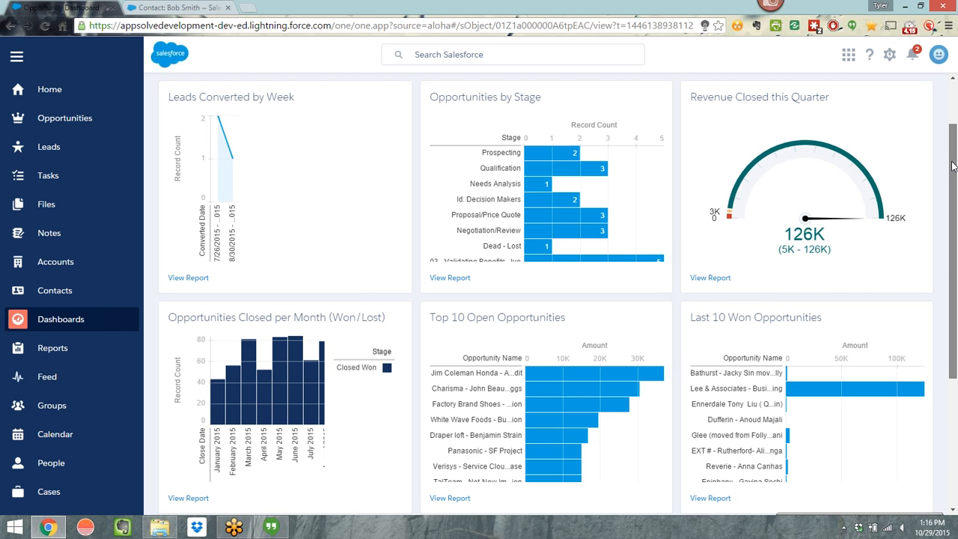
scroll("down", 3)
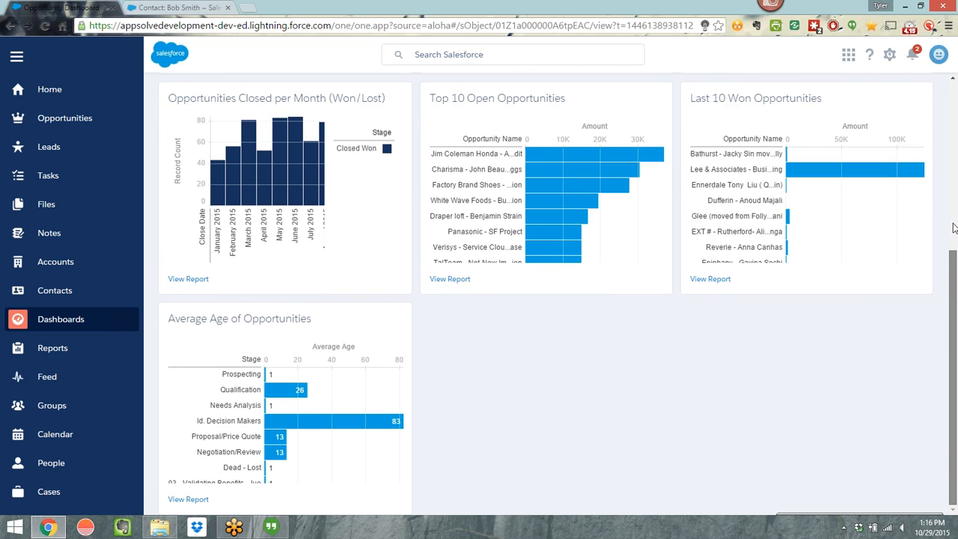
scroll("up", 3)
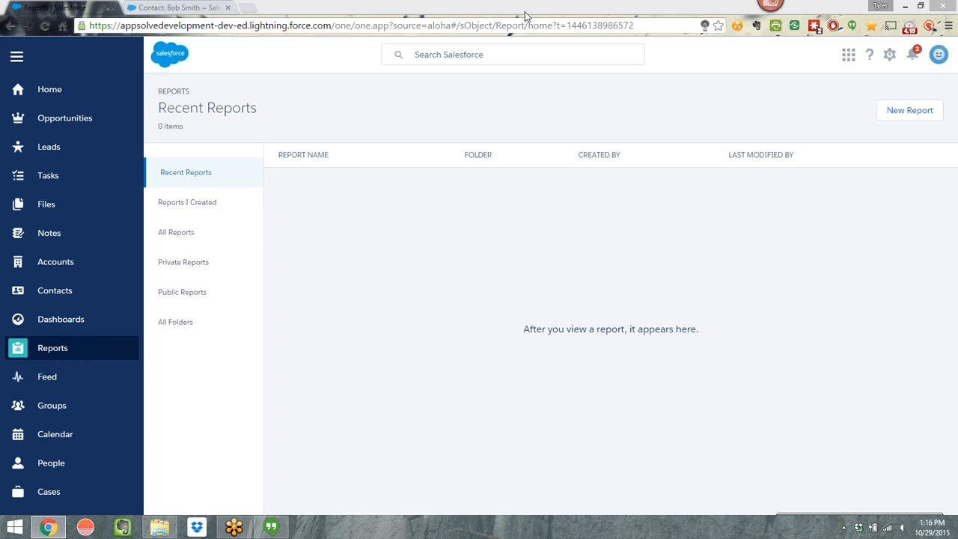
mouse_move(722, 141)
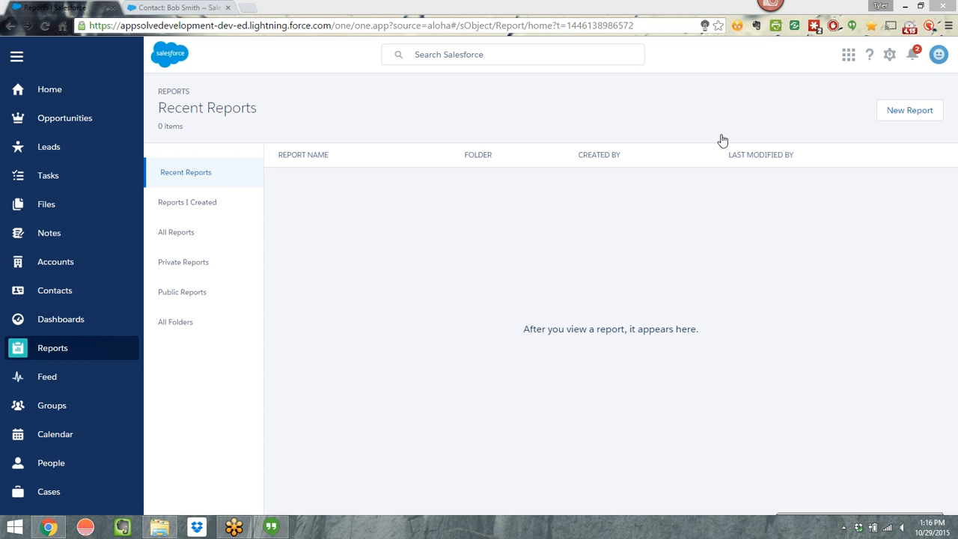
mouse_move(752, 29)
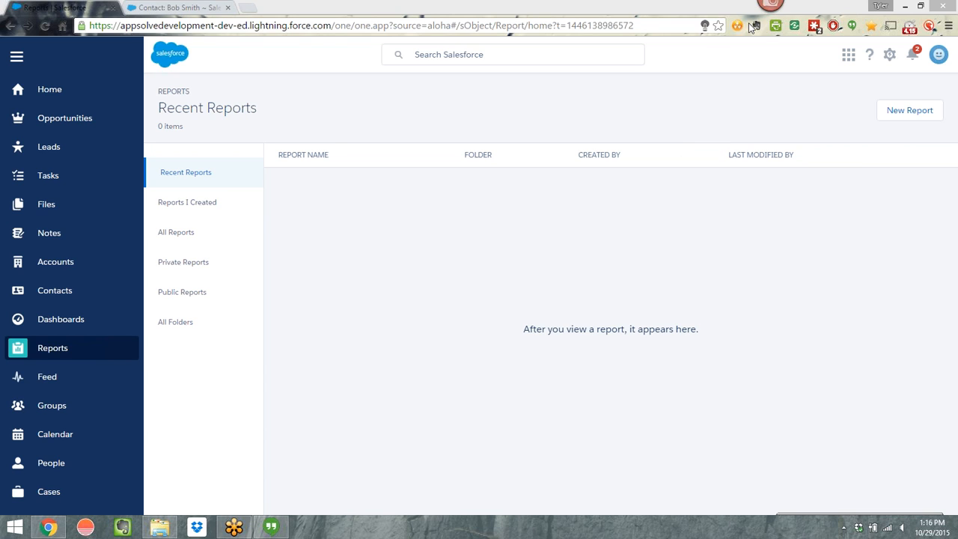
mouse_move(567, 21)
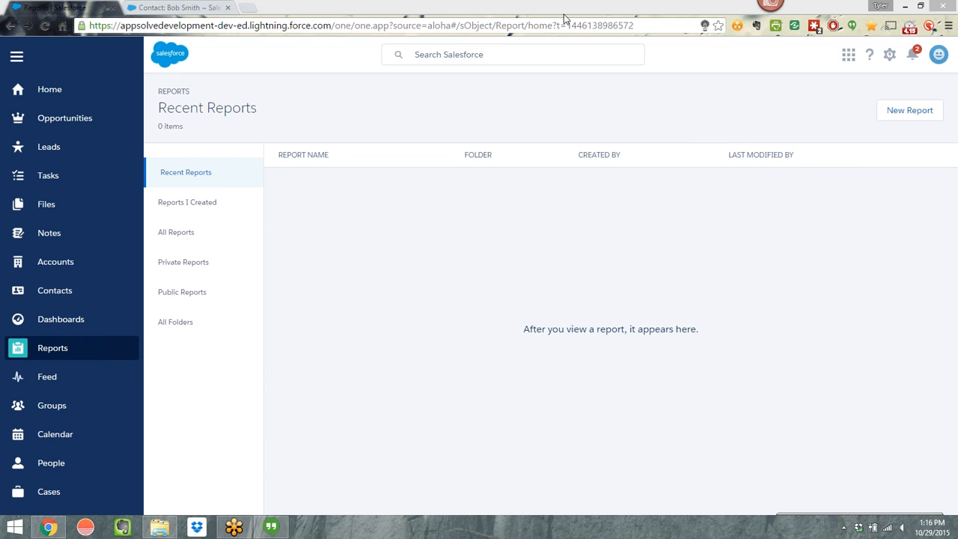
mouse_move(836, 174)
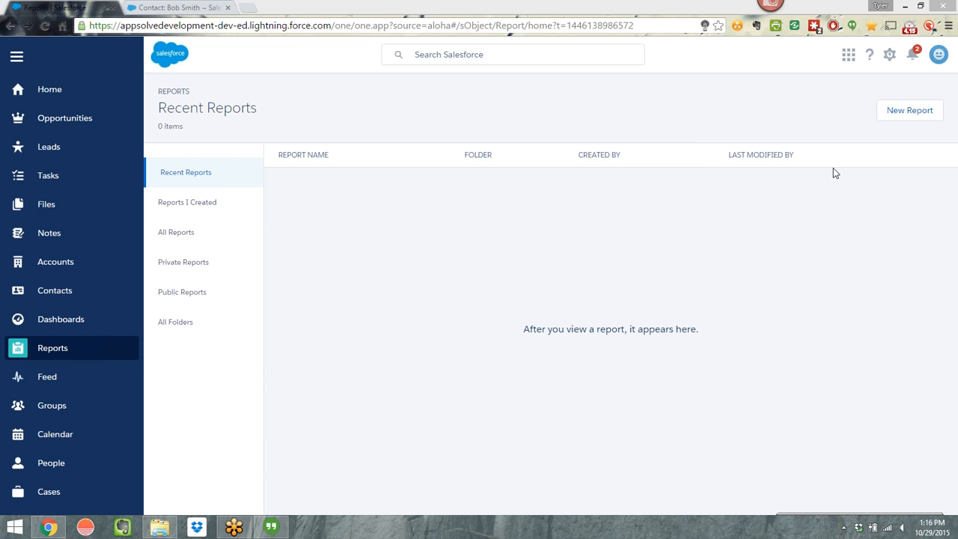
mouse_move(951, 207)
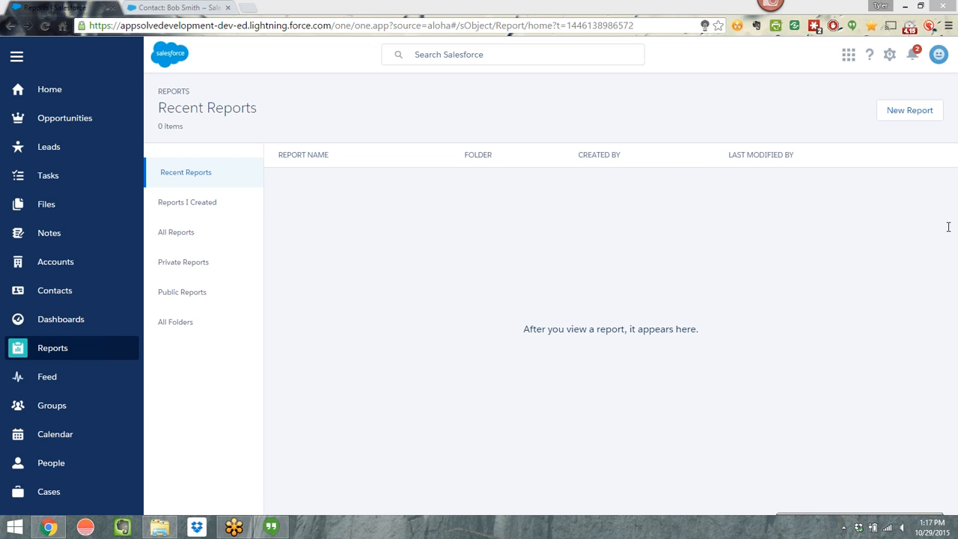
mouse_move(862, 253)
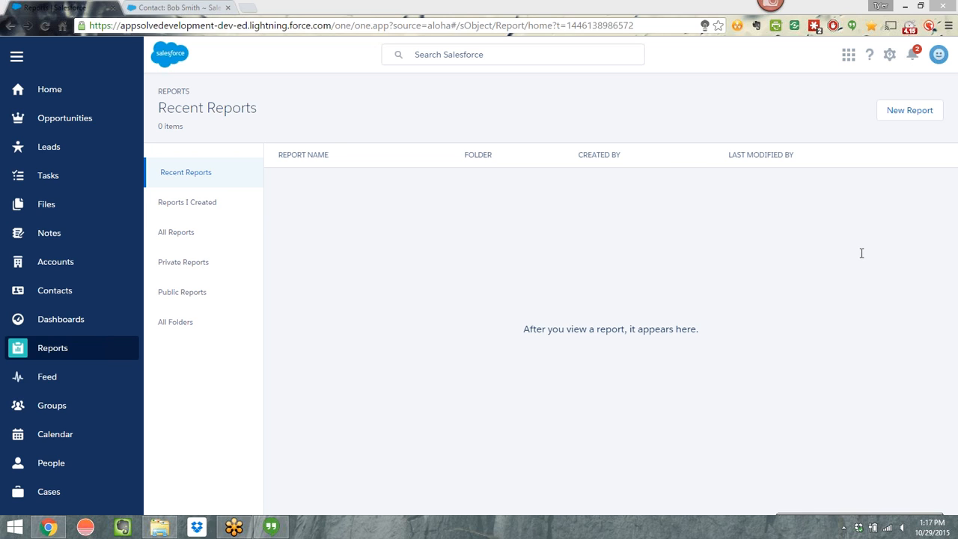
mouse_move(889, 54)
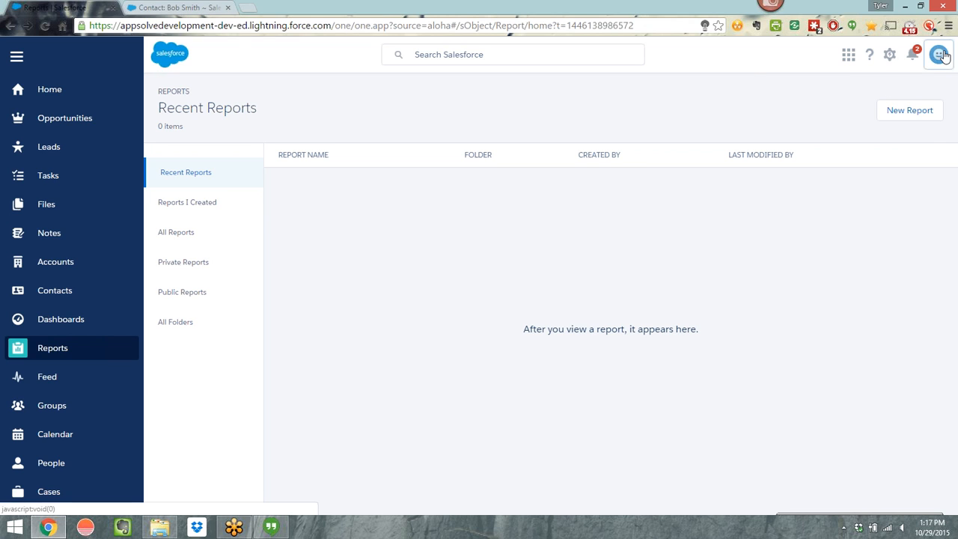
Step: Switch to Salesforce Classic and go to the Setup home page
left_click(937, 54)
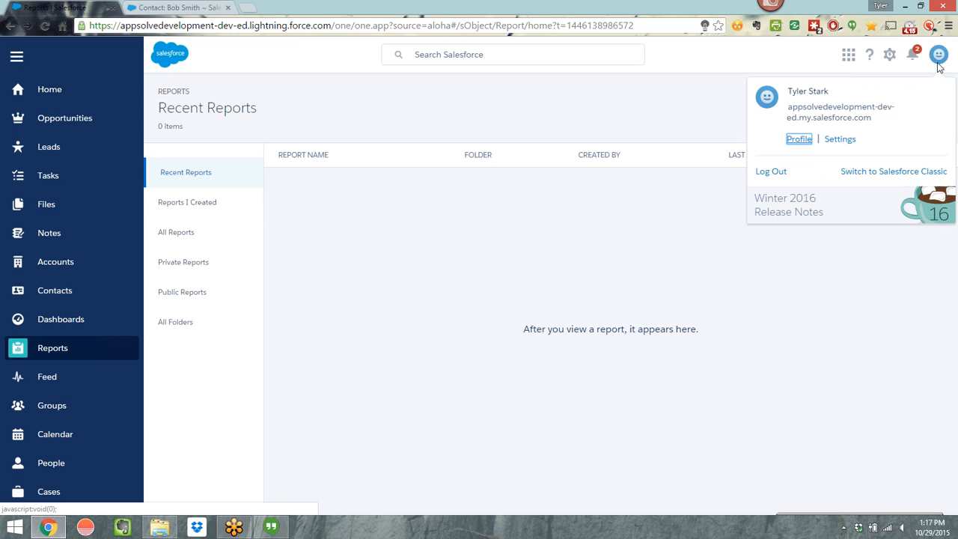
left_click(894, 170)
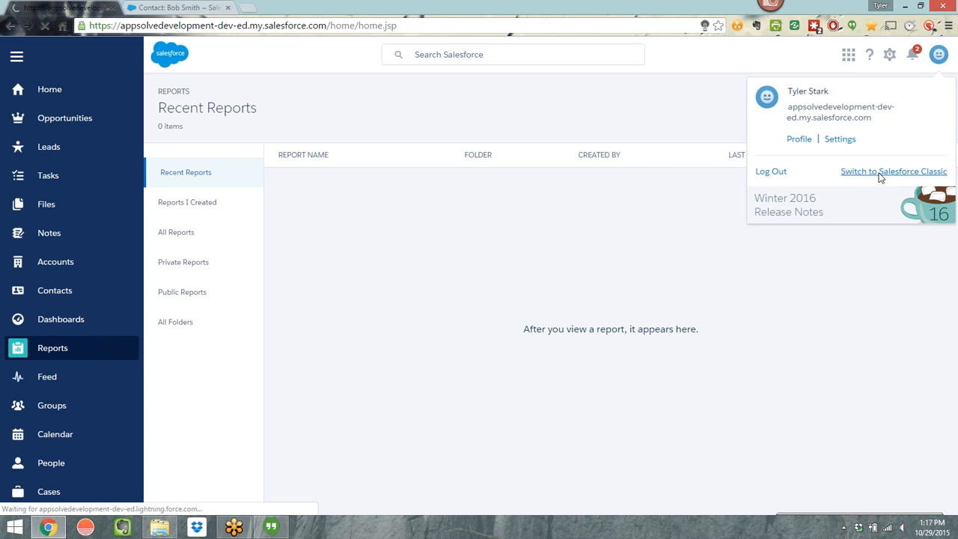
left_click(893, 171)
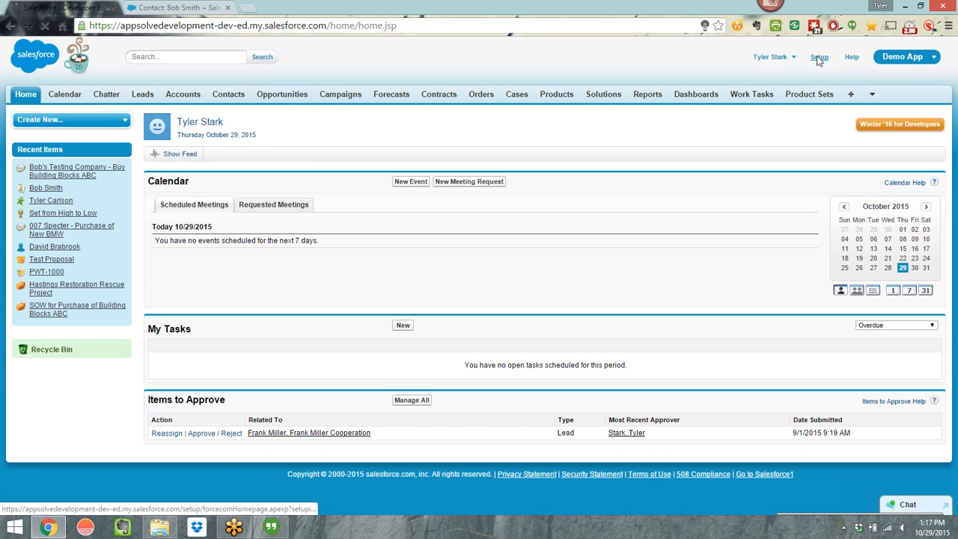
left_click(809, 57)
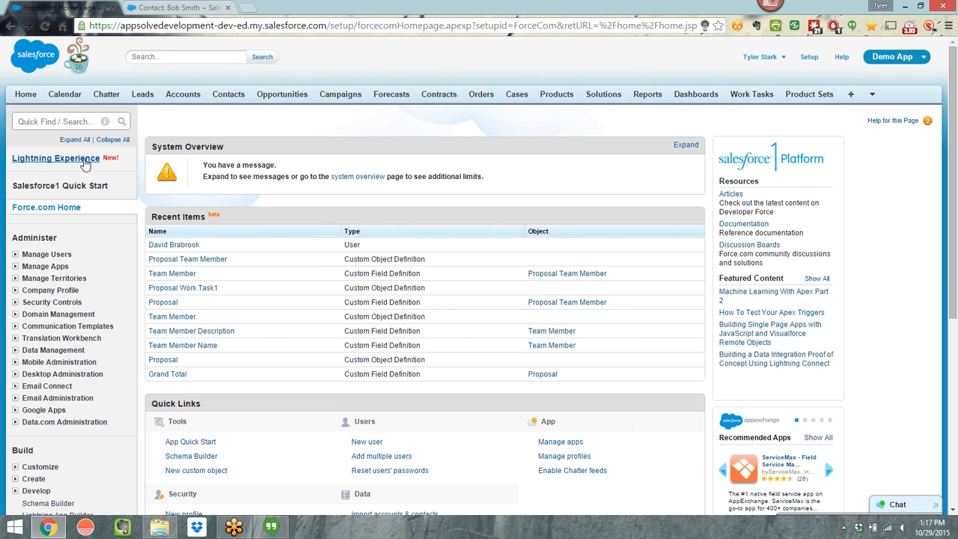
Step: Open Lightning Experience setup and launch the Best Practices Learn More trail in Trailhead
left_click(55, 158)
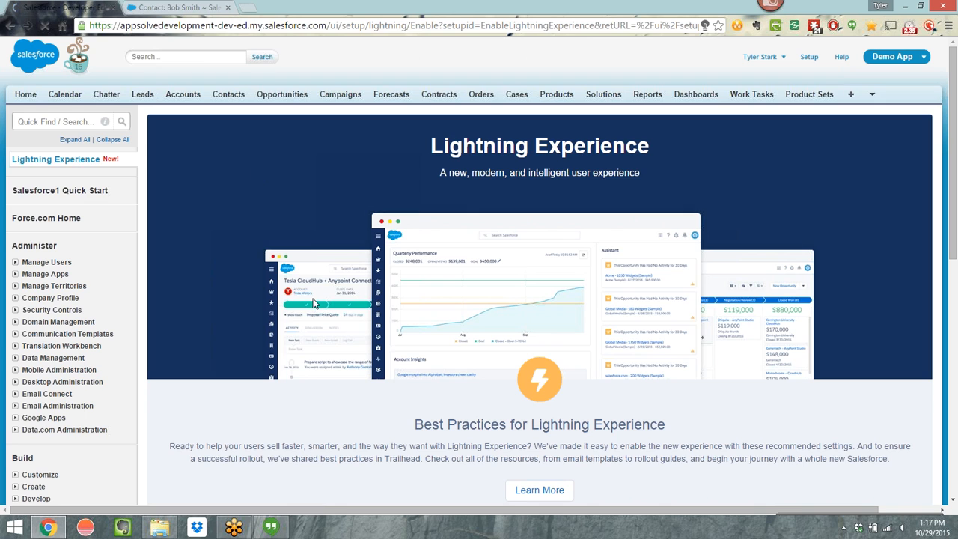
scroll("down", 3)
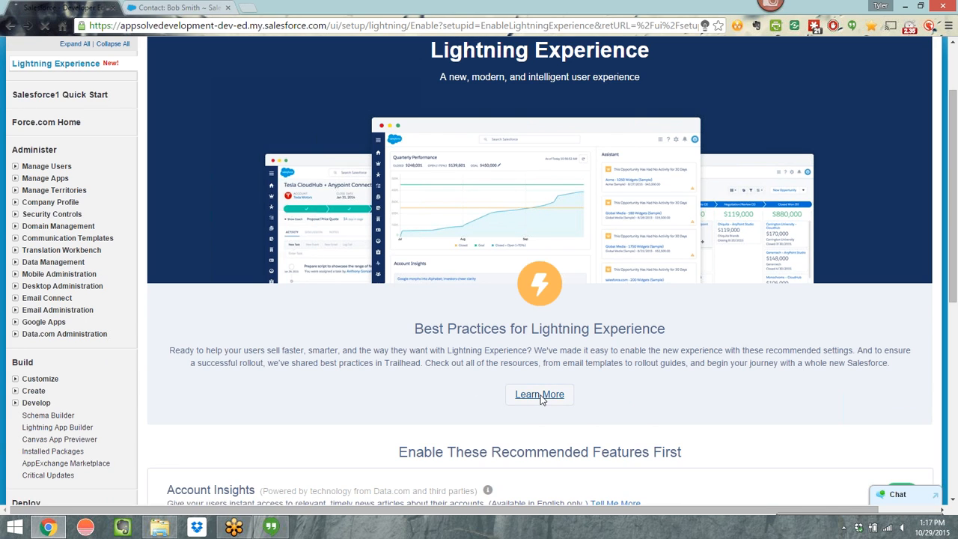
left_click(539, 395)
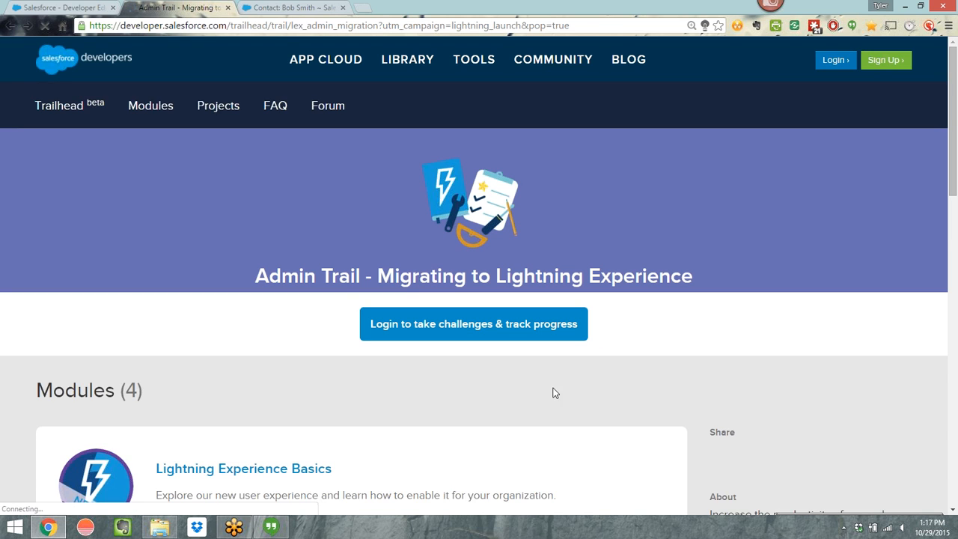
Step: Dismiss the Learn Lightning popup and review the Admin Trail's four modules
scroll("down", 3)
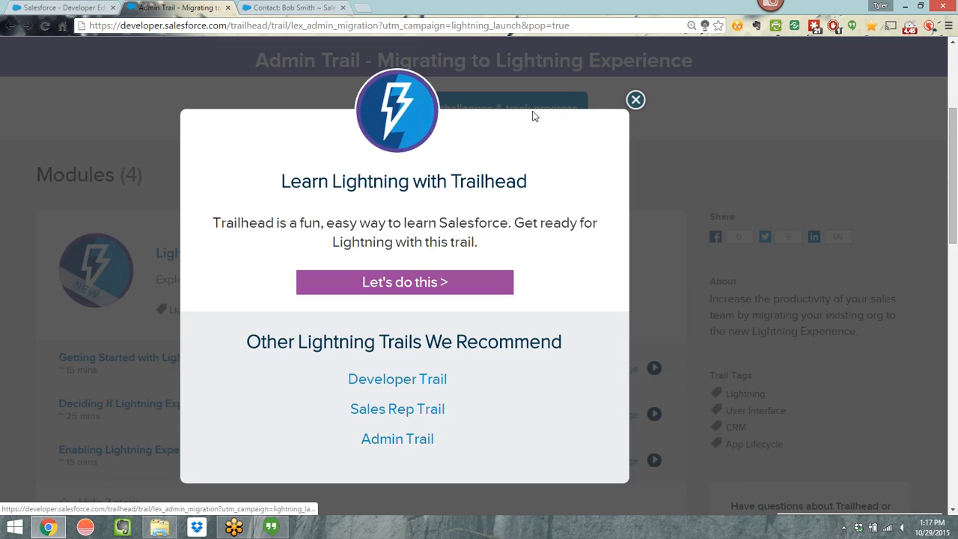
mouse_move(502, 361)
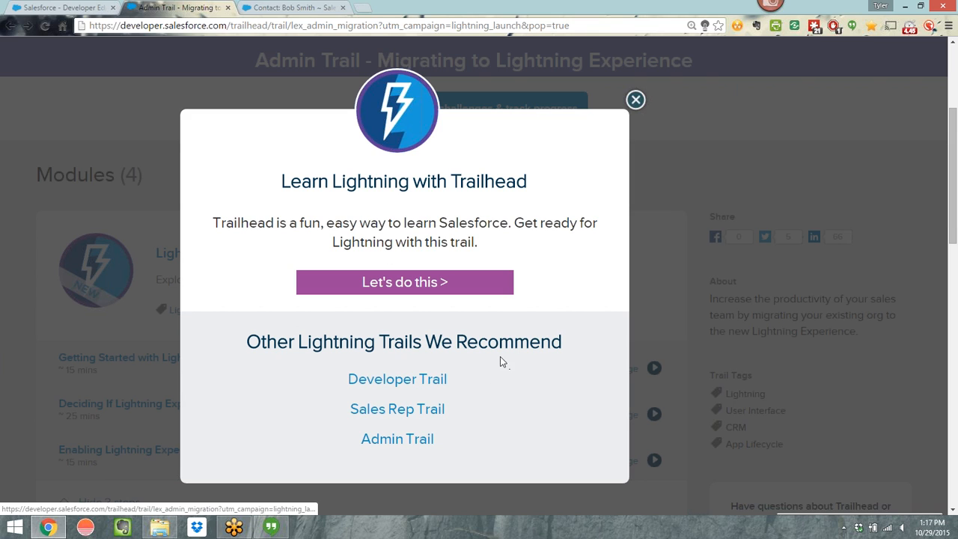
mouse_move(635, 99)
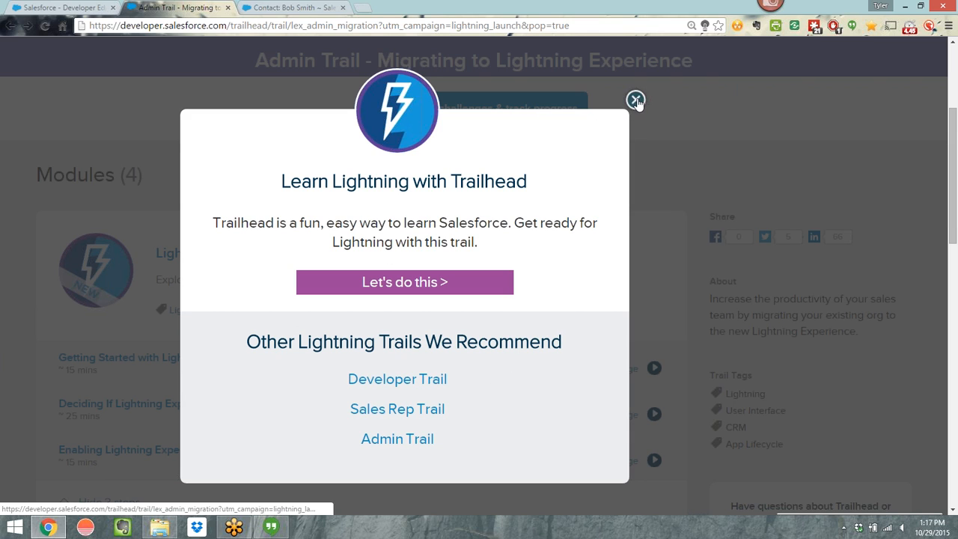
left_click(634, 99)
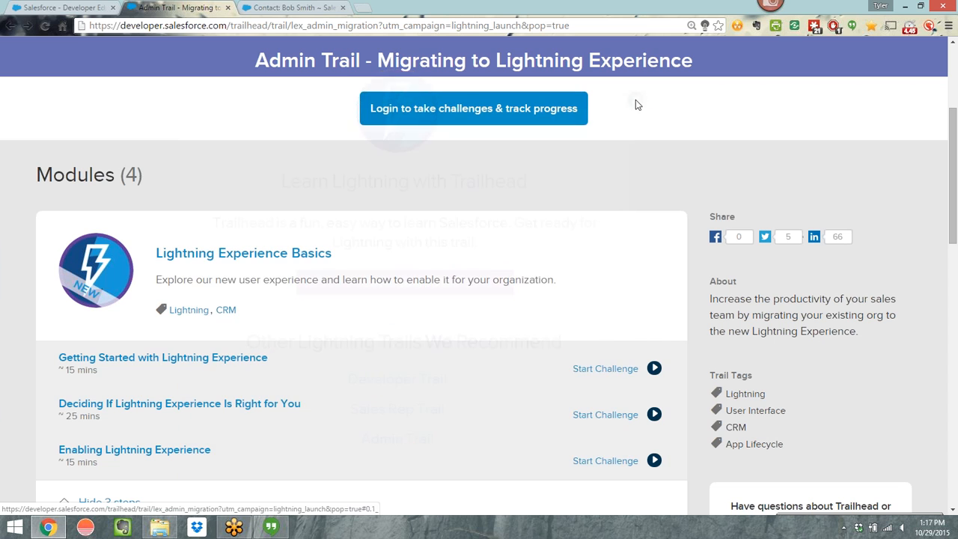
scroll("down", 3)
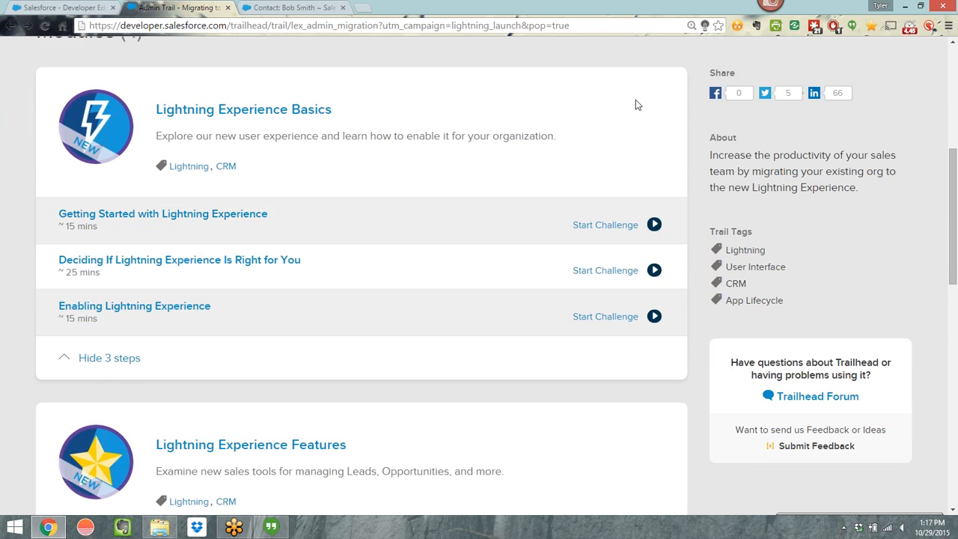
scroll("down", 3)
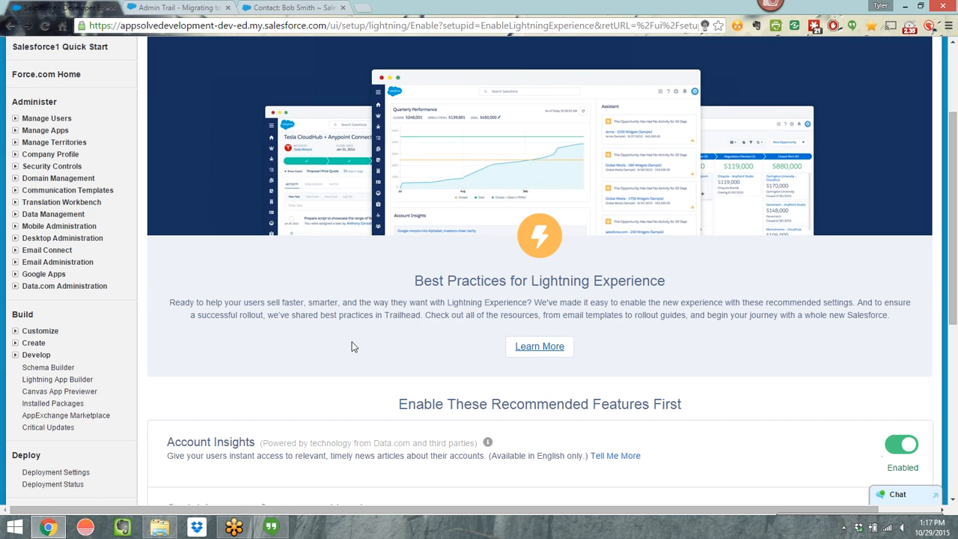
scroll("down", 3)
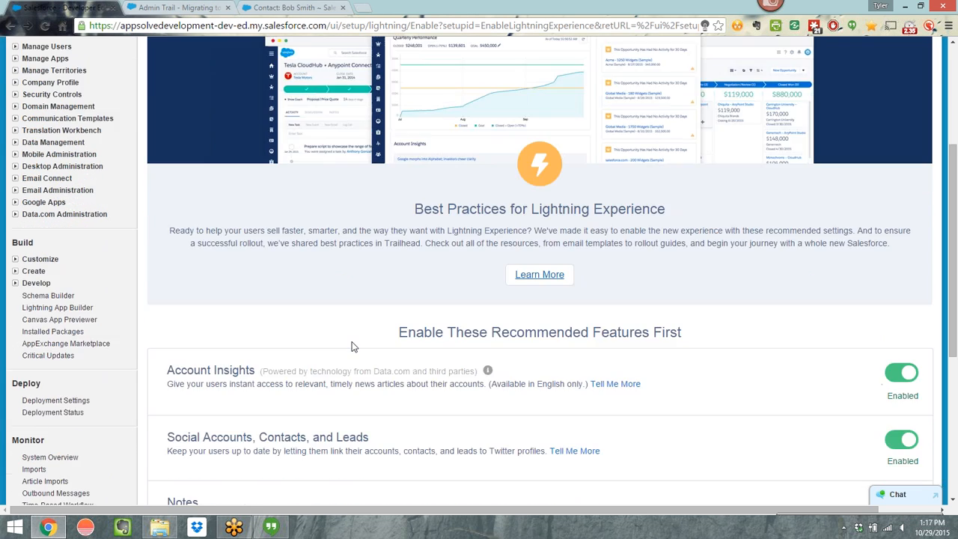
scroll("down", 3)
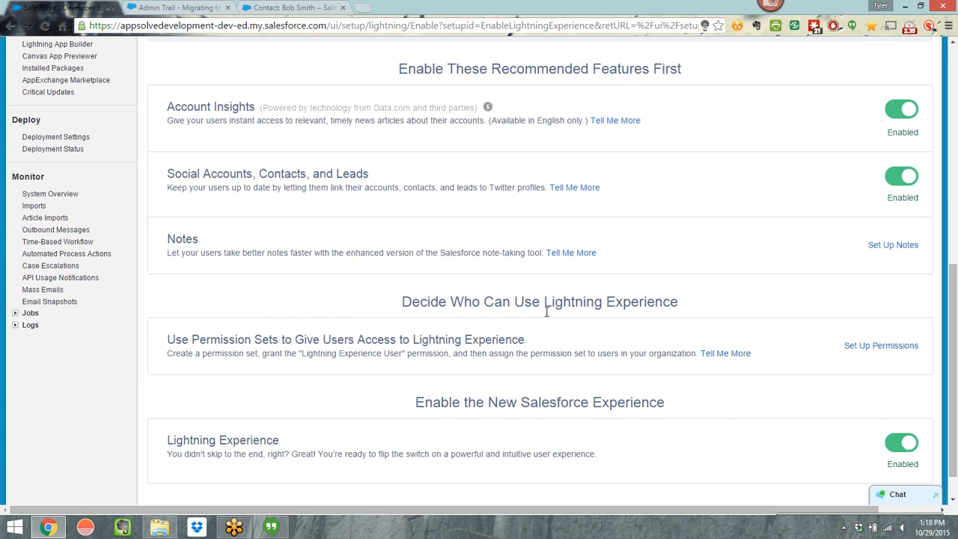
scroll("down", 3)
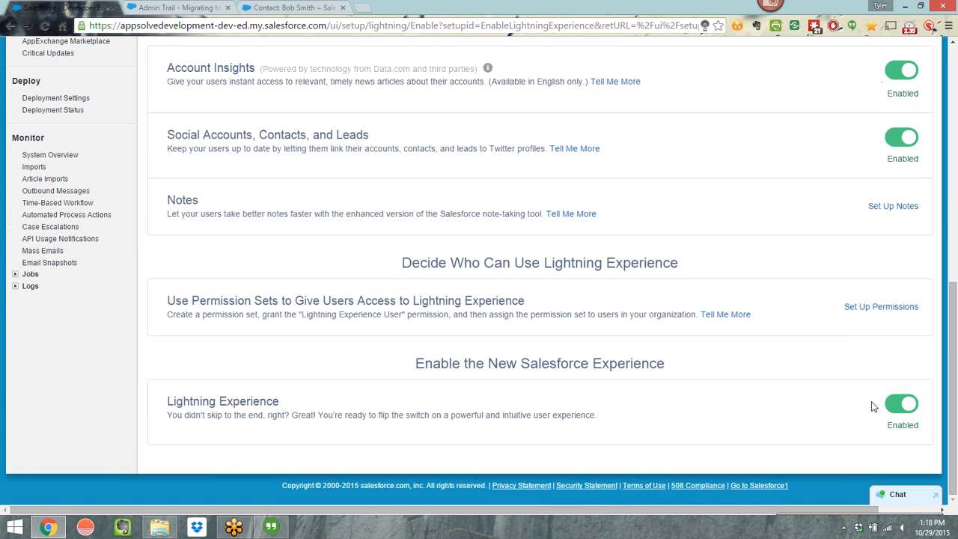
mouse_move(897, 407)
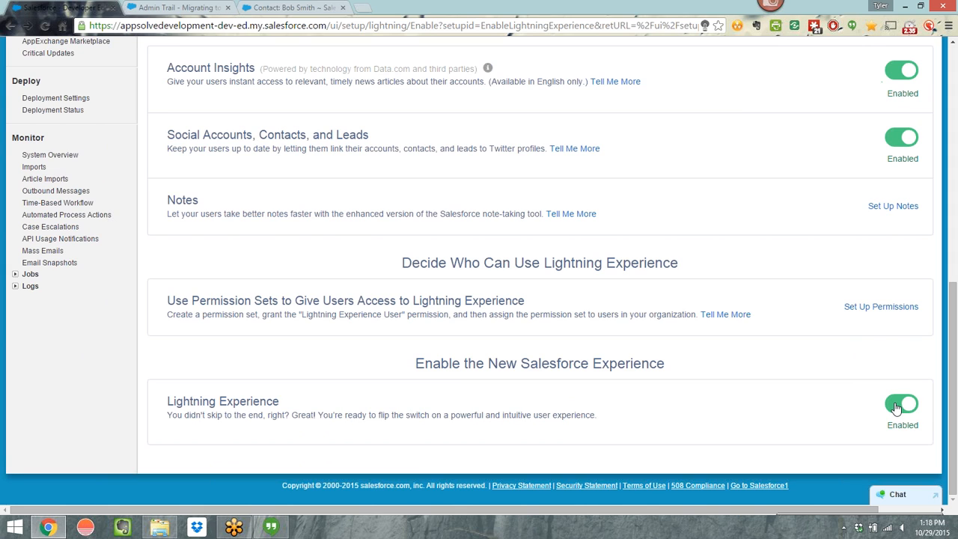
mouse_move(880, 307)
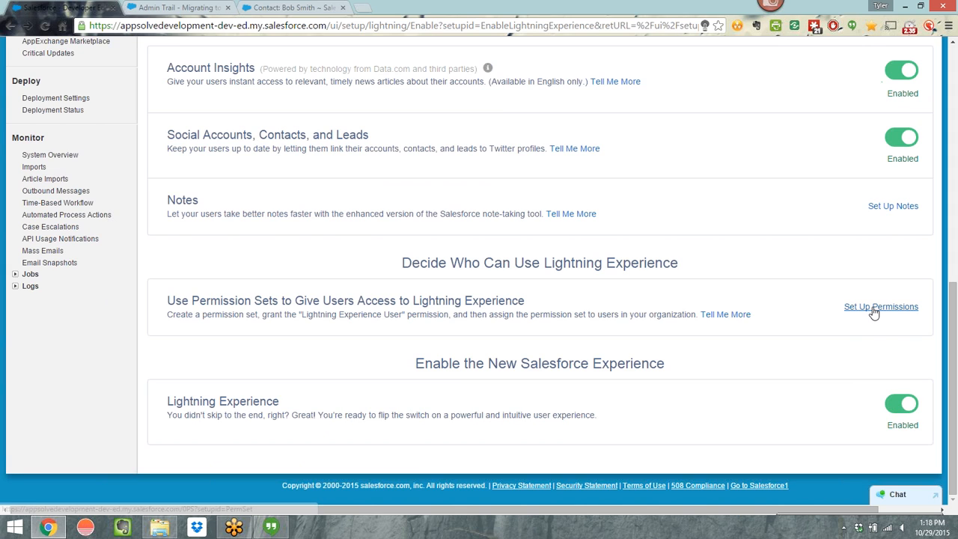
mouse_move(880, 307)
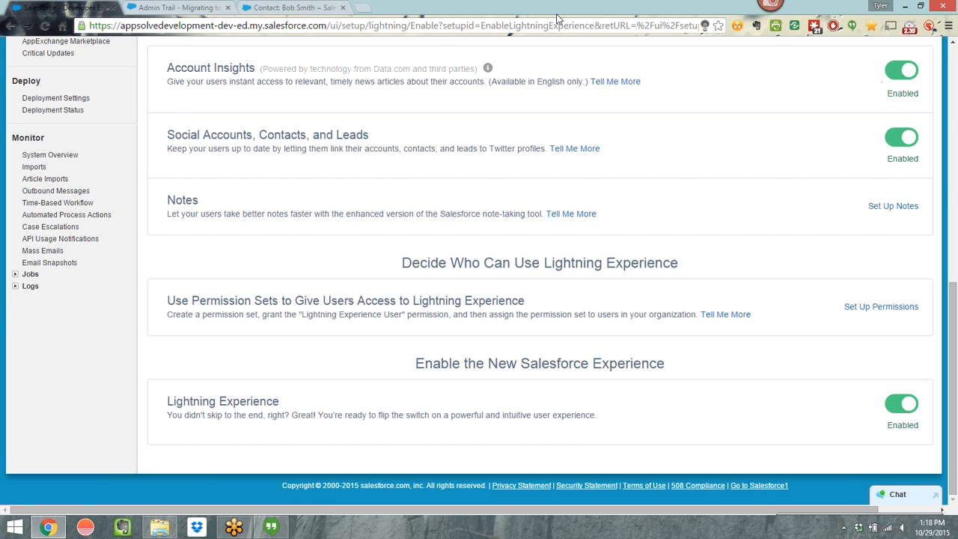
mouse_move(799, 323)
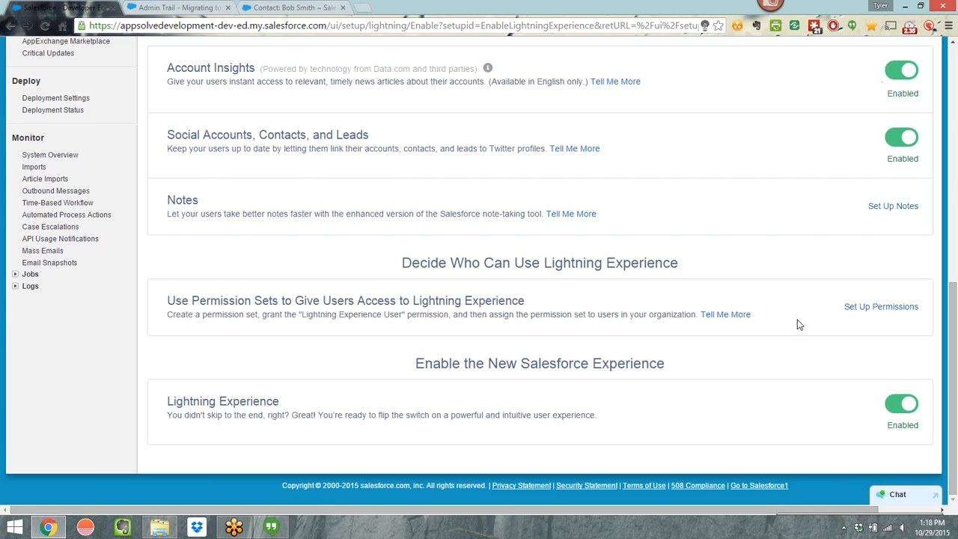
mouse_move(952, 211)
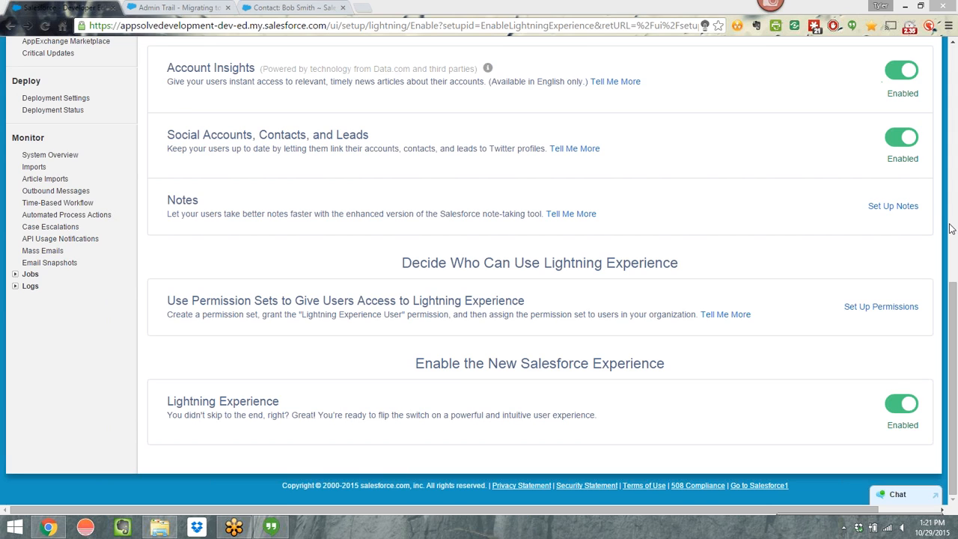
mouse_move(940, 212)
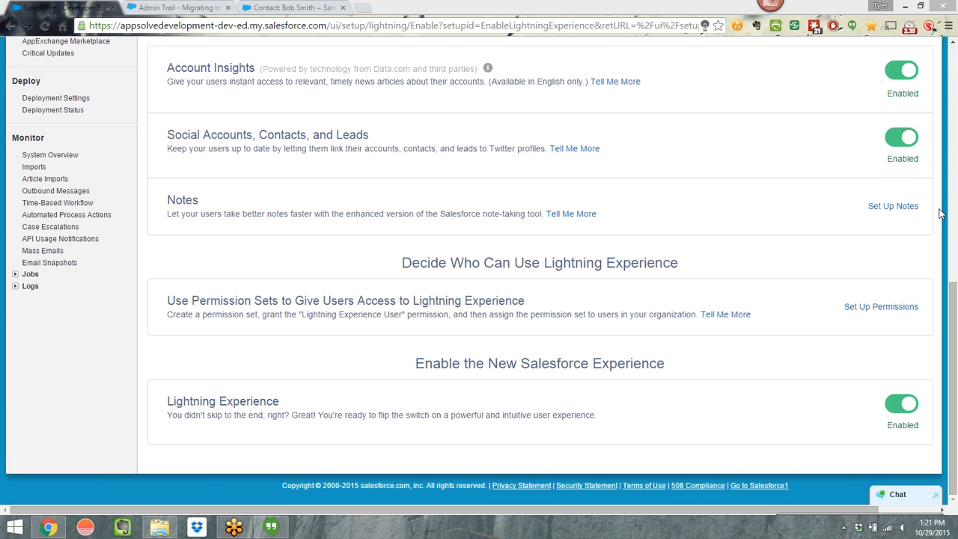